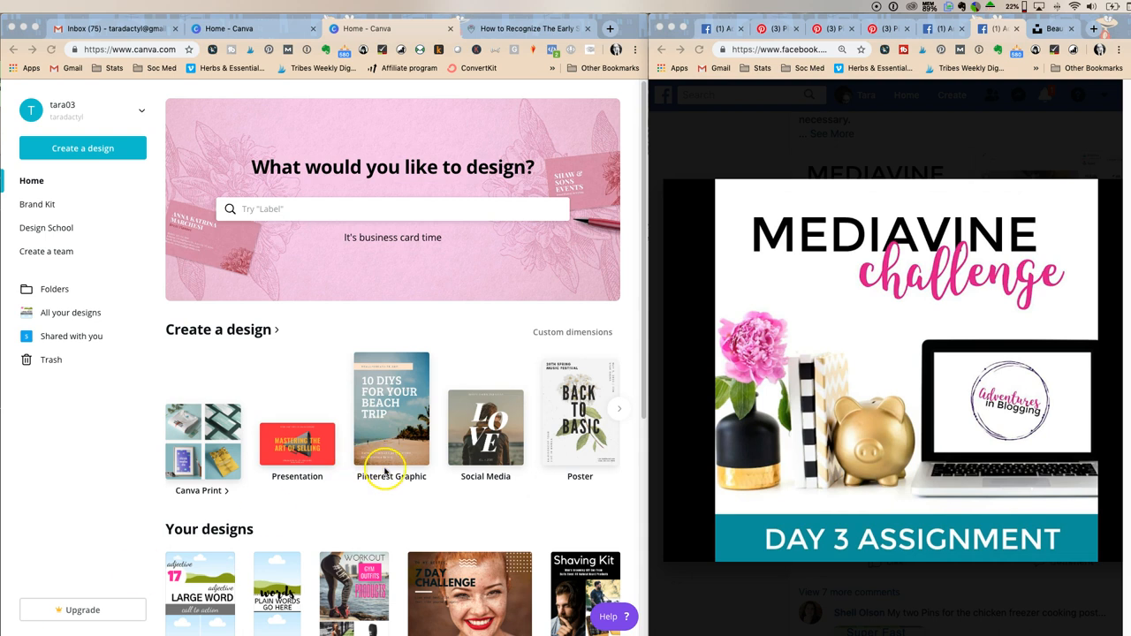
mouse_move(906, 278)
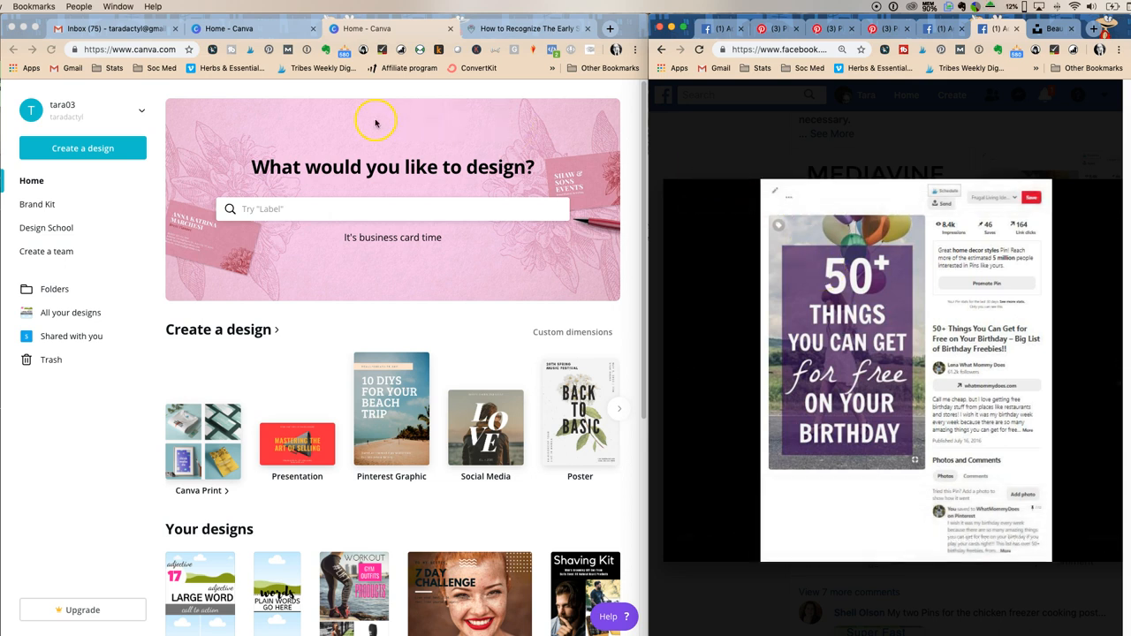
mouse_move(385, 251)
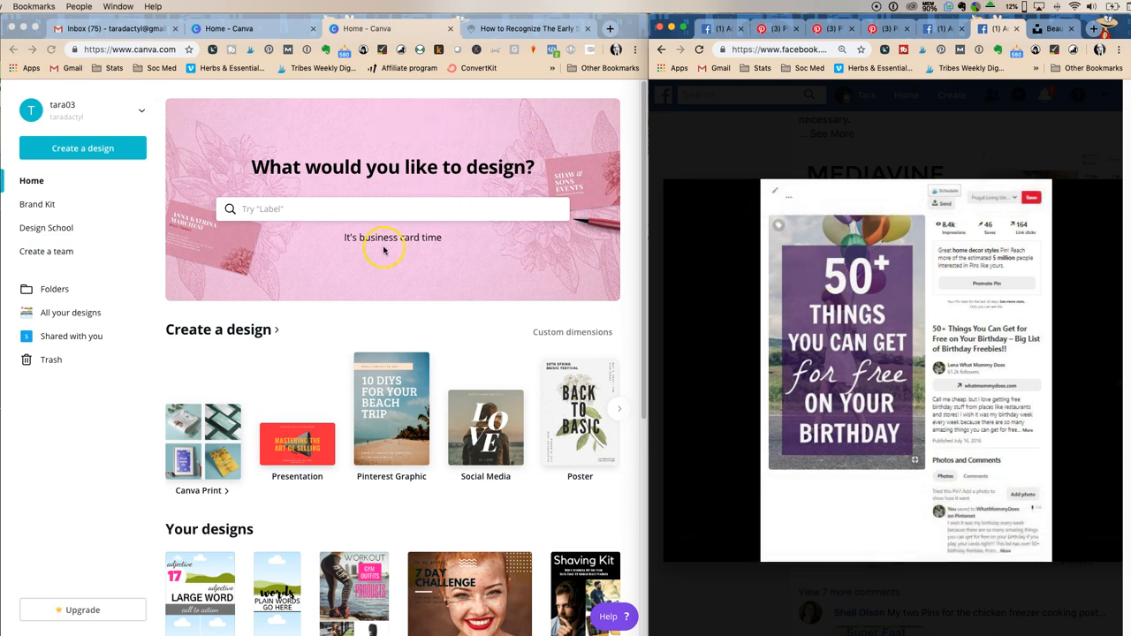
Create a new Pinterest Graphic and browse background illustrations for the sky-and-hills scene
click(392, 208)
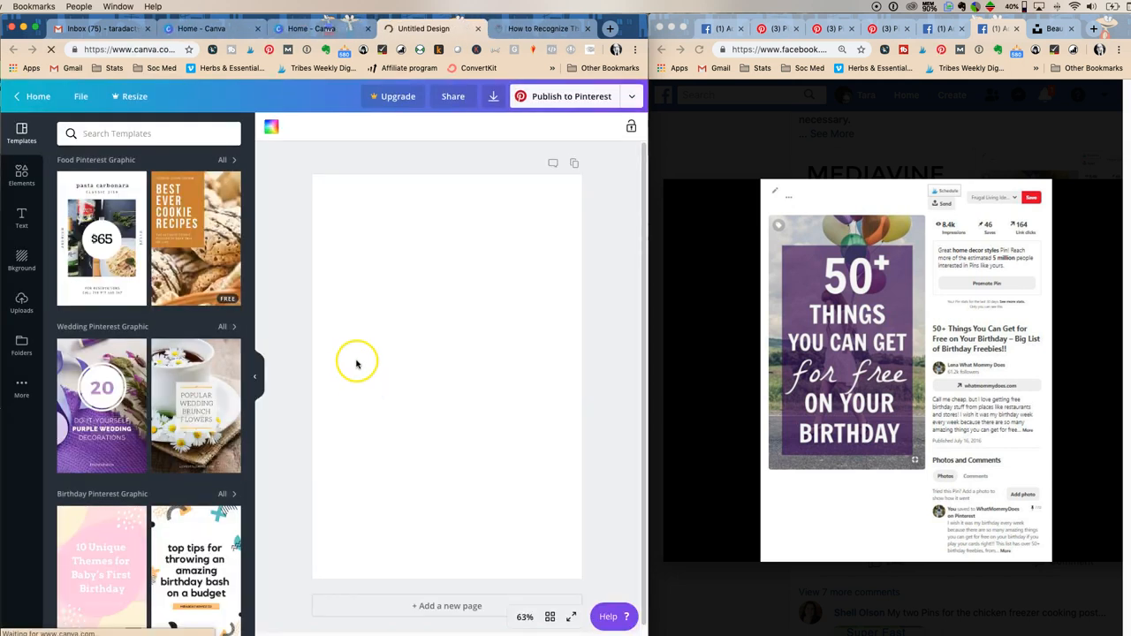
mouse_move(834, 232)
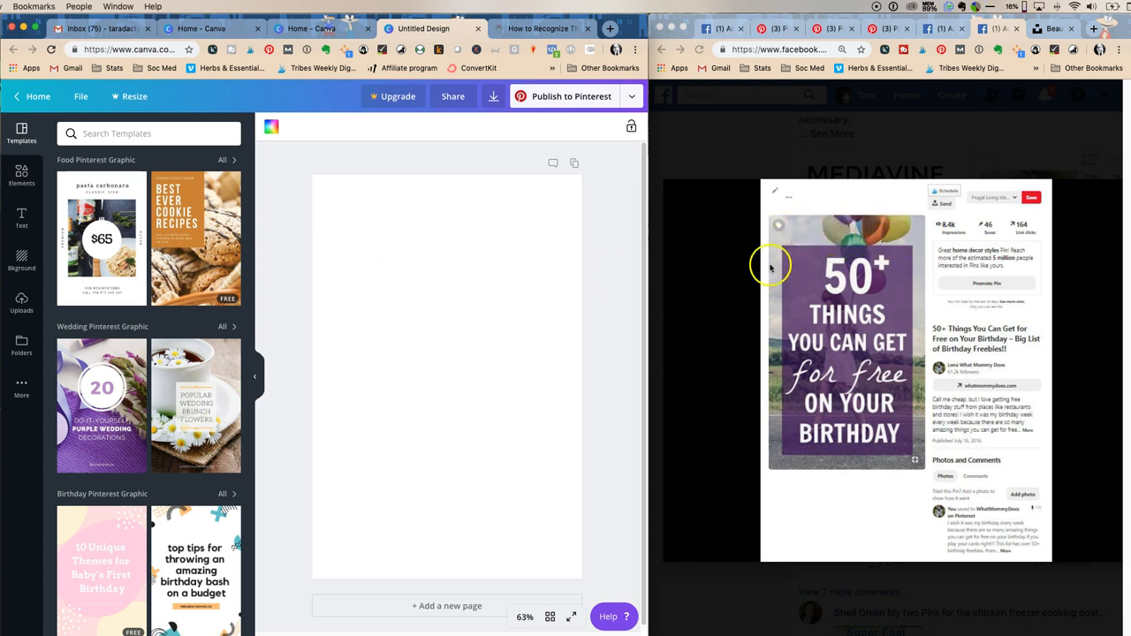
mouse_move(902, 438)
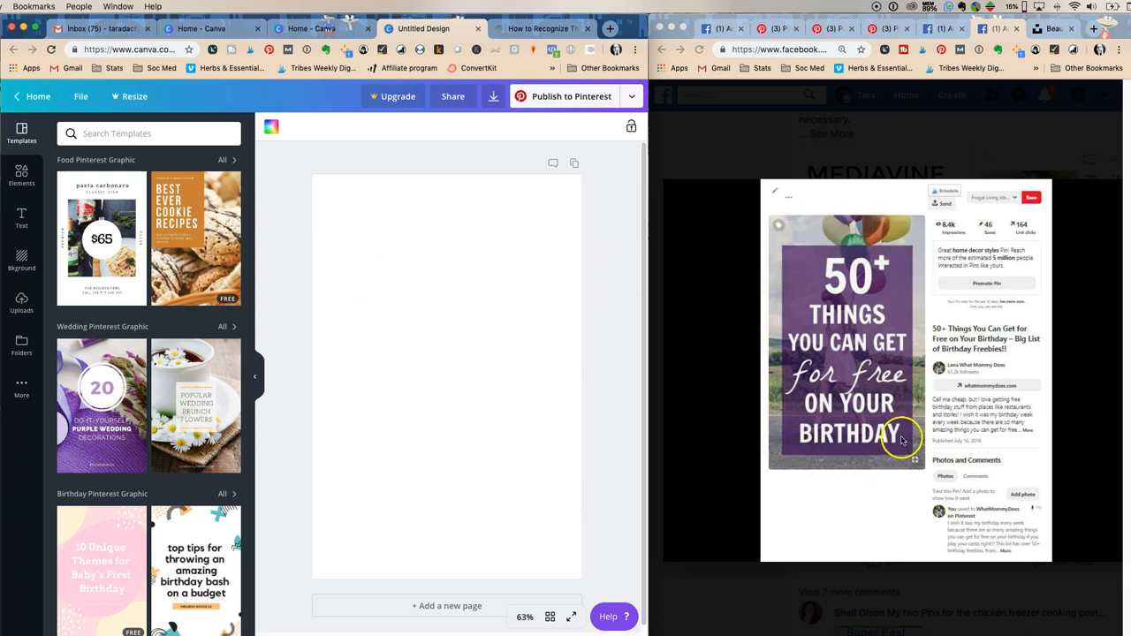
mouse_move(902, 275)
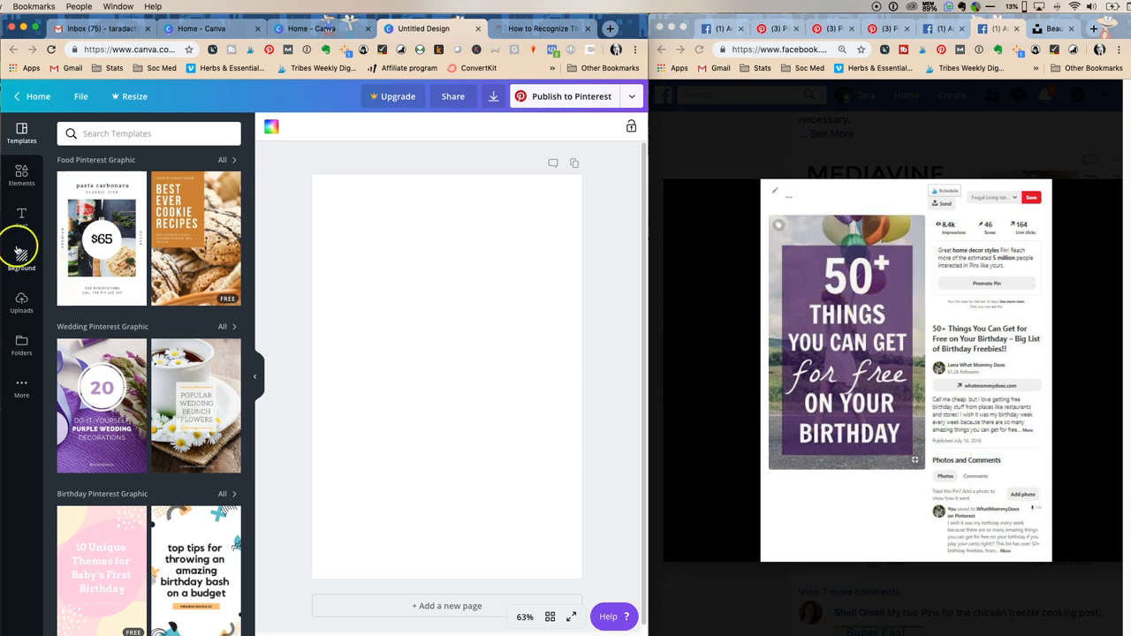
click(21, 175)
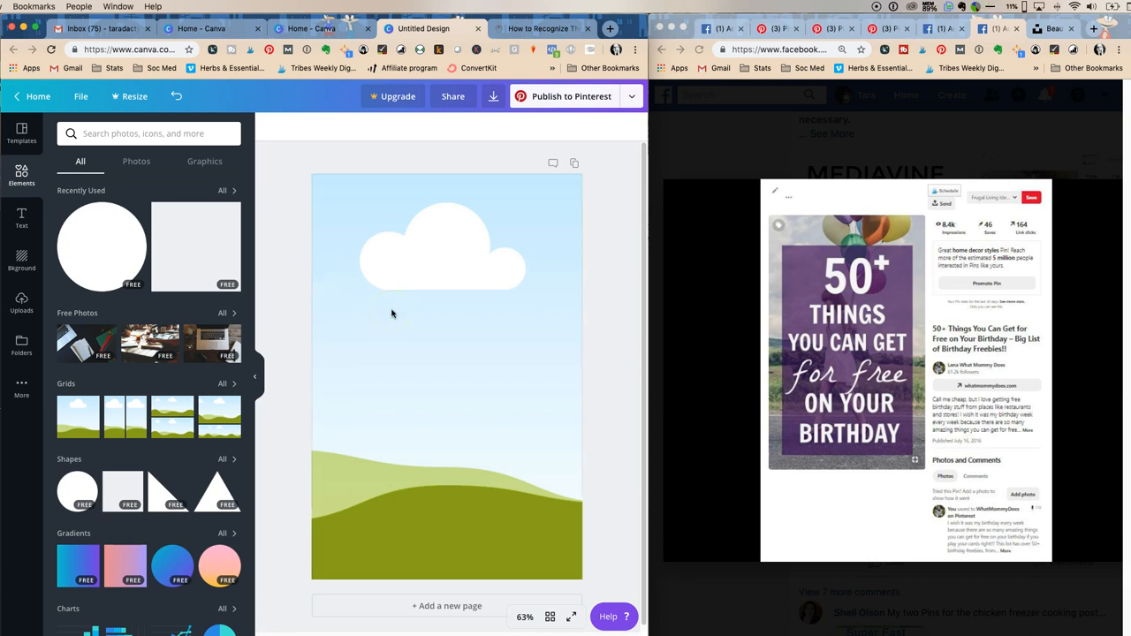
mouse_move(318, 375)
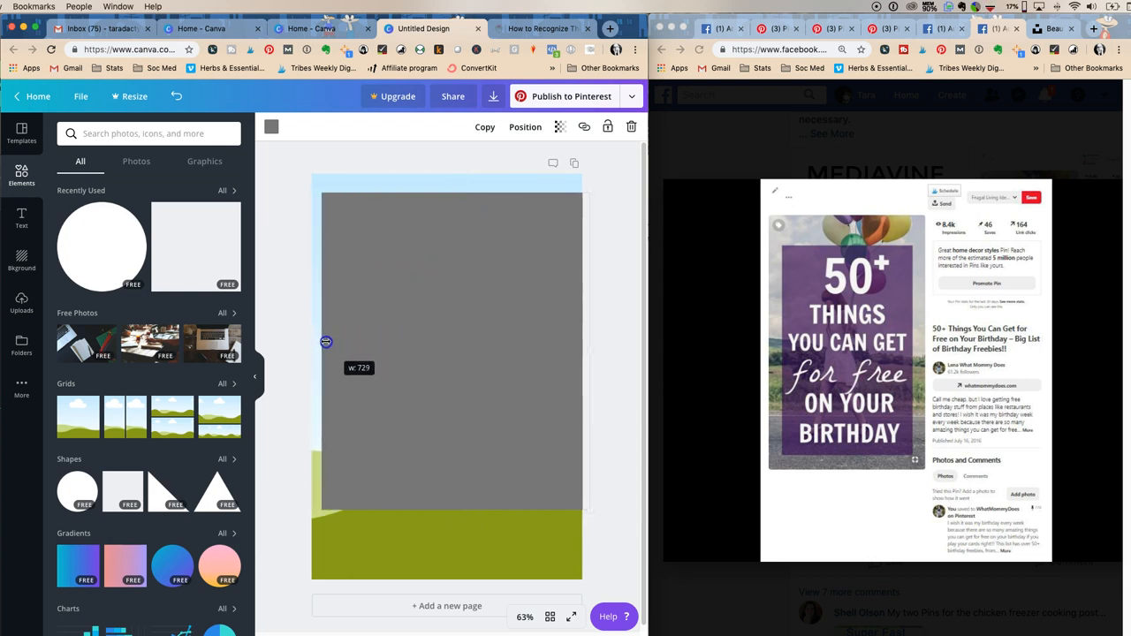
Stretch the grey square into a large rectangle over the pin and colour it violet
drag(325, 343, 557, 350)
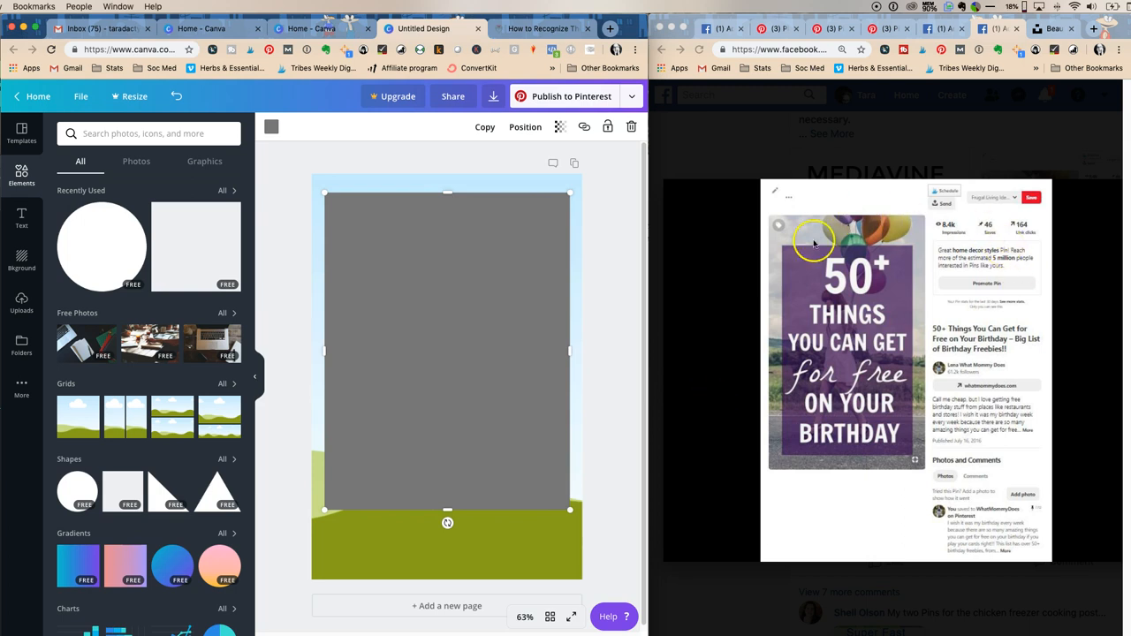
drag(448, 193, 448, 221)
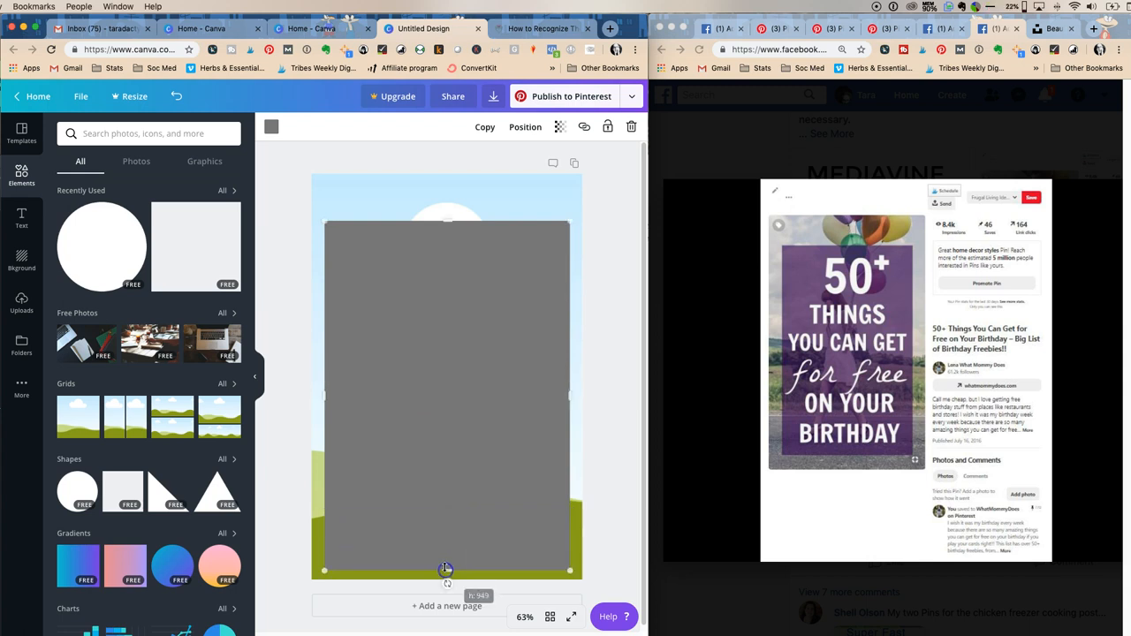
mouse_move(368, 138)
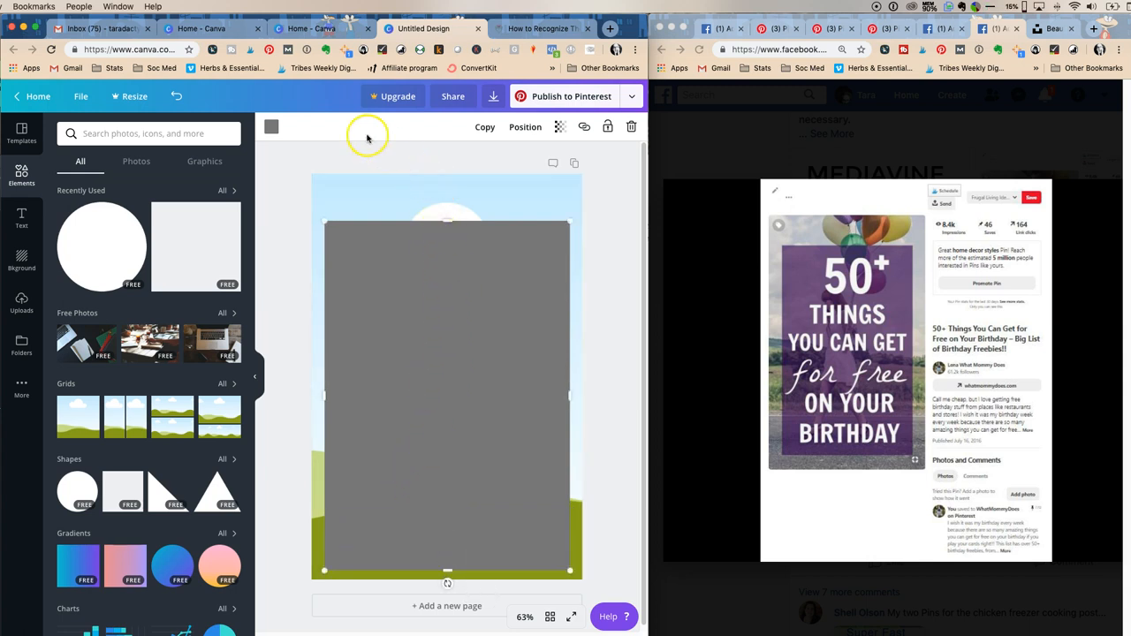
click(272, 127)
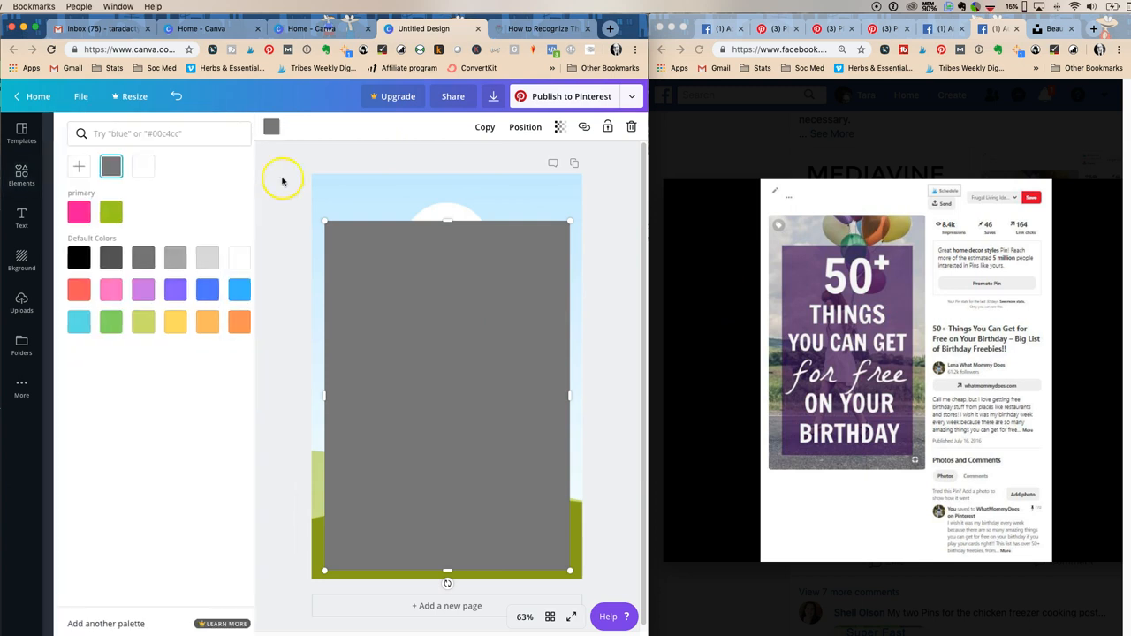
click(131, 290)
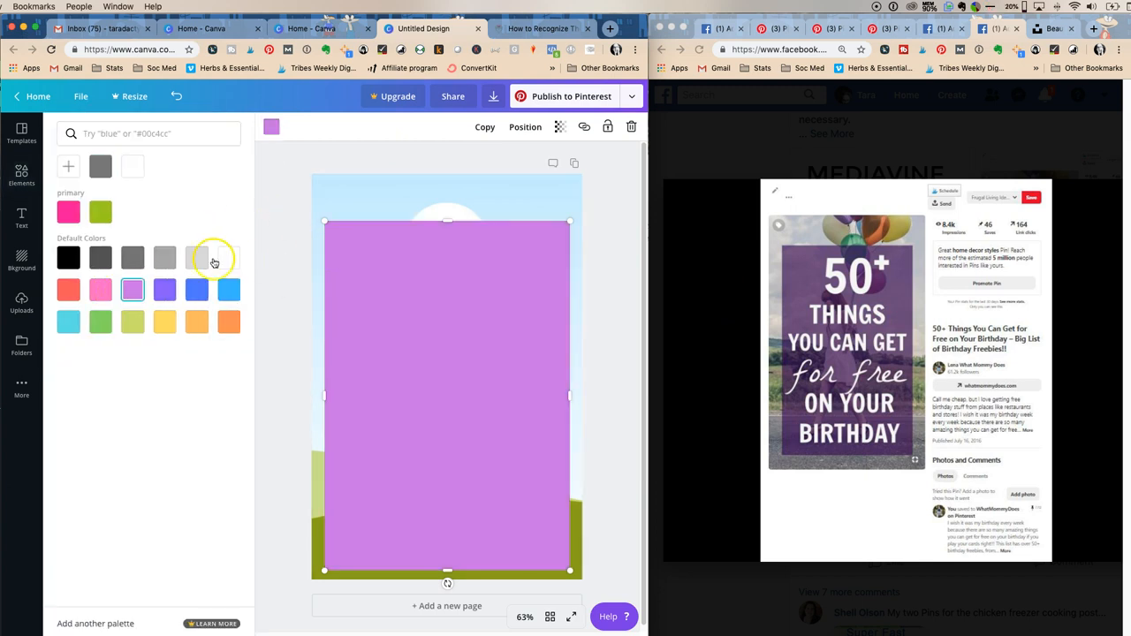
click(164, 290)
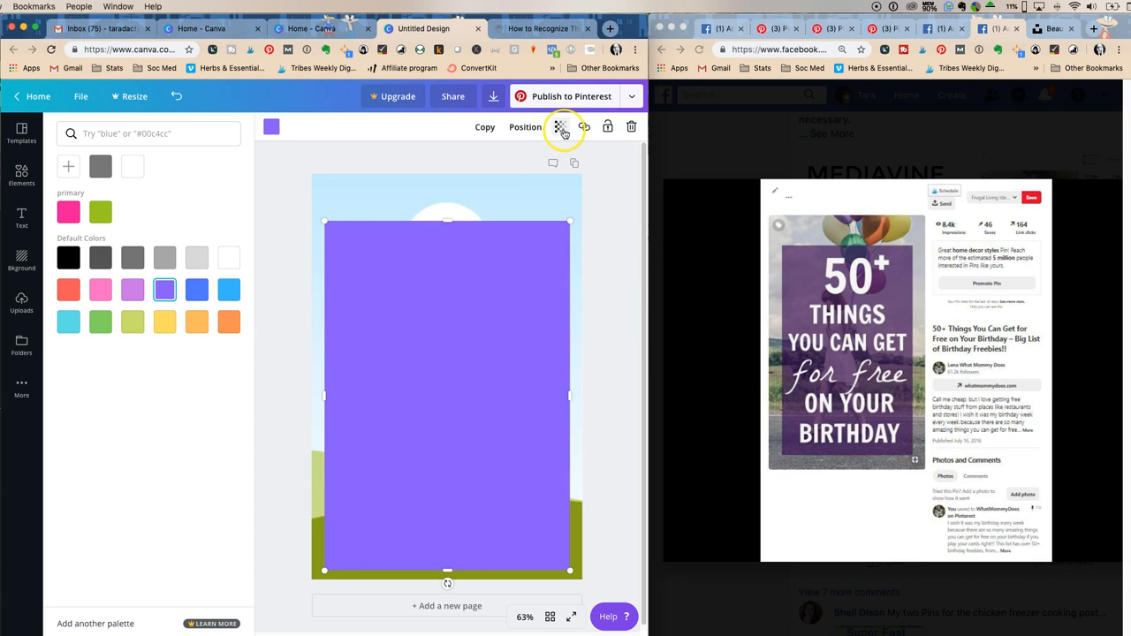
Make the overlay semi-transparent (72) and recolour it dark purple #3a128b via the custom picker
click(559, 127)
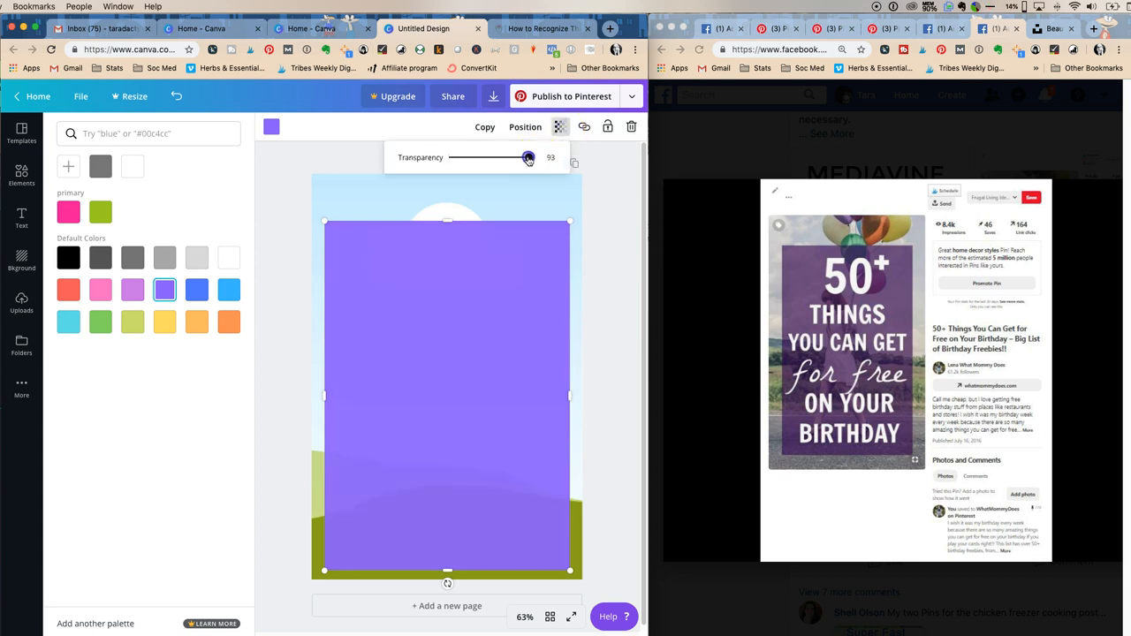
drag(528, 157, 511, 157)
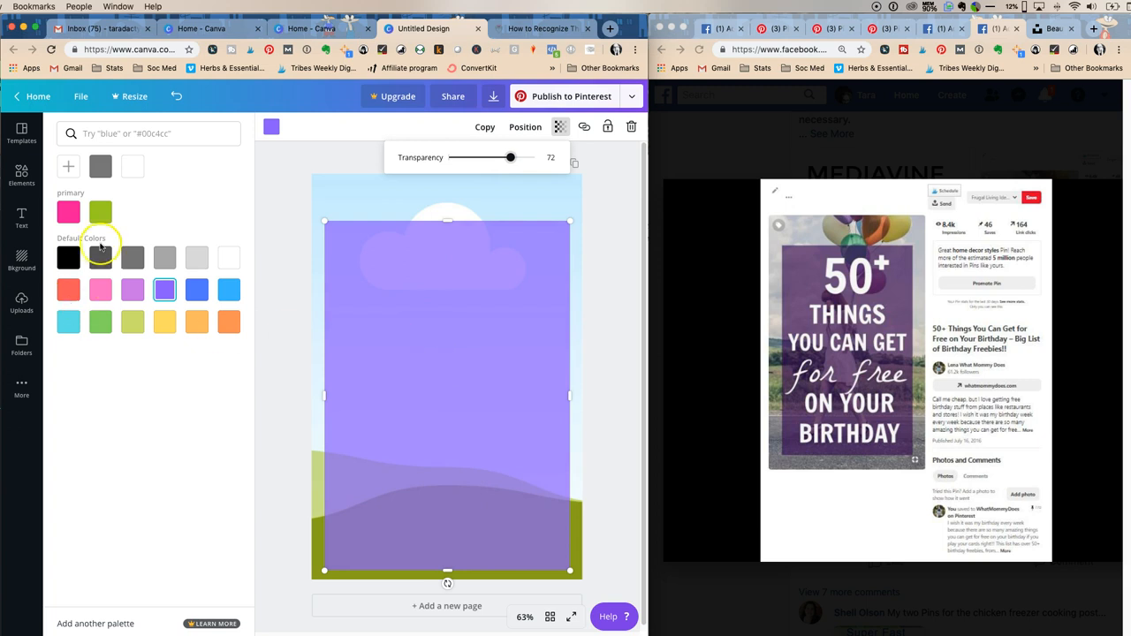
click(21, 175)
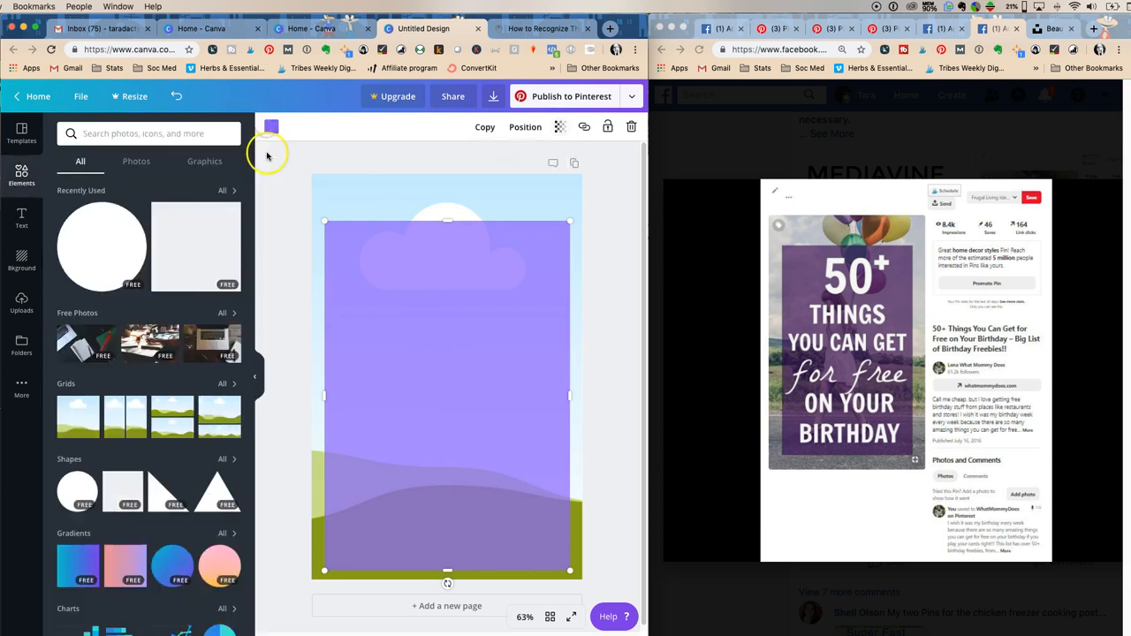
click(272, 127)
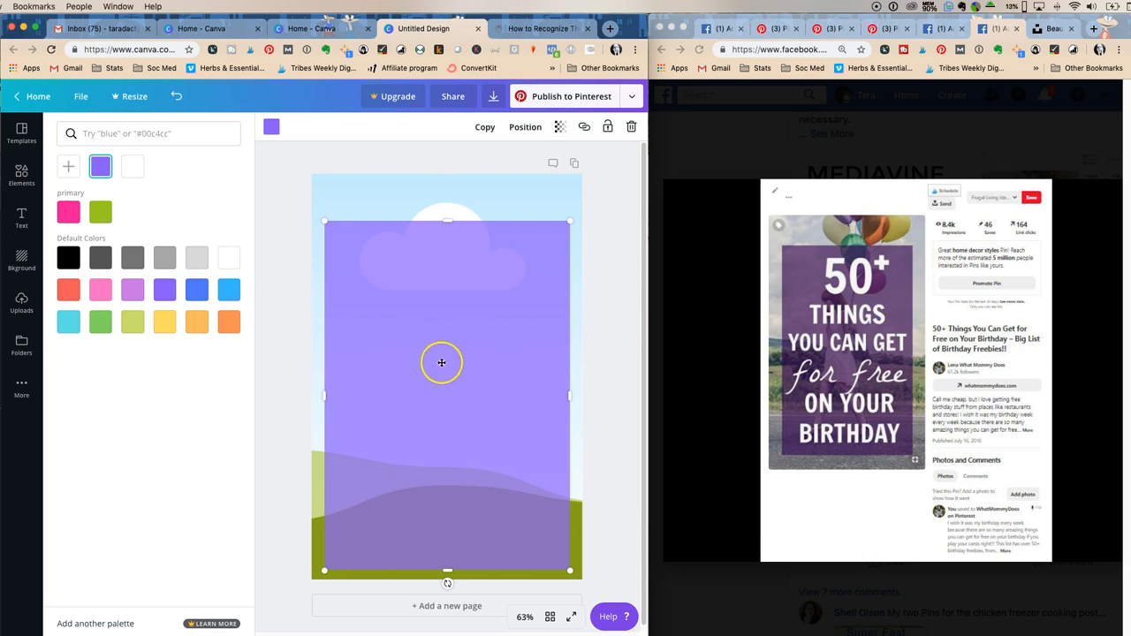
mouse_move(304, 272)
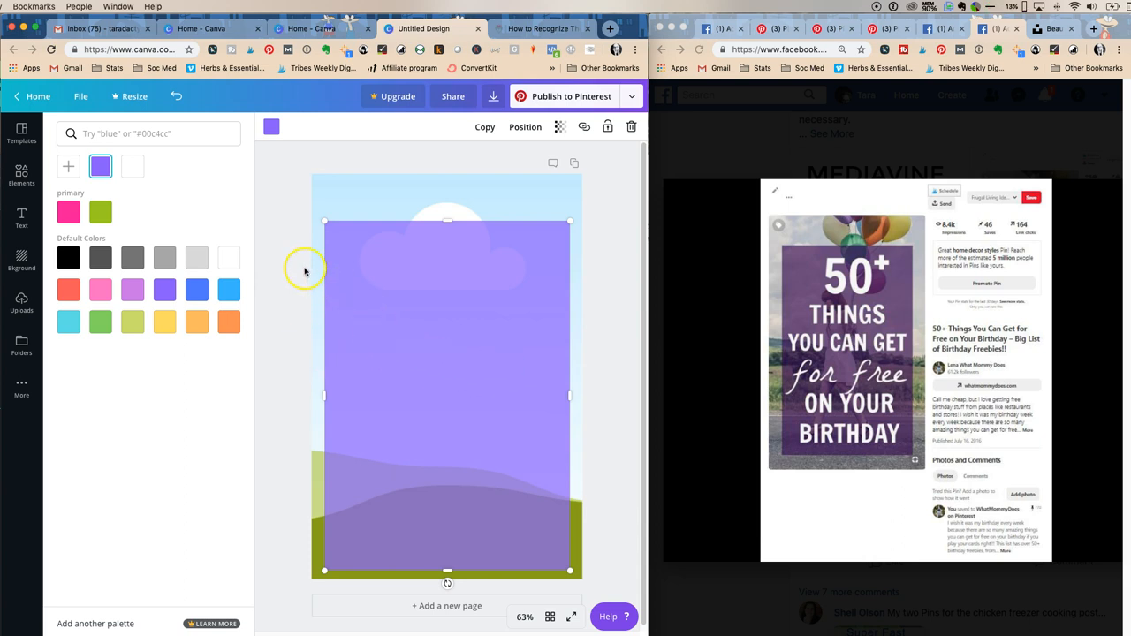
mouse_move(272, 237)
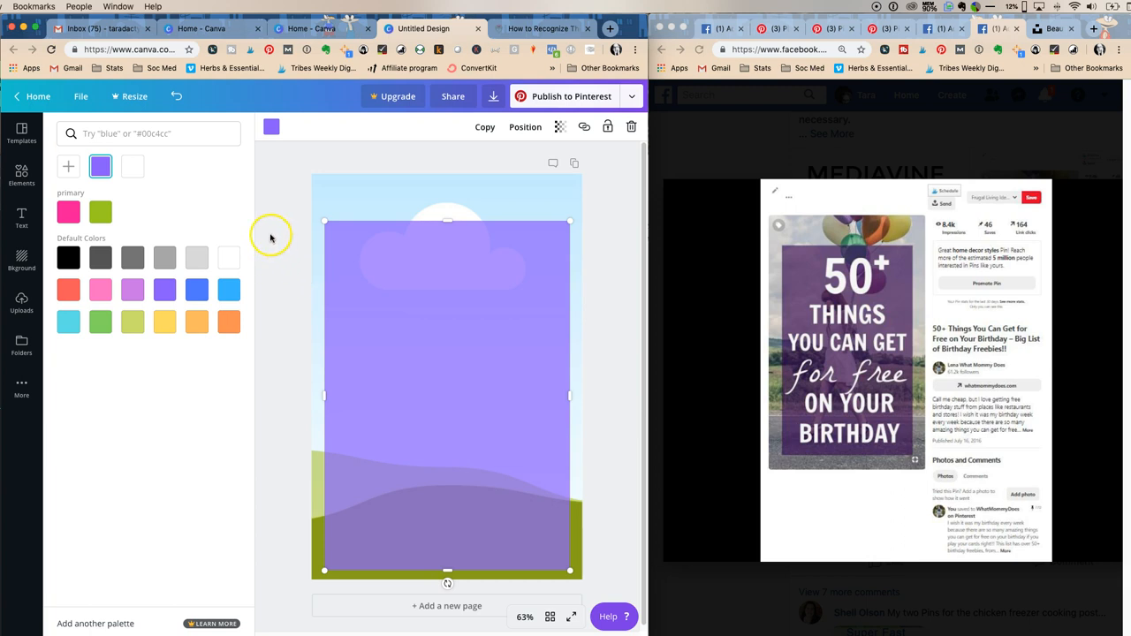
click(99, 166)
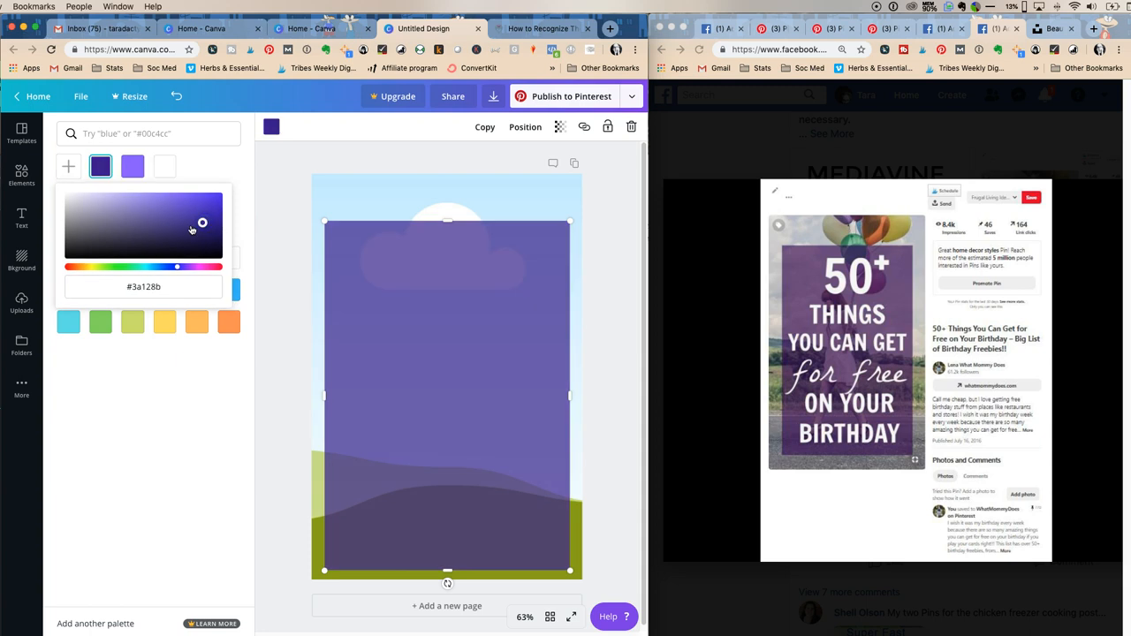
click(21, 175)
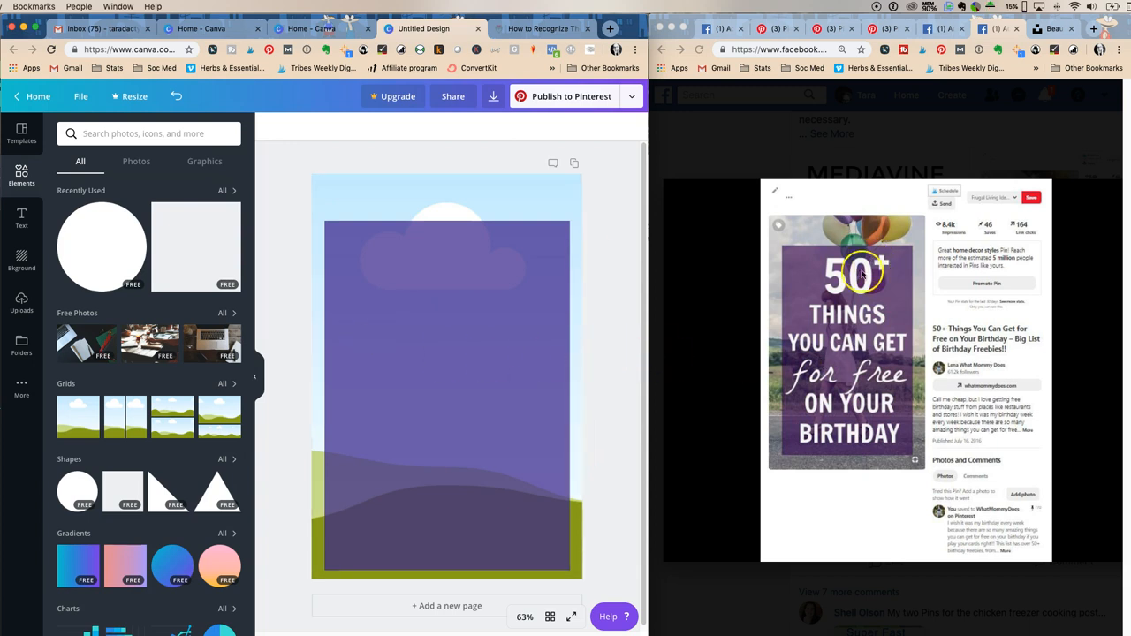
mouse_move(853, 430)
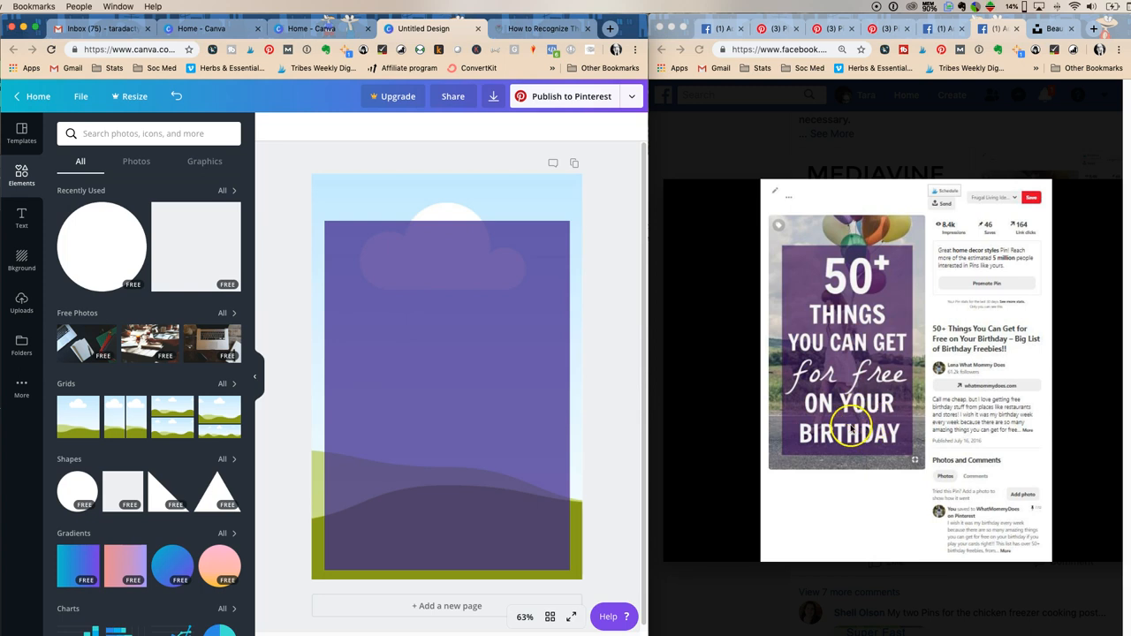
mouse_move(880, 287)
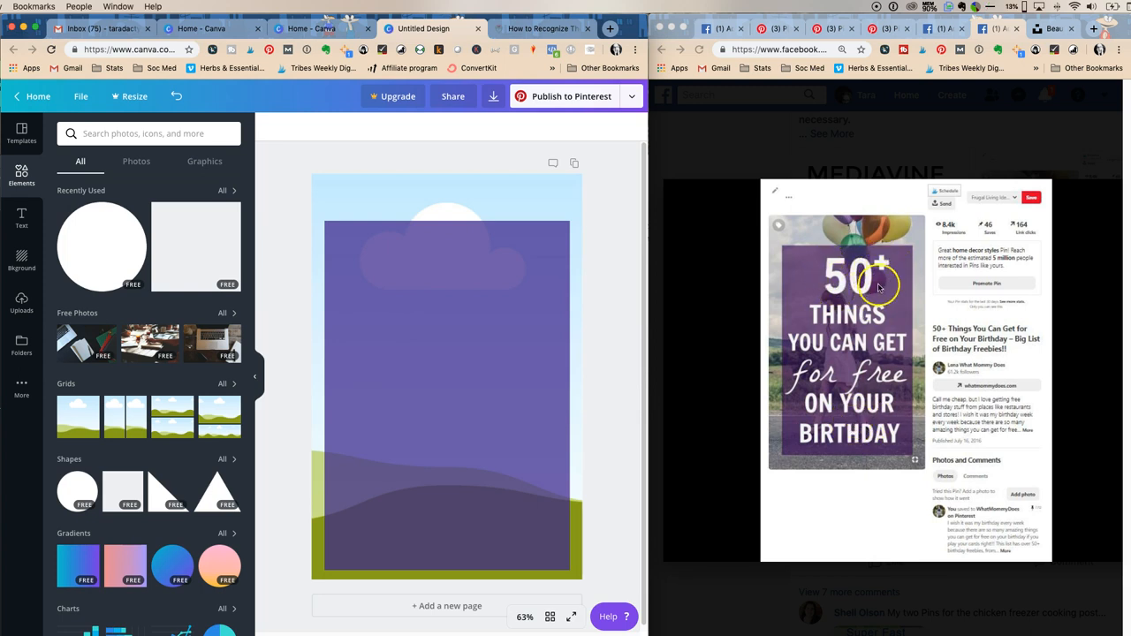
mouse_move(860, 385)
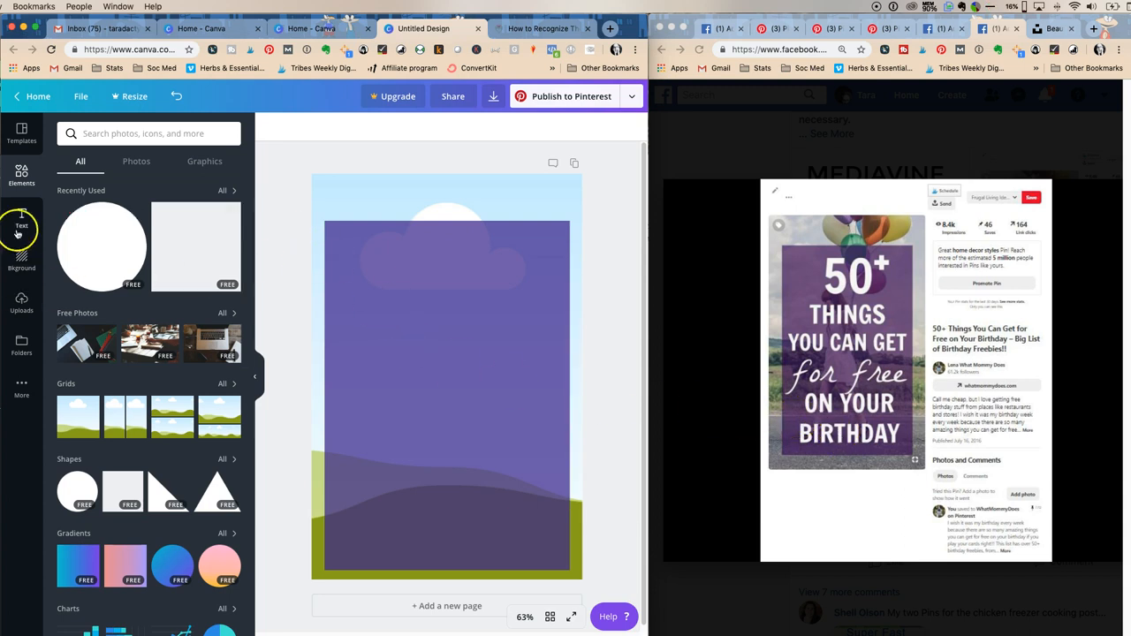
Add a 50+ text box at size 88 near the top centre of the overlay
click(21, 219)
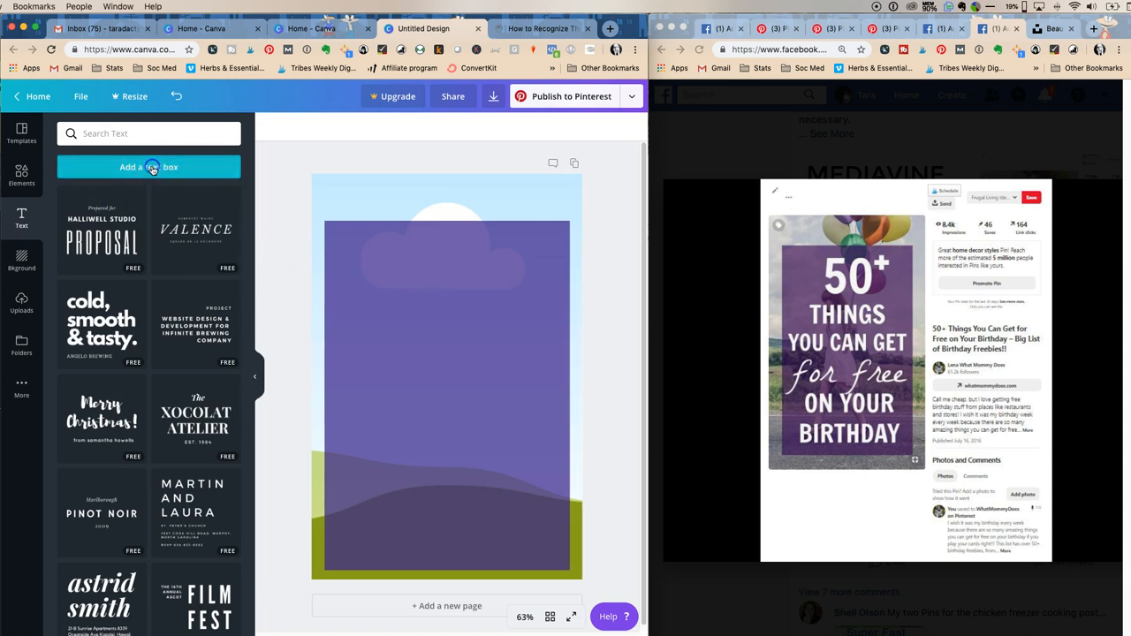
click(148, 166)
text(50+)
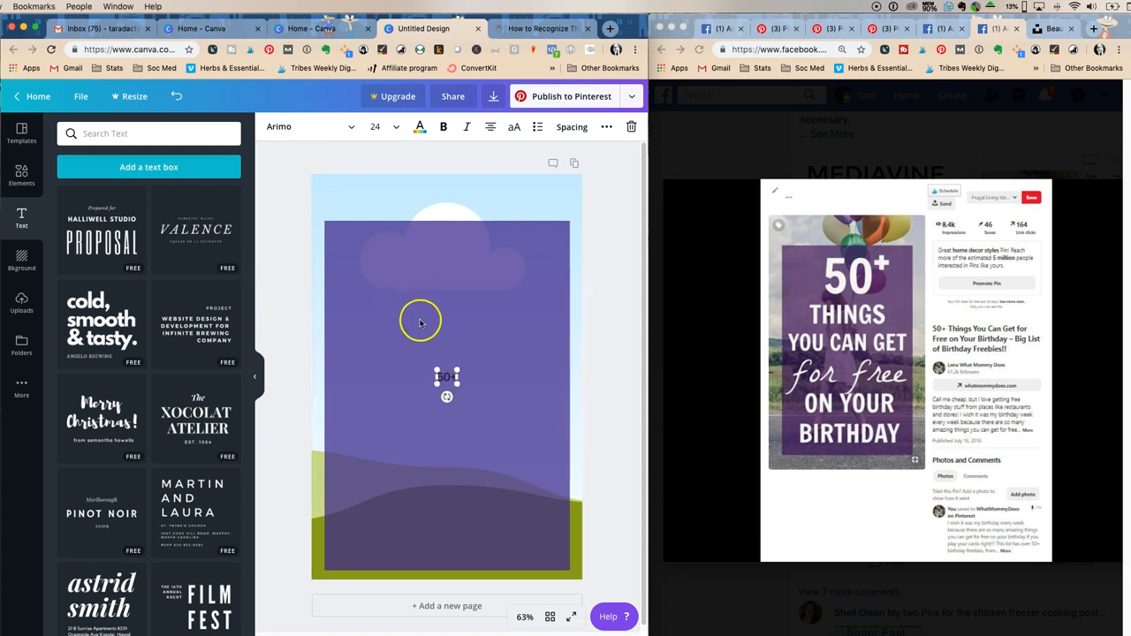
click(396, 127)
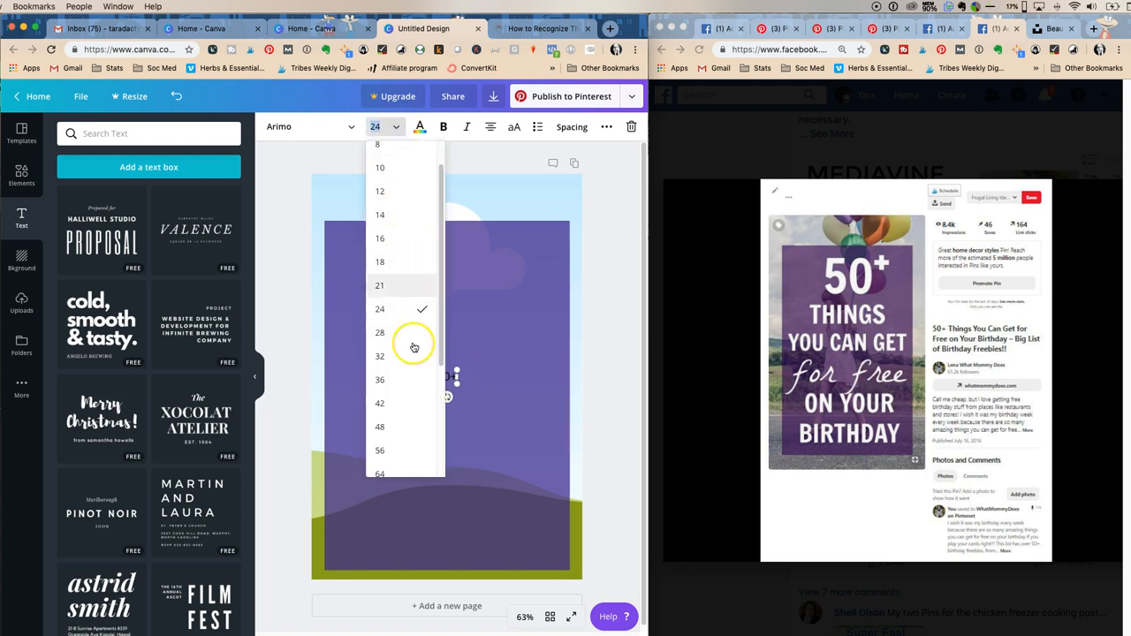
scroll(down, 3)
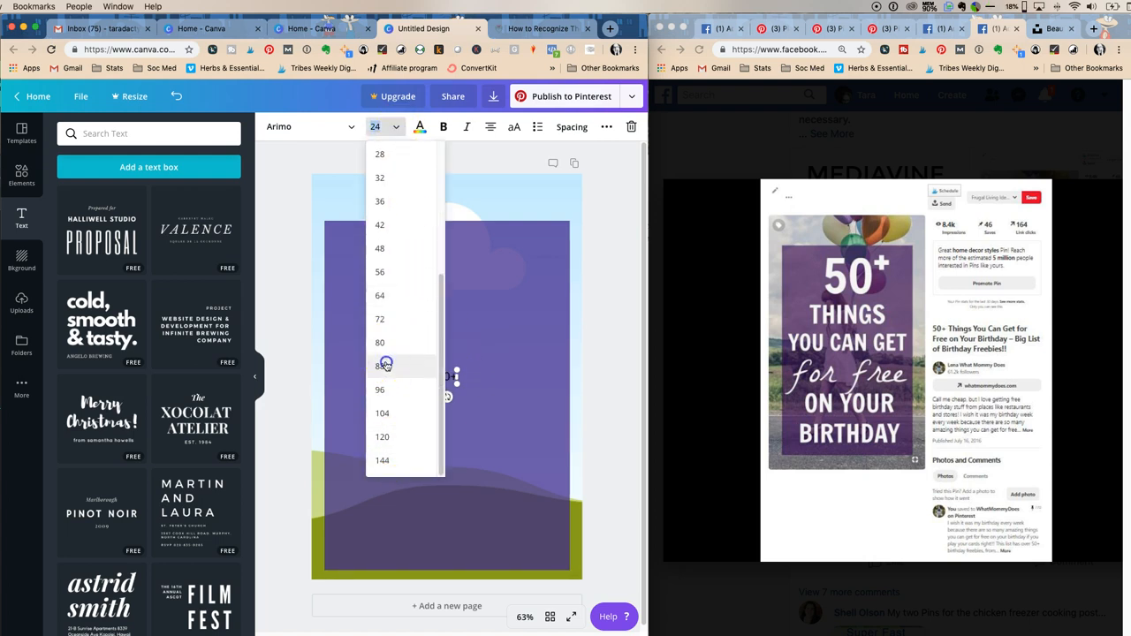
click(379, 366)
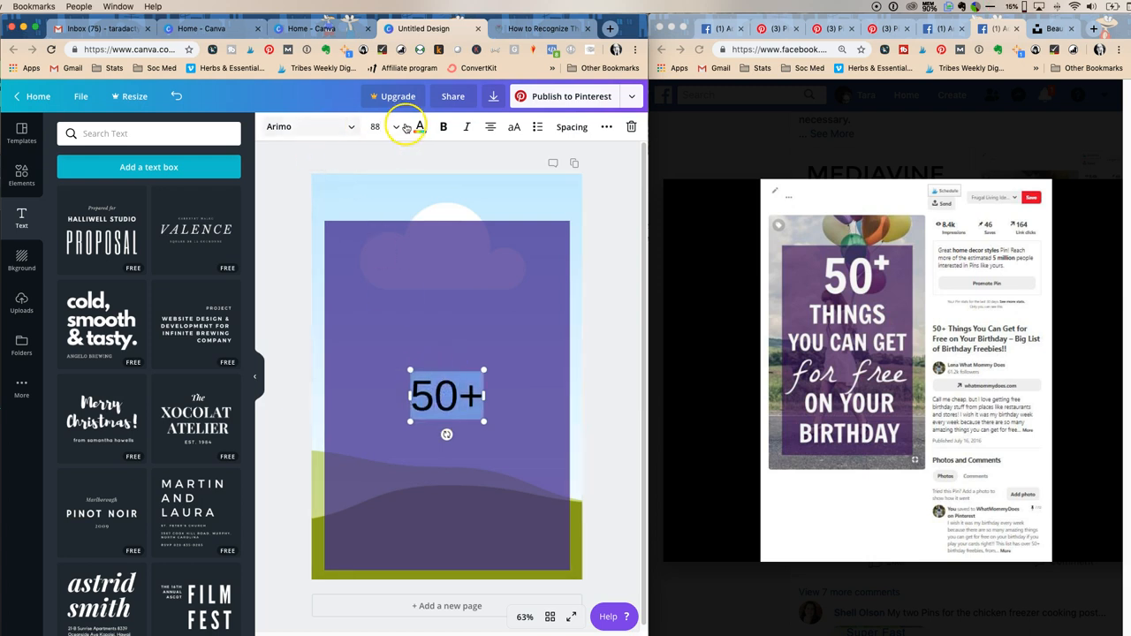
click(421, 127)
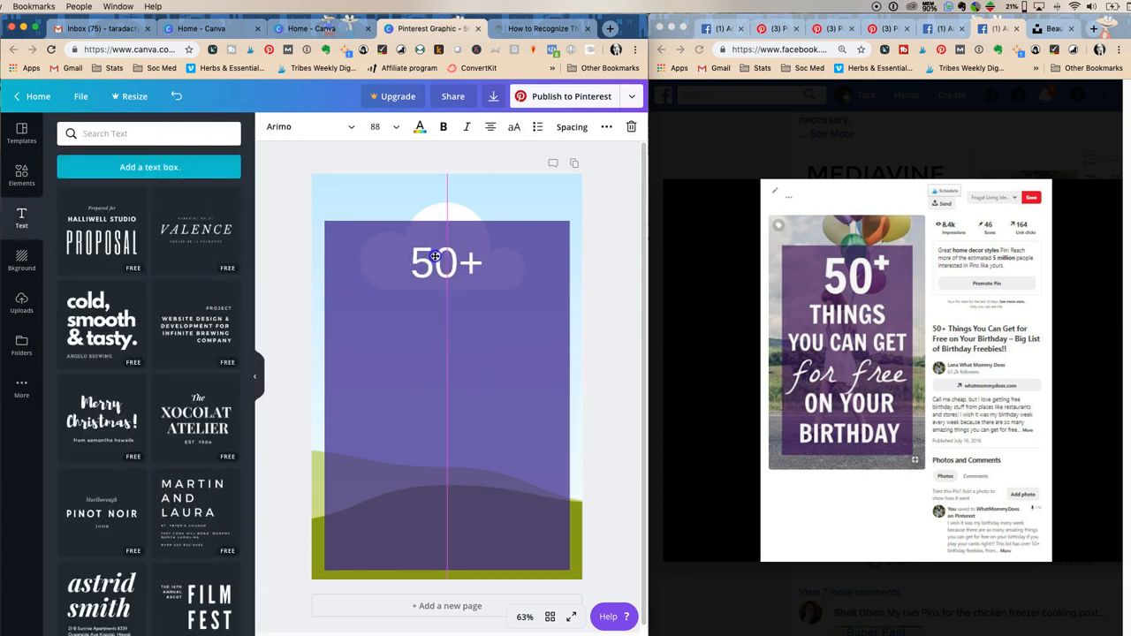
Set the headline in Anton as '50' and create a separate text element for the plus sign
click(446, 261)
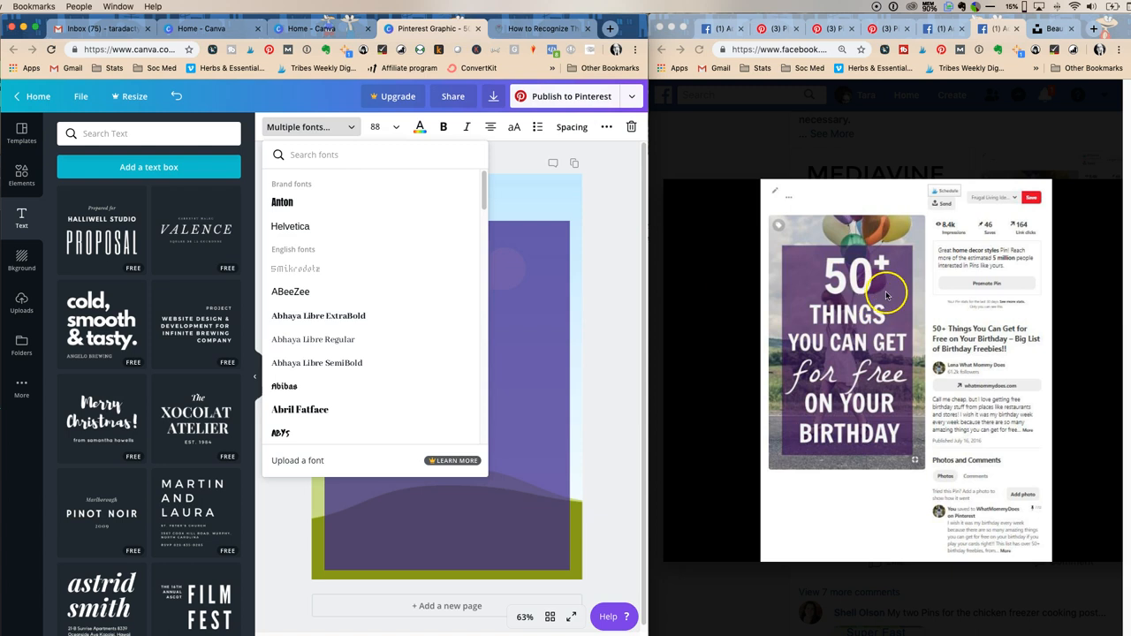
mouse_move(324, 226)
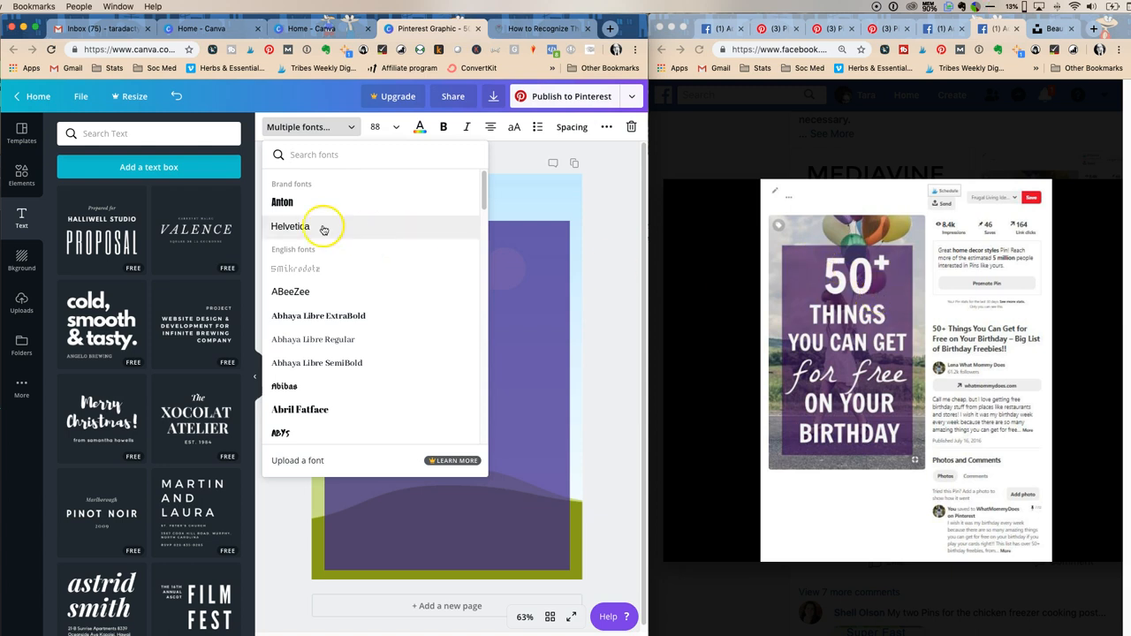
click(283, 202)
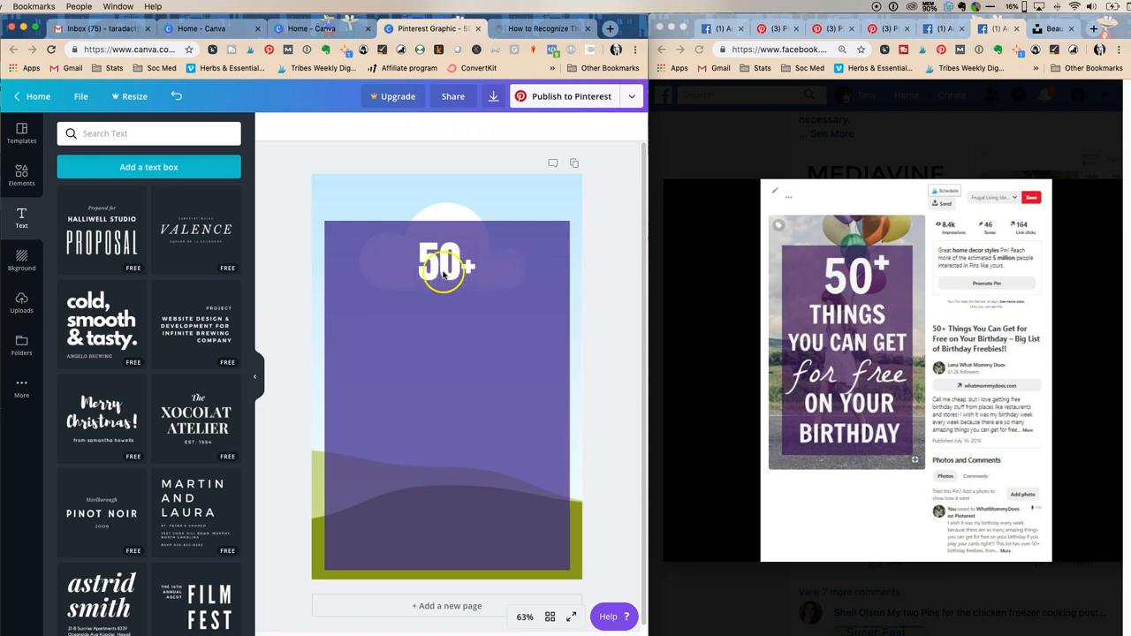
click(446, 265)
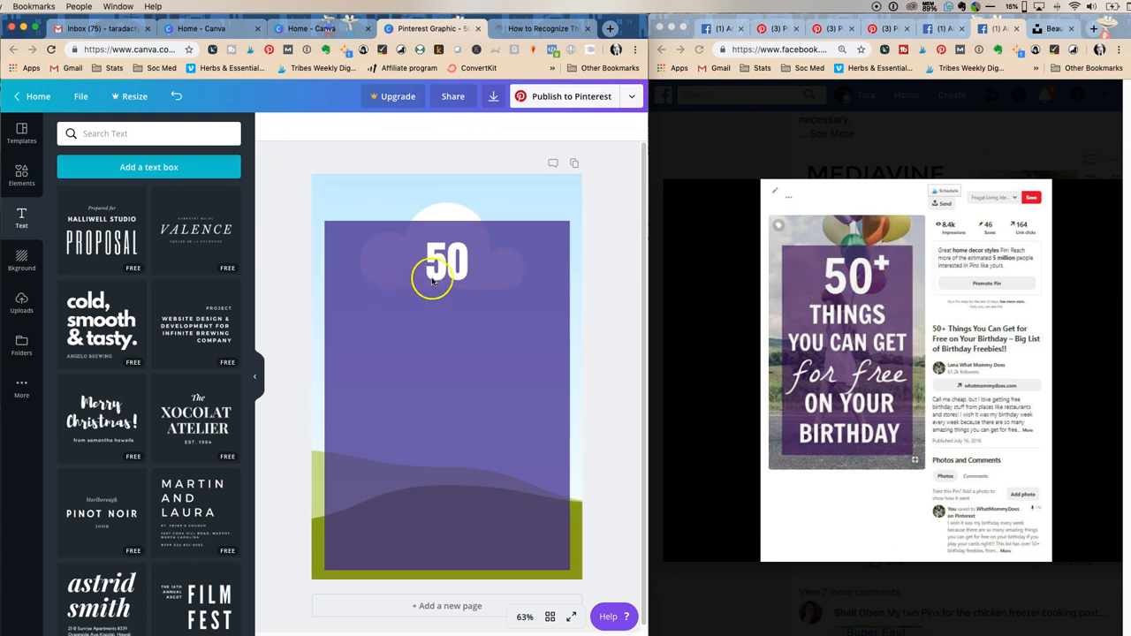
click(446, 261)
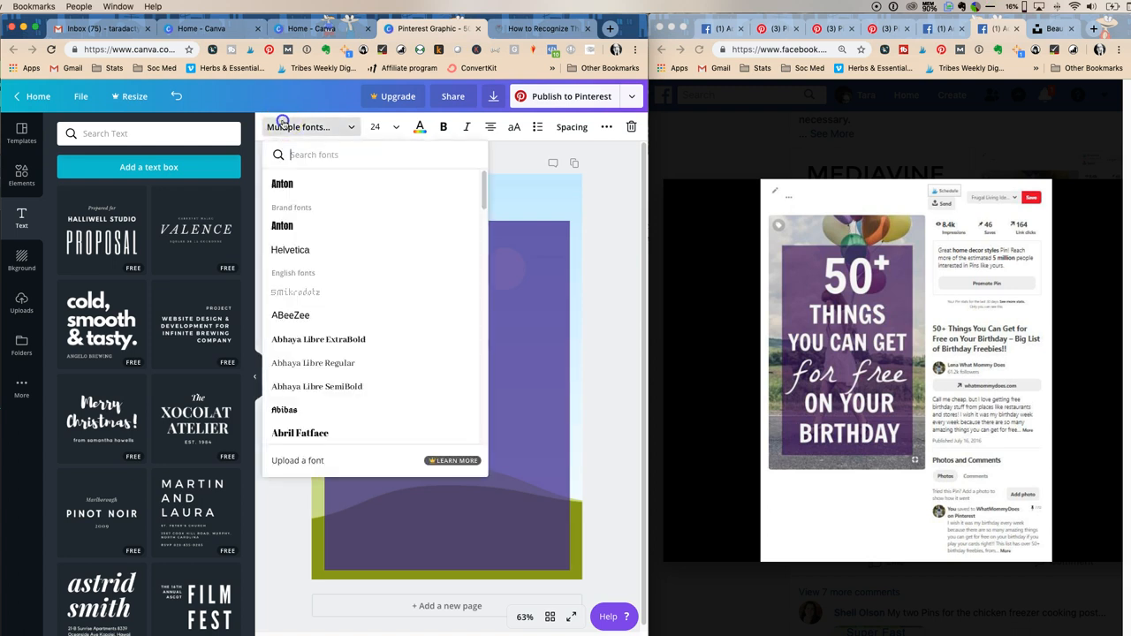
Make the plus sign size 88 in white, raised beside the 50
click(380, 128)
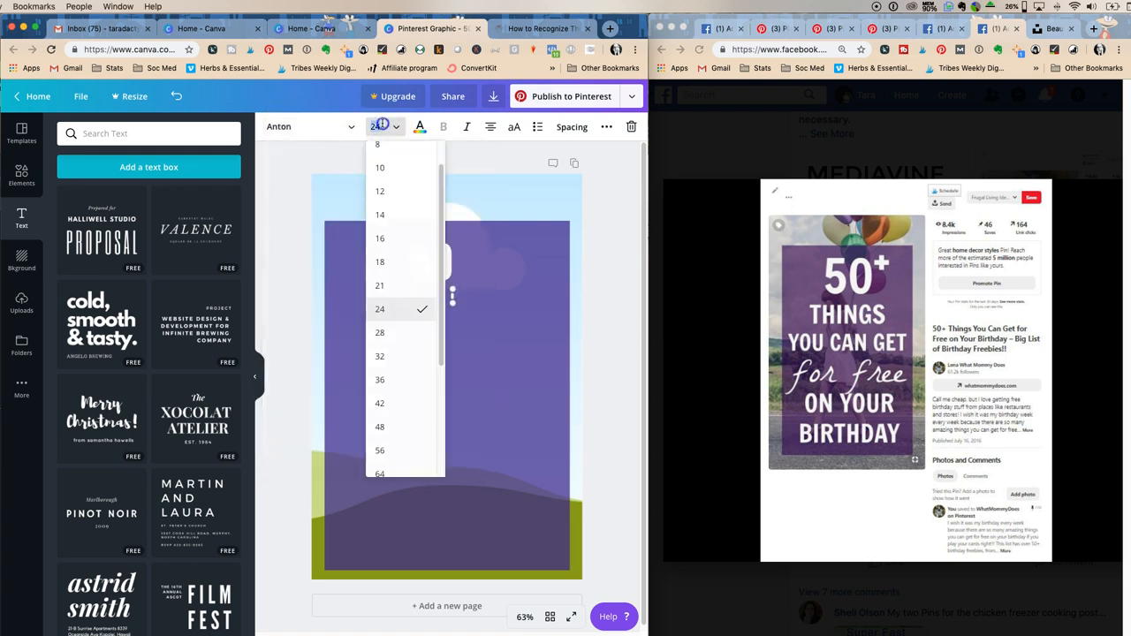
text(88)
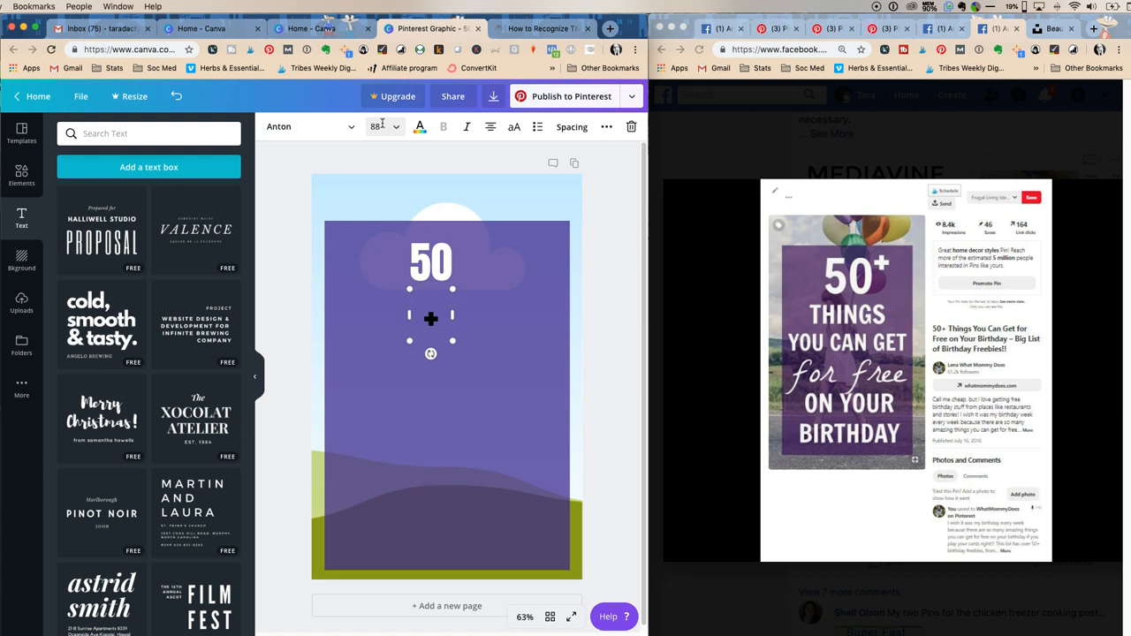
click(421, 128)
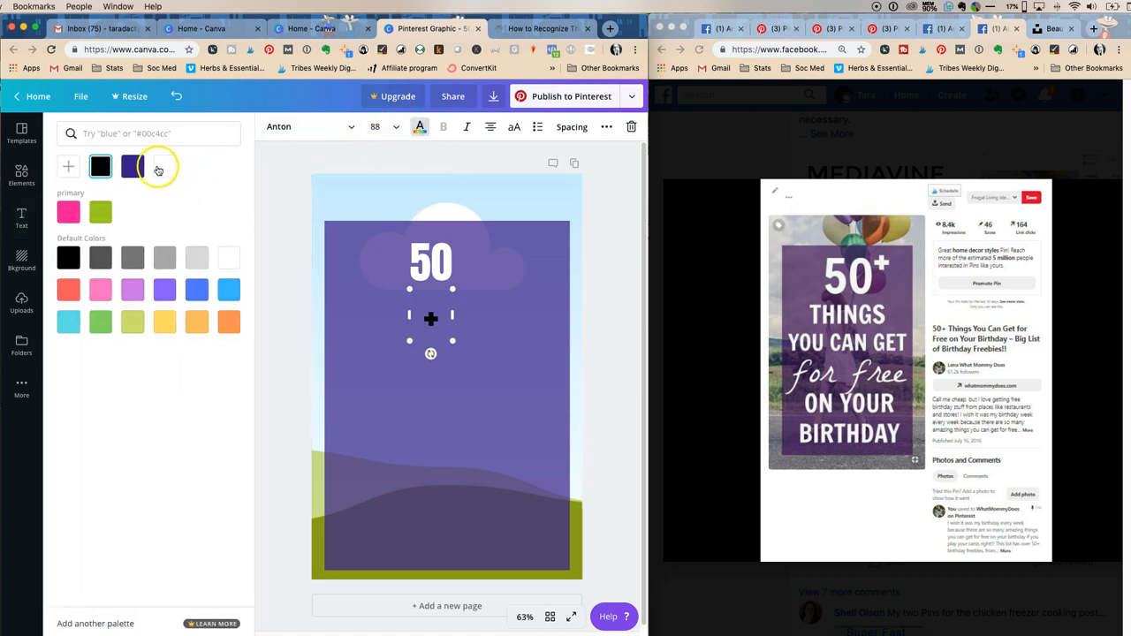
click(21, 218)
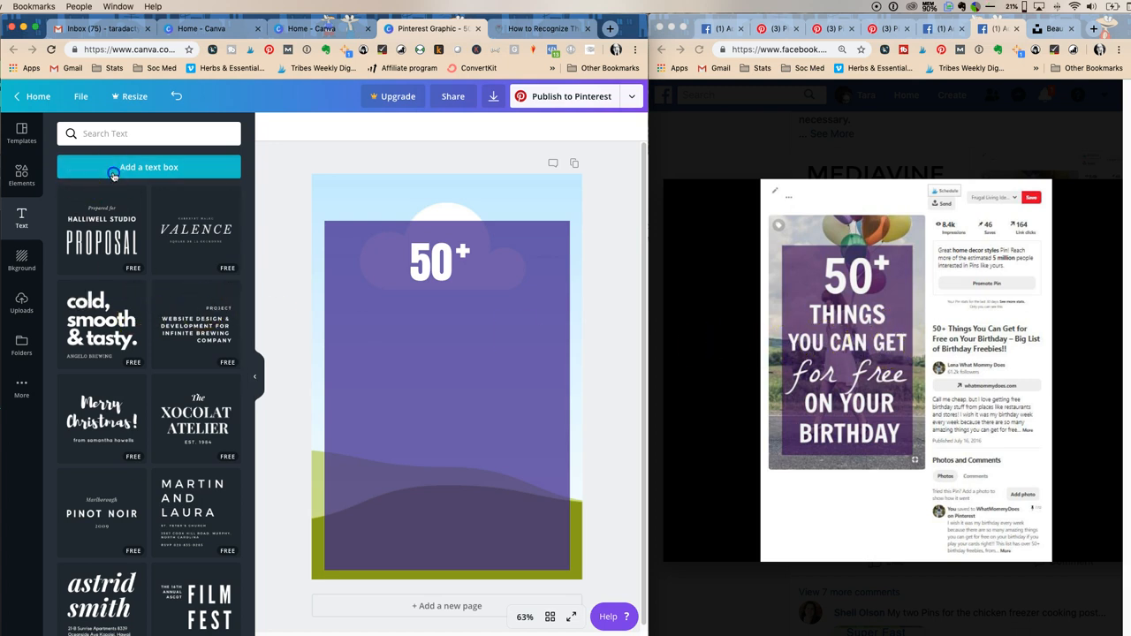
Add a text box reading THINGS YOU CAN GET below the 50+ headline
click(149, 166)
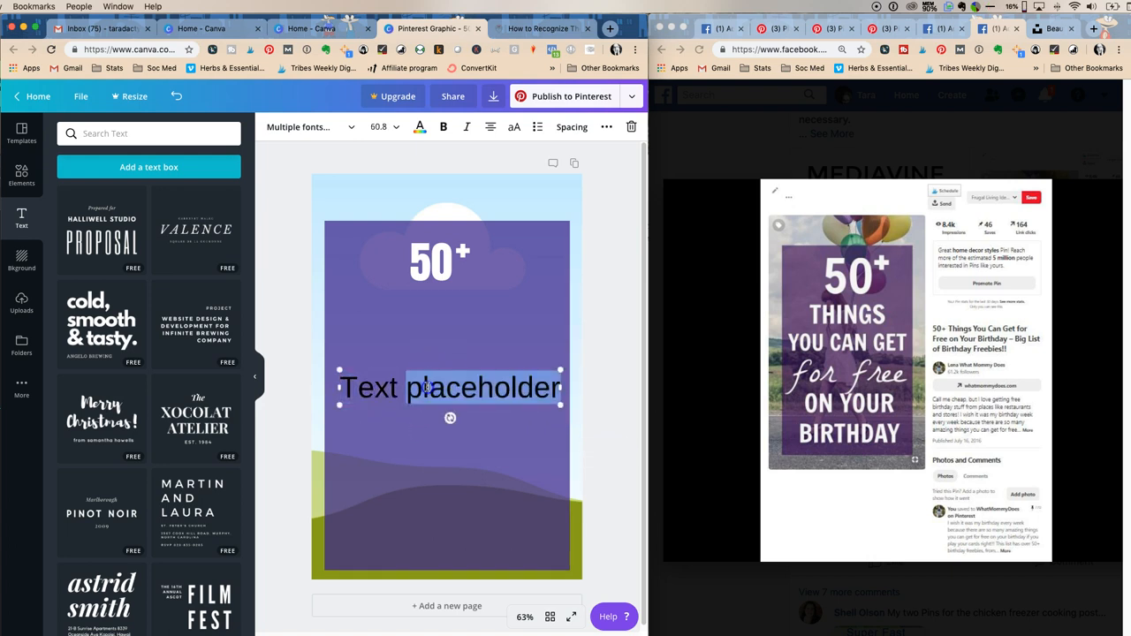
key(delete)
text(THINGS)
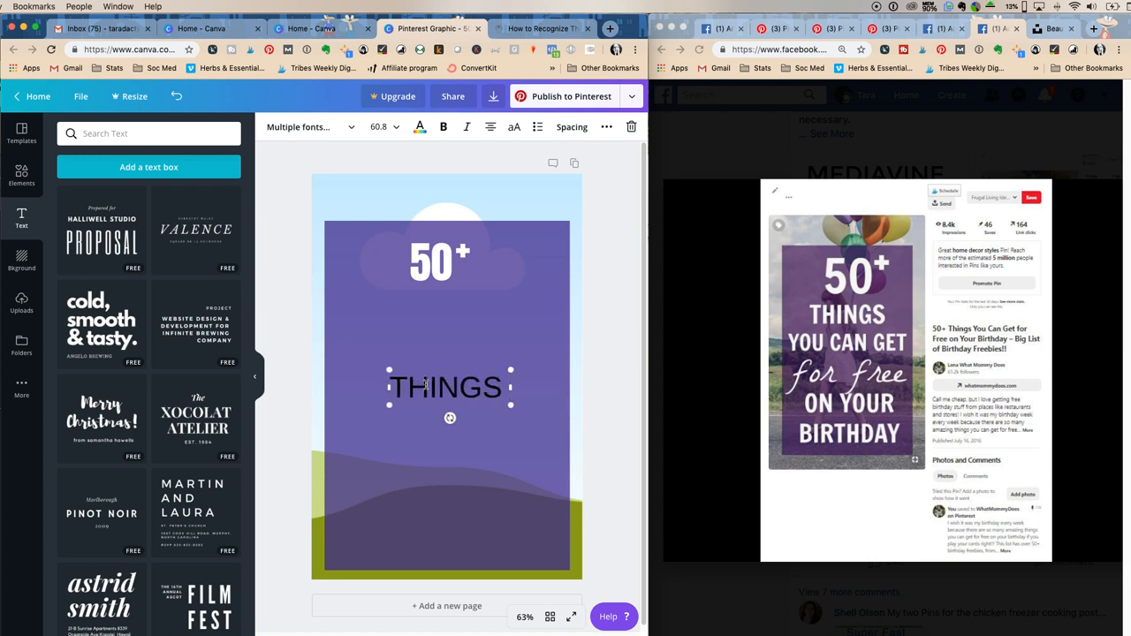
text(YOU CAN)
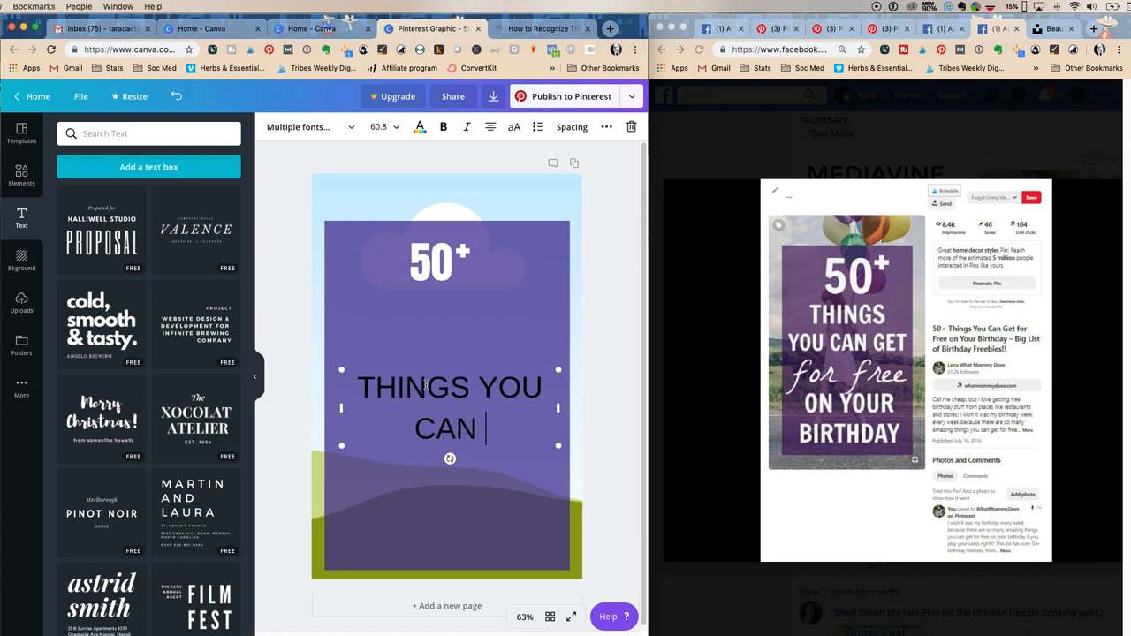
text(GET)
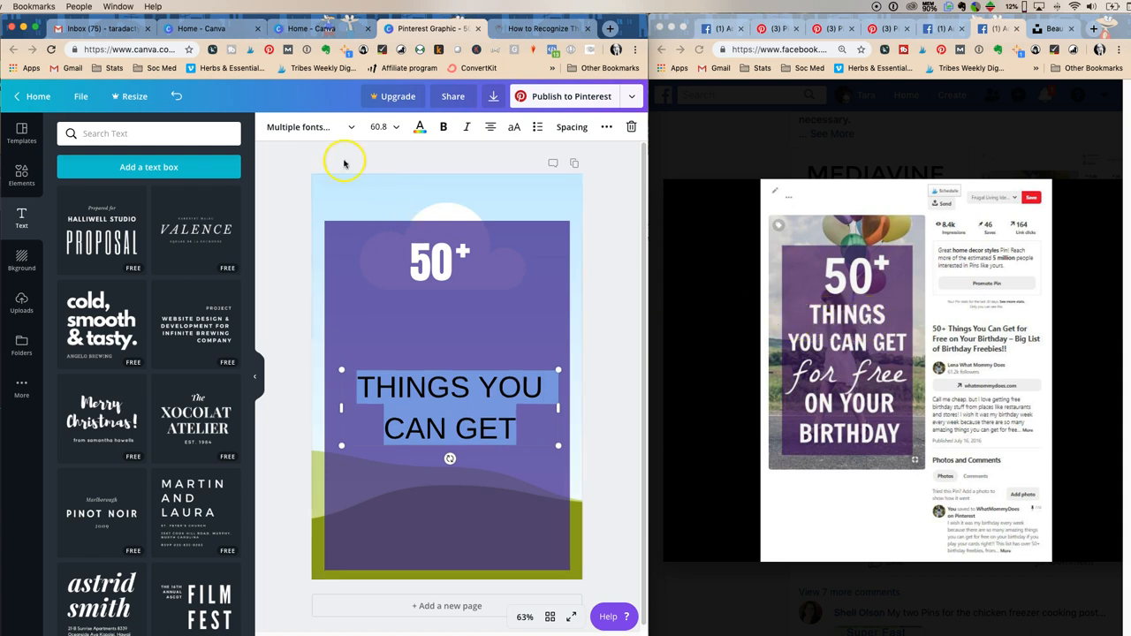
Try a condensed font (Game Station Condensed) on THINGS YOU CAN GET and select all its wording
click(304, 127)
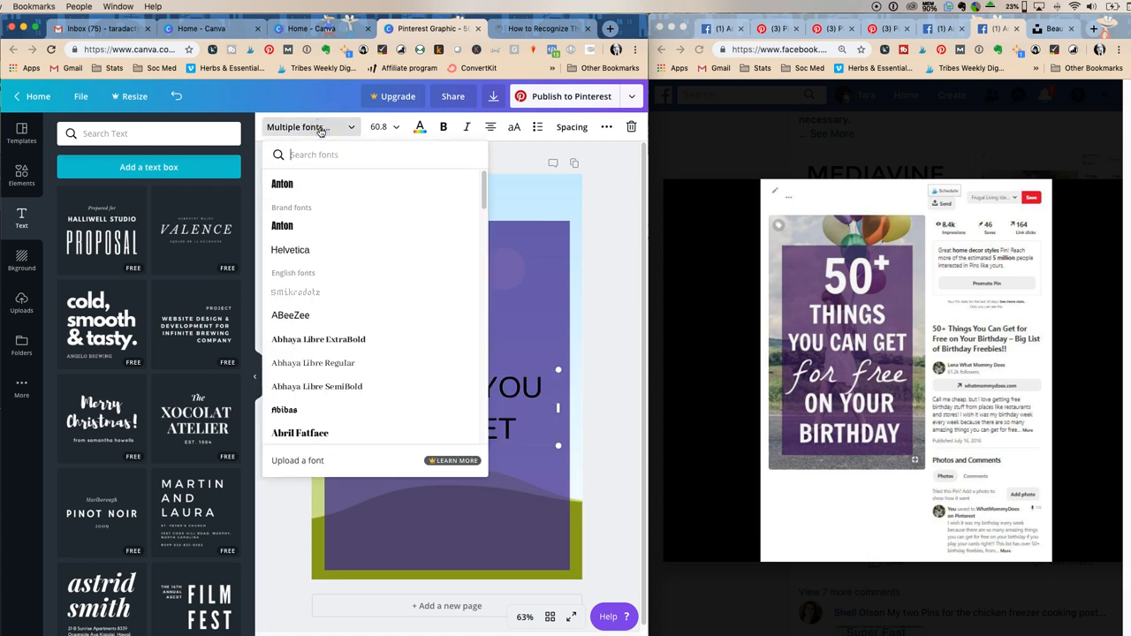
text(CON)
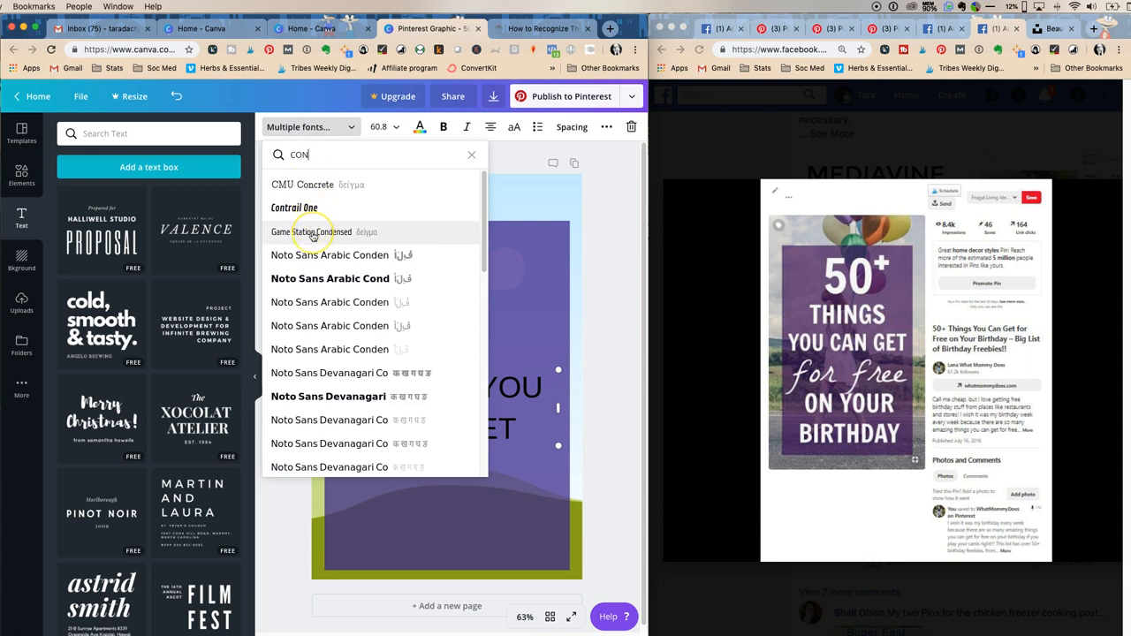
mouse_move(312, 237)
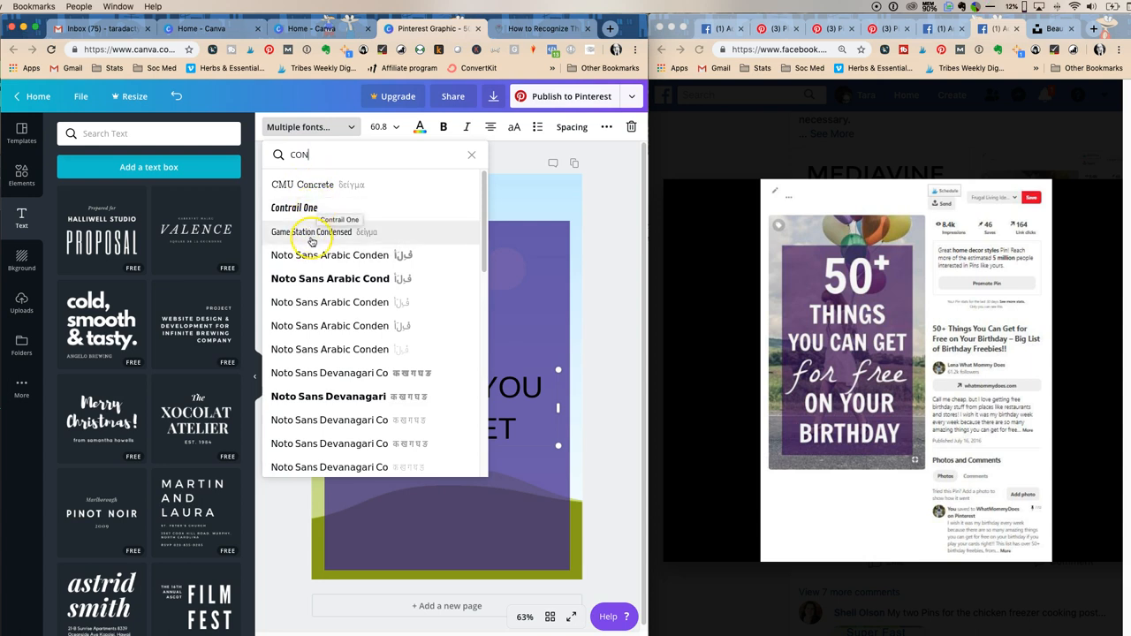
click(317, 231)
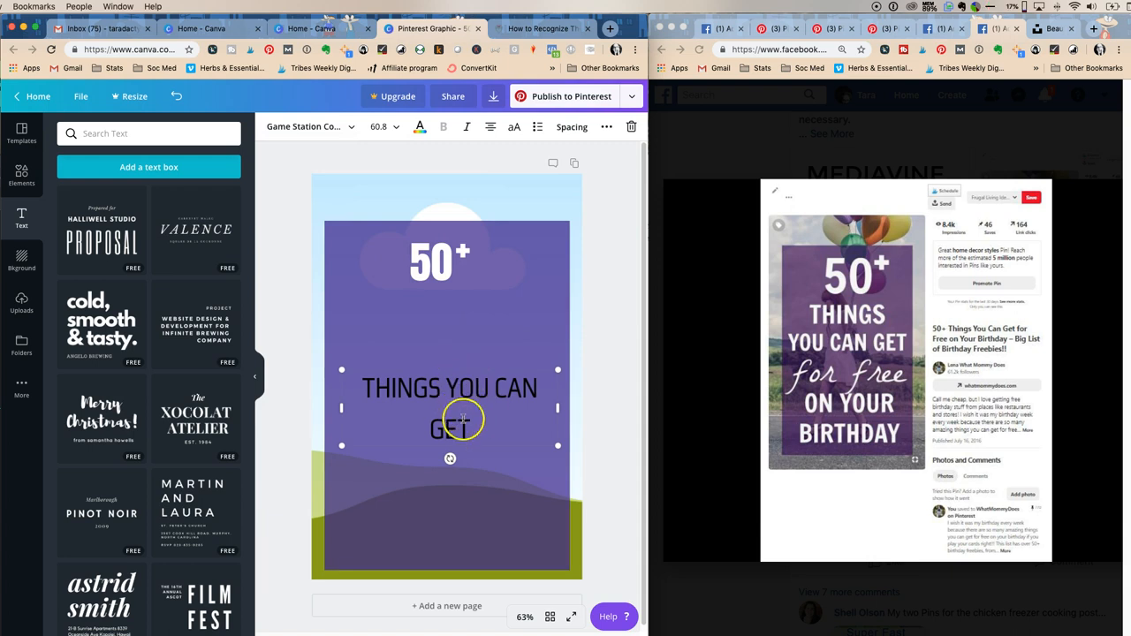
triple_click(451, 387)
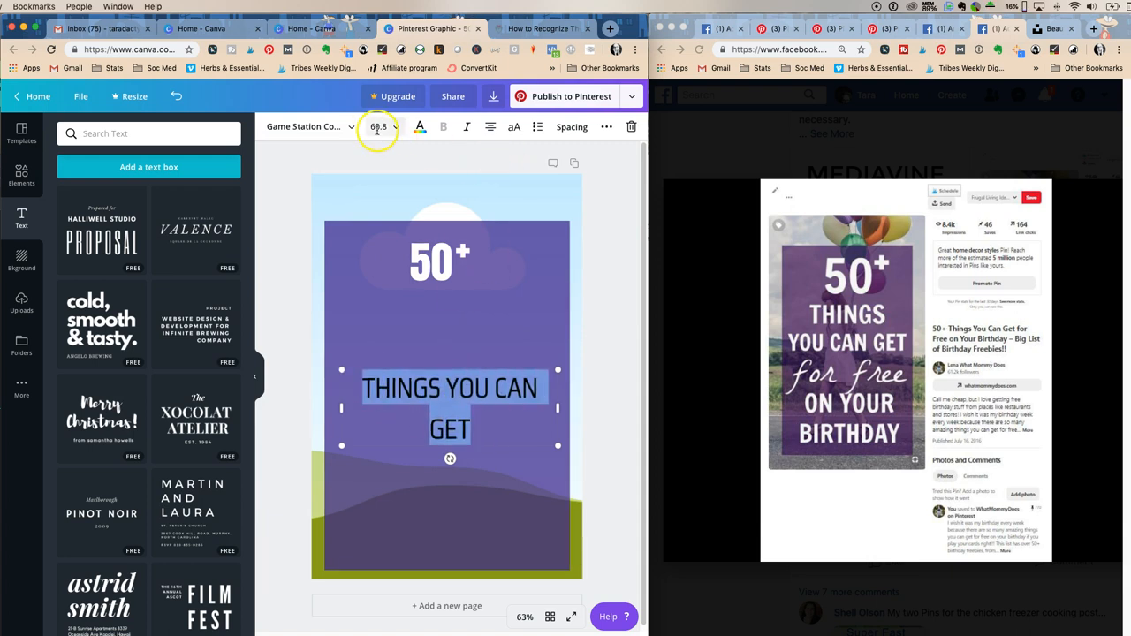
Change the heading to Antonio Bold and move it up beneath the 50+
click(304, 127)
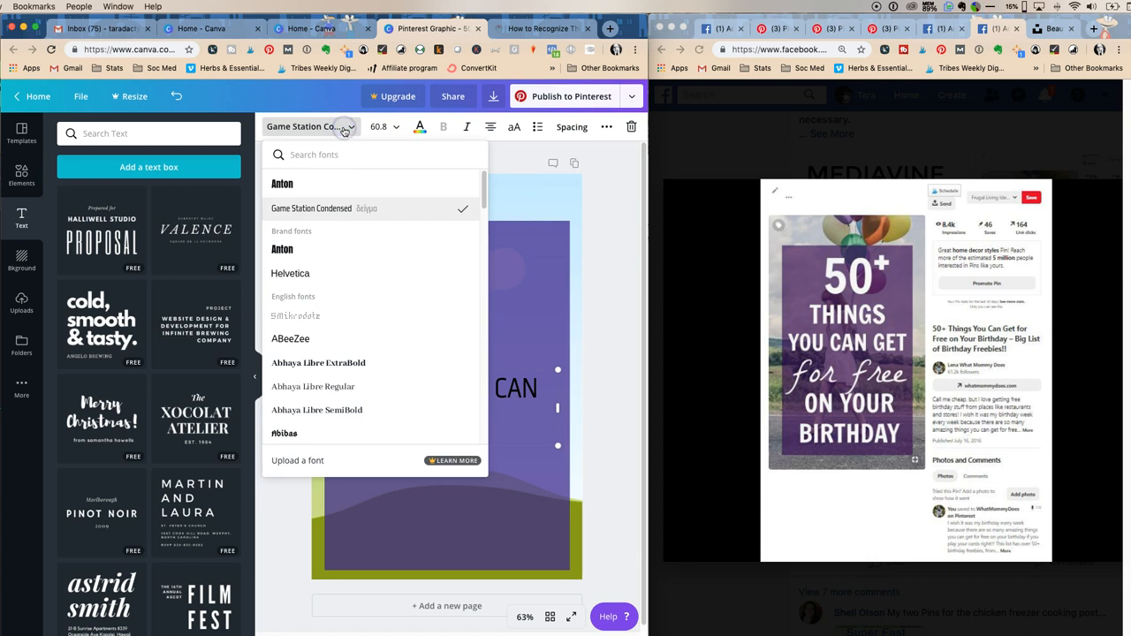
scroll(down, 3)
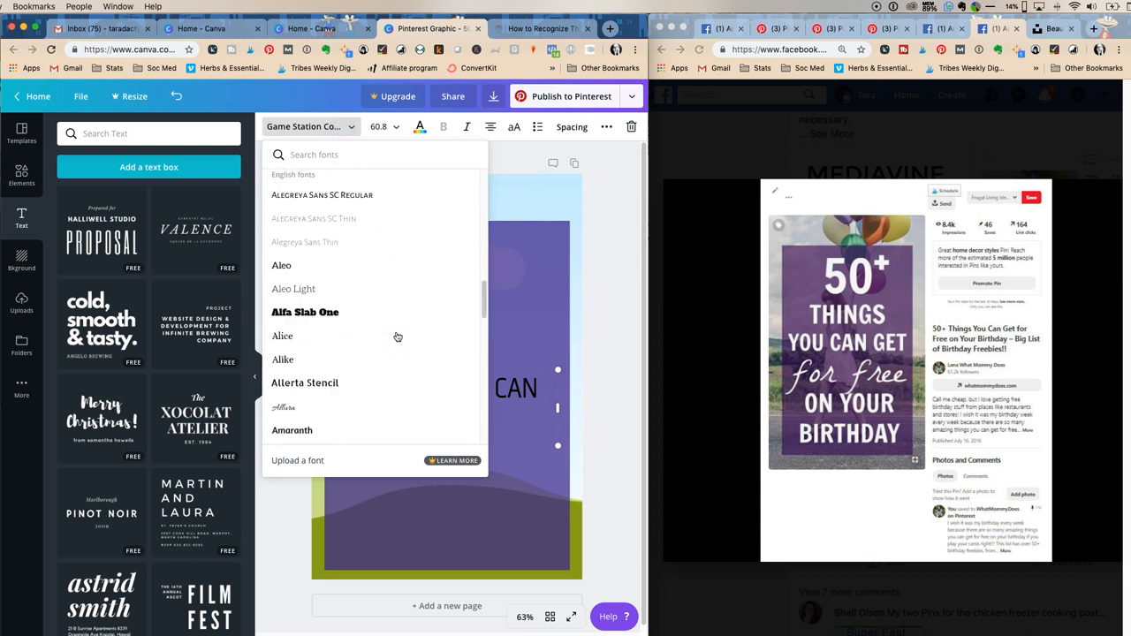
scroll(down, 3)
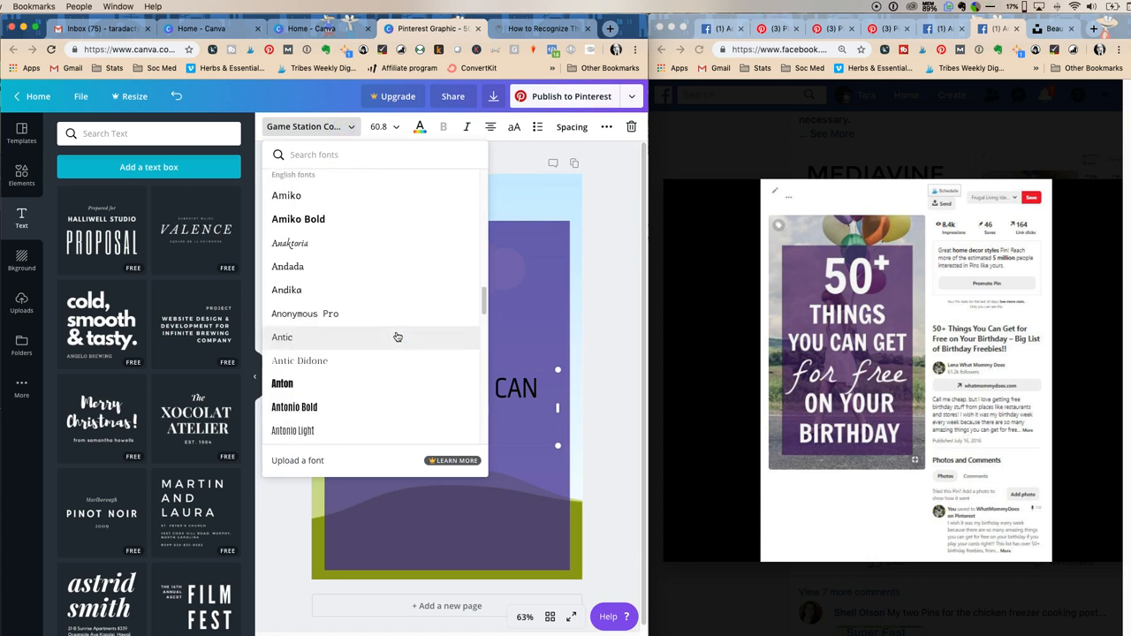
scroll(down, 3)
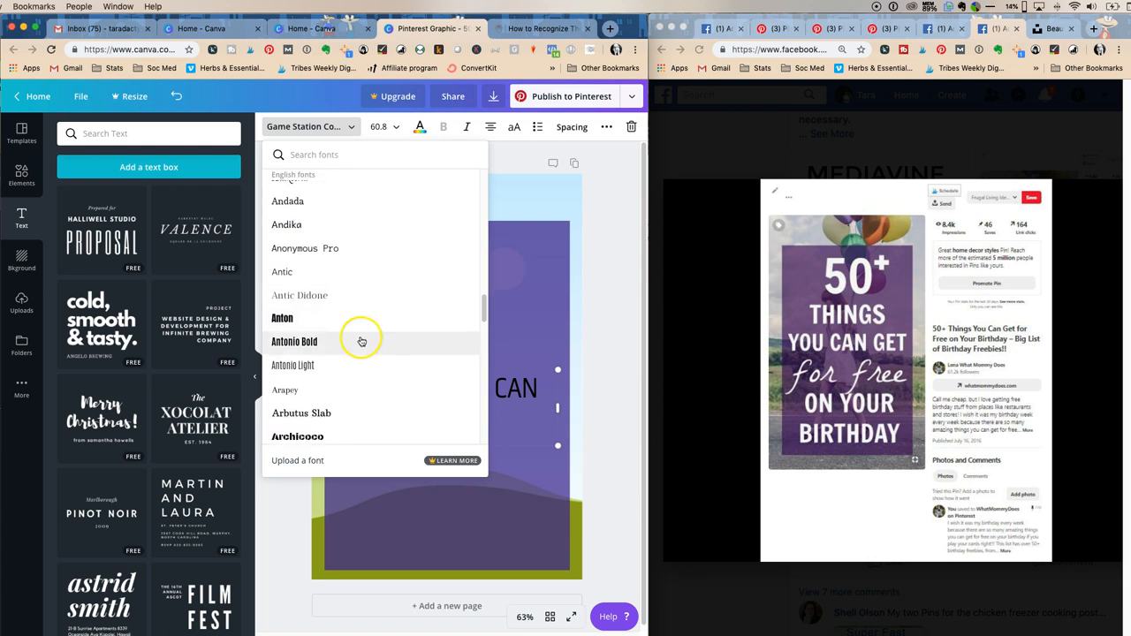
click(294, 343)
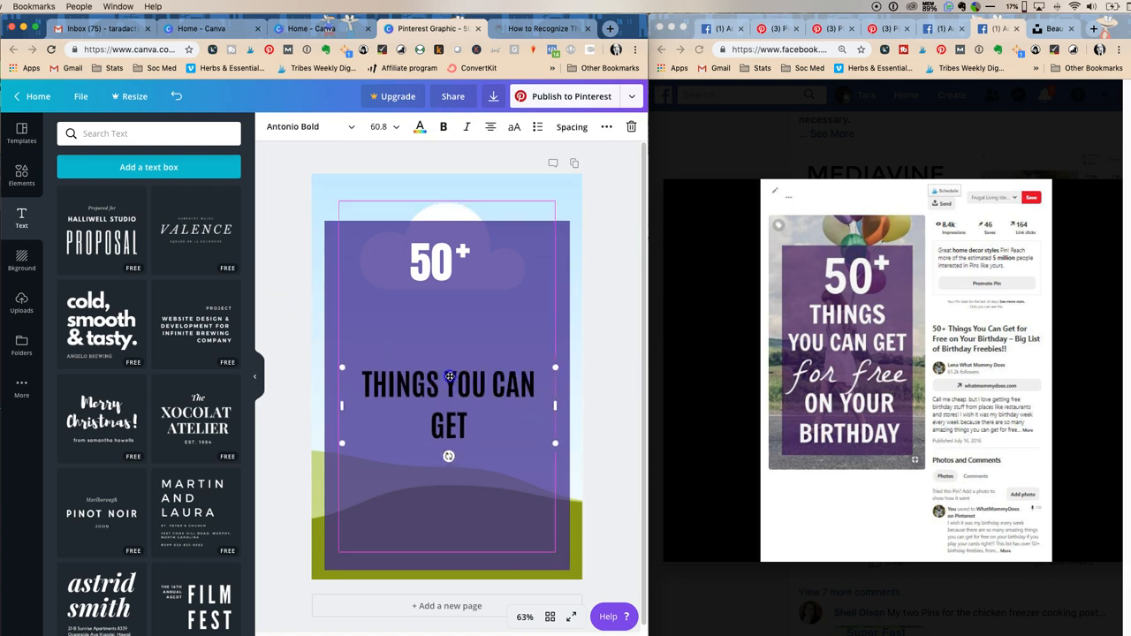
drag(449, 405, 449, 340)
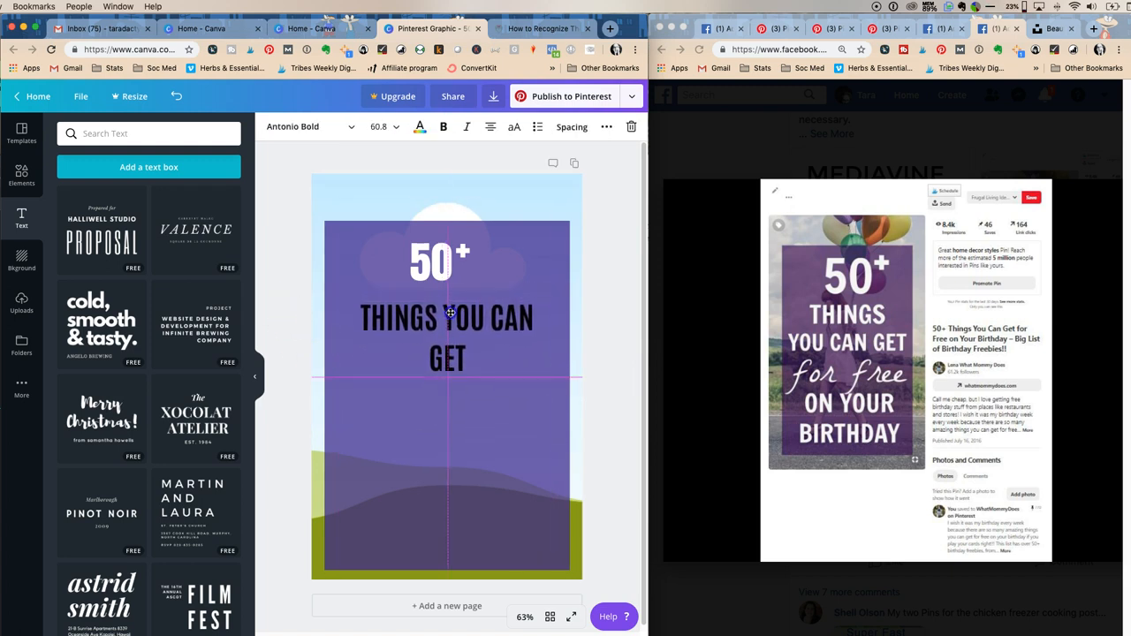
click(445, 336)
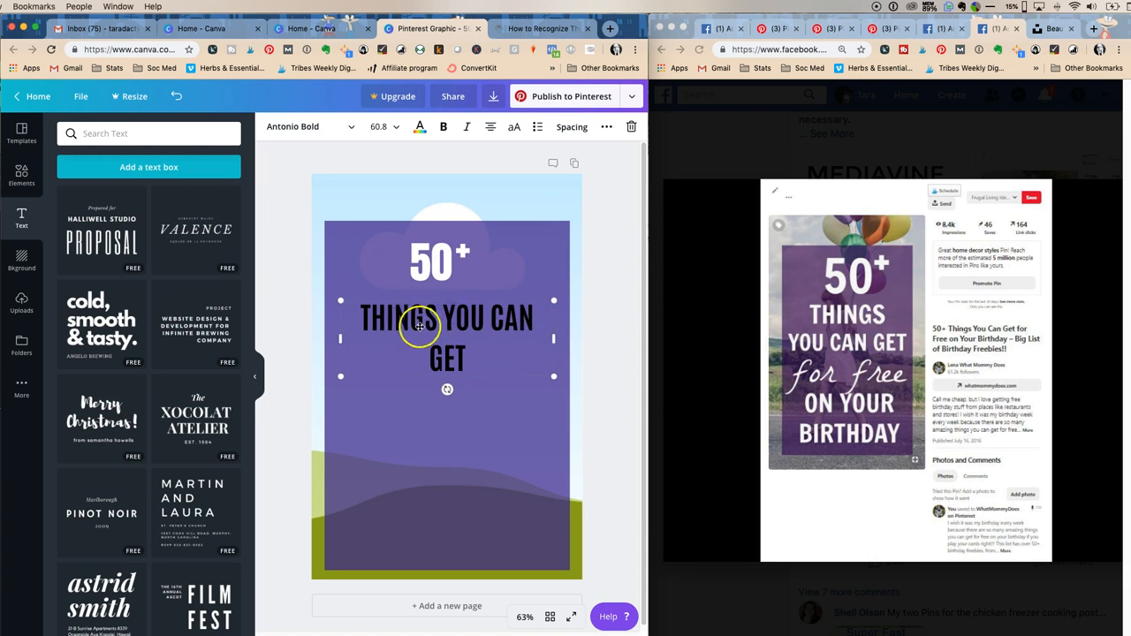
mouse_move(869, 318)
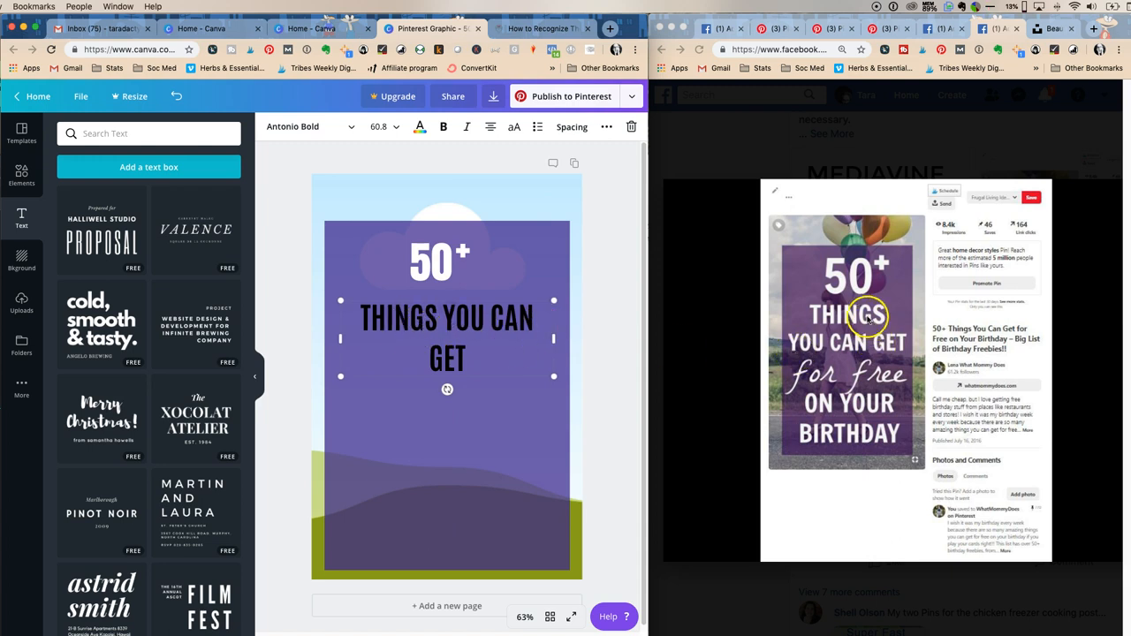
mouse_move(633, 336)
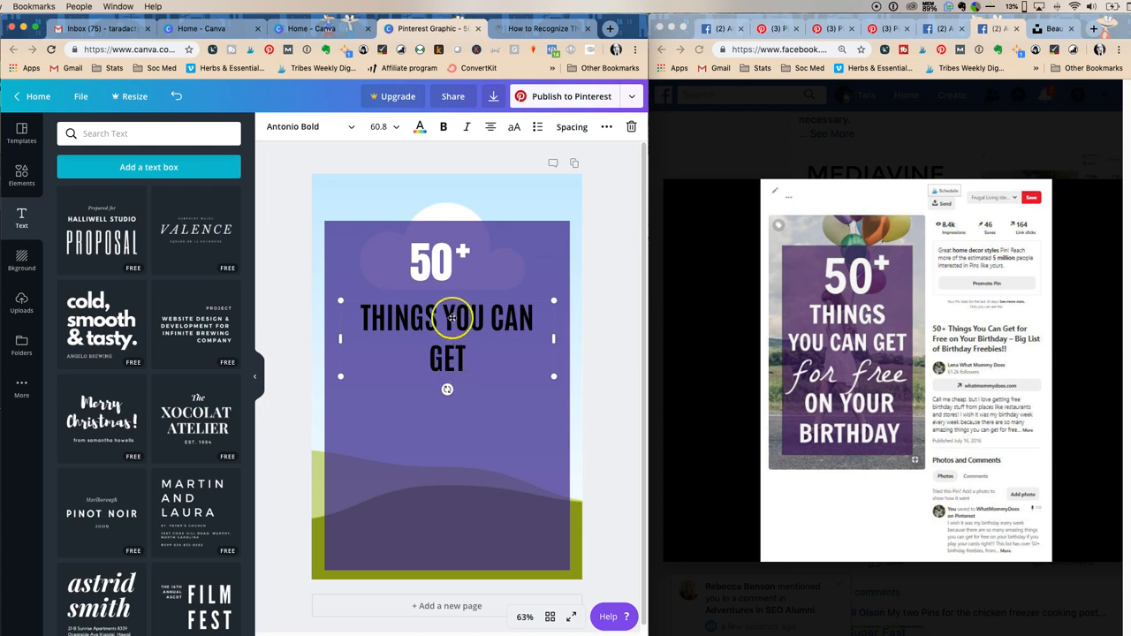
mouse_move(502, 334)
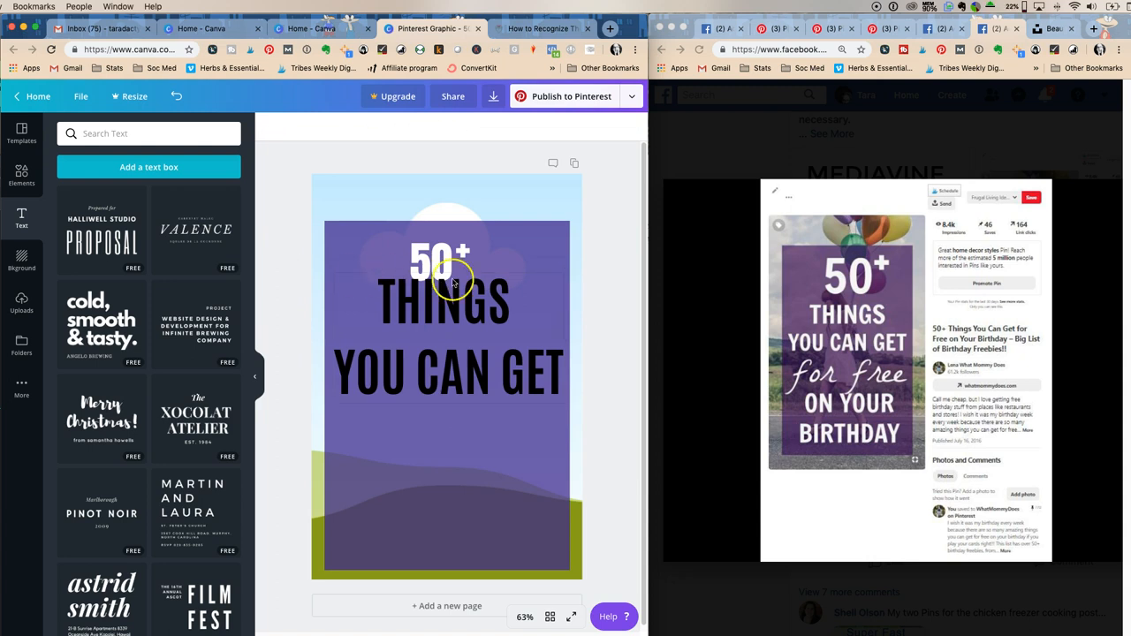
Tighten the THINGS YOU CAN GET line height with the spacing slider and lower its size to 89
click(446, 304)
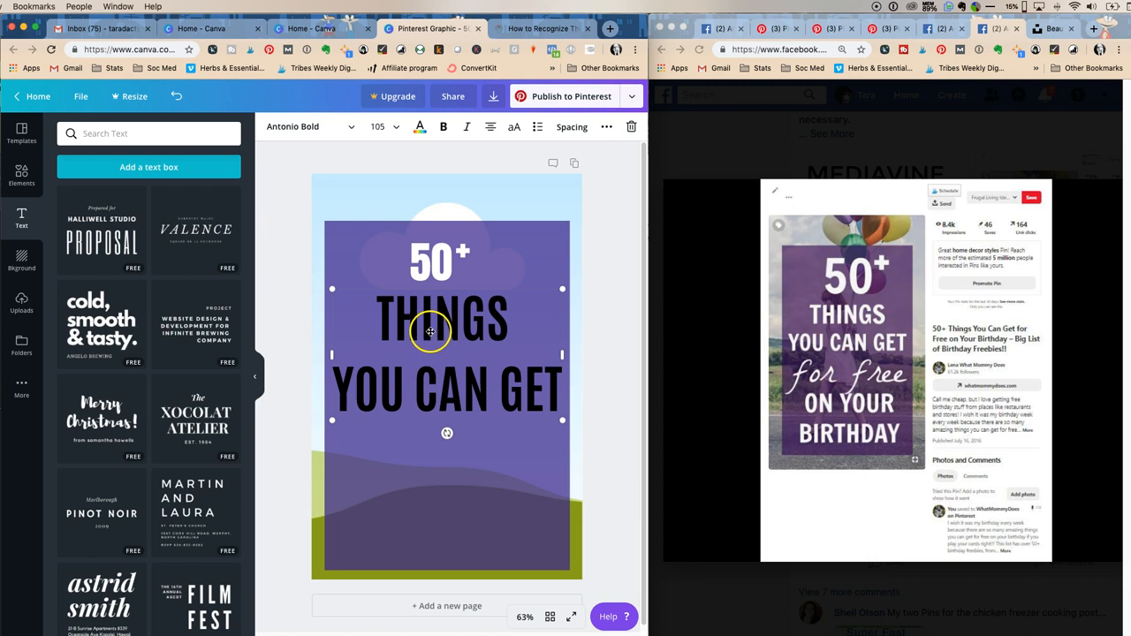
click(571, 128)
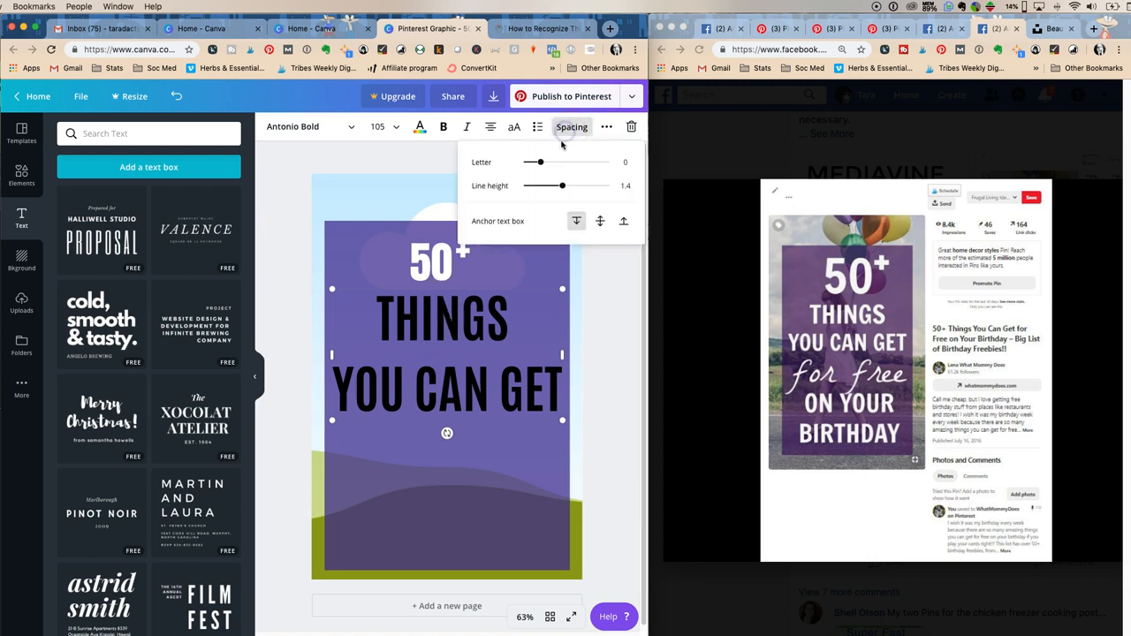
click(622, 186)
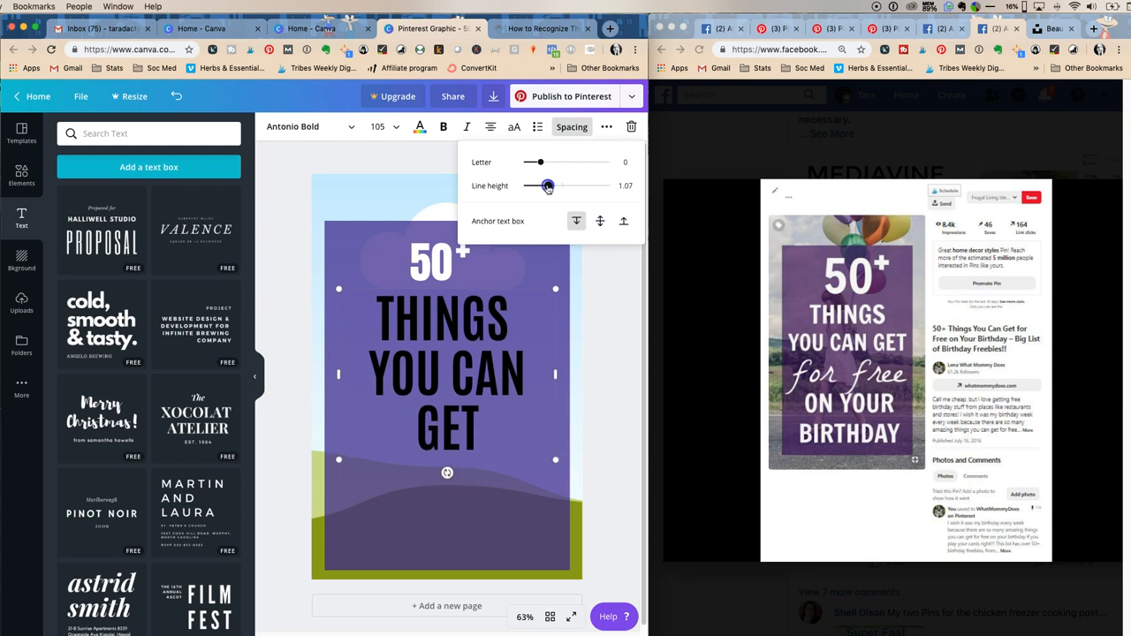
drag(548, 186, 544, 185)
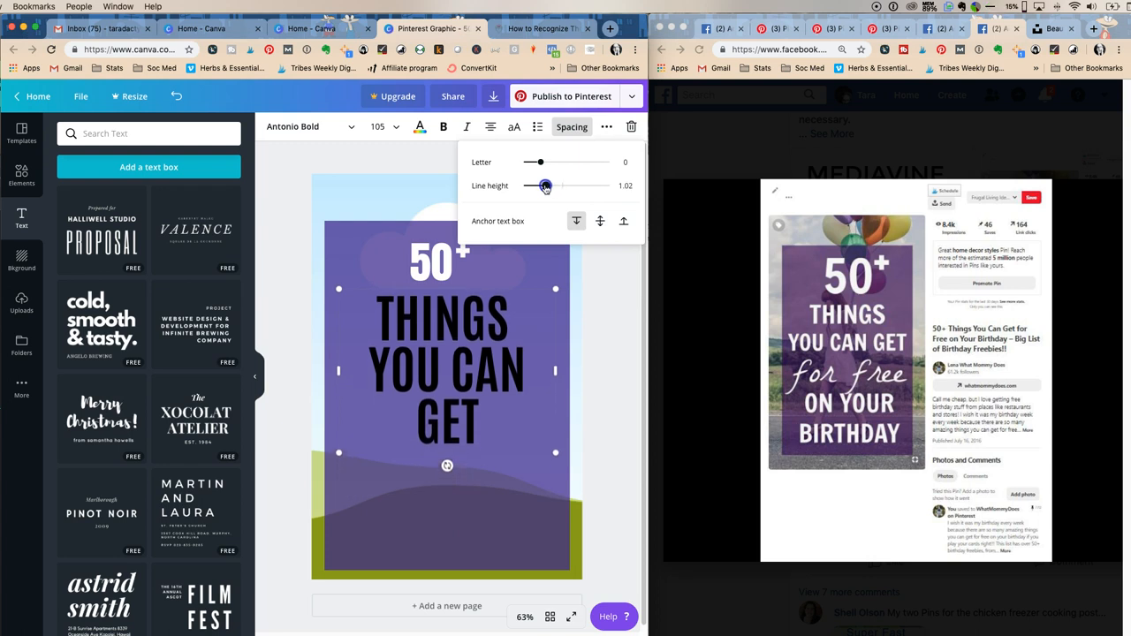
drag(535, 185, 544, 186)
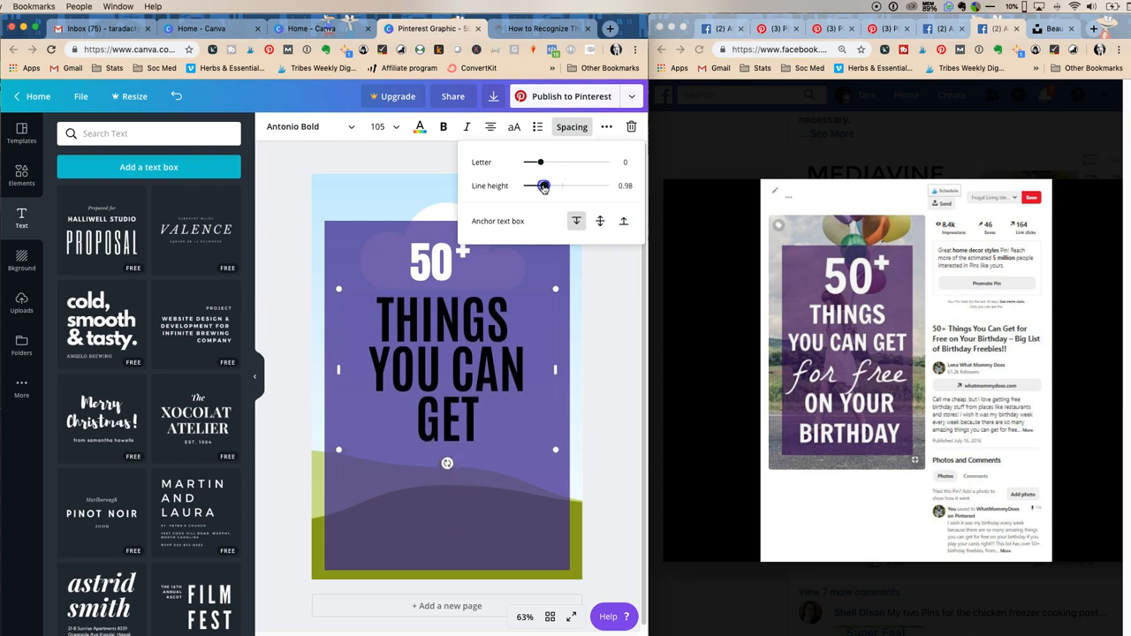
drag(543, 185, 551, 186)
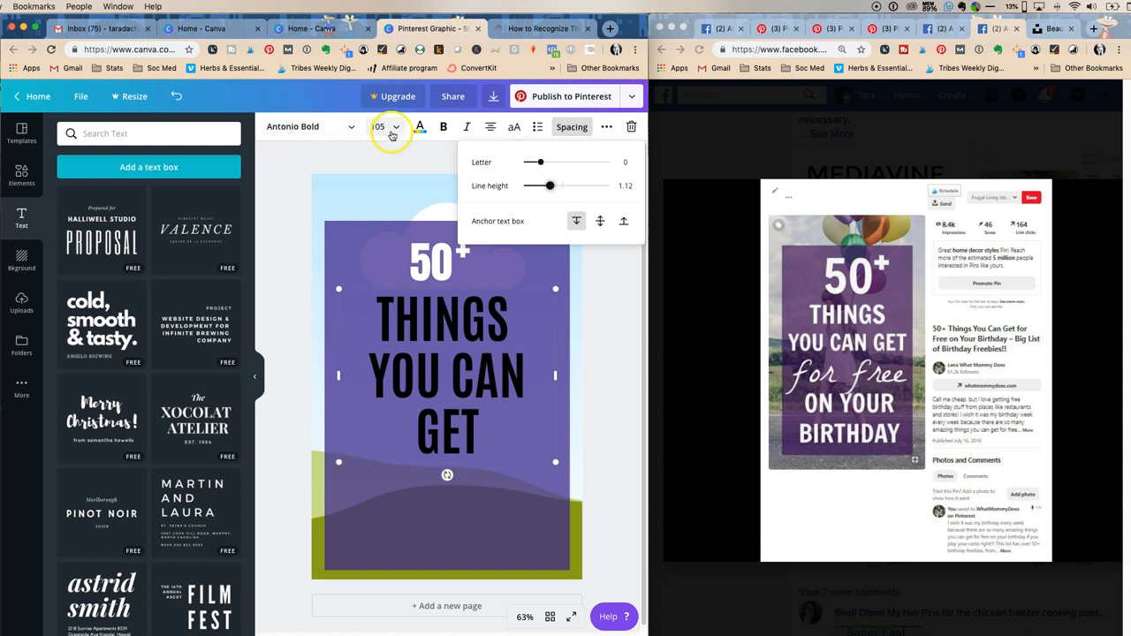
click(378, 127)
text(89)
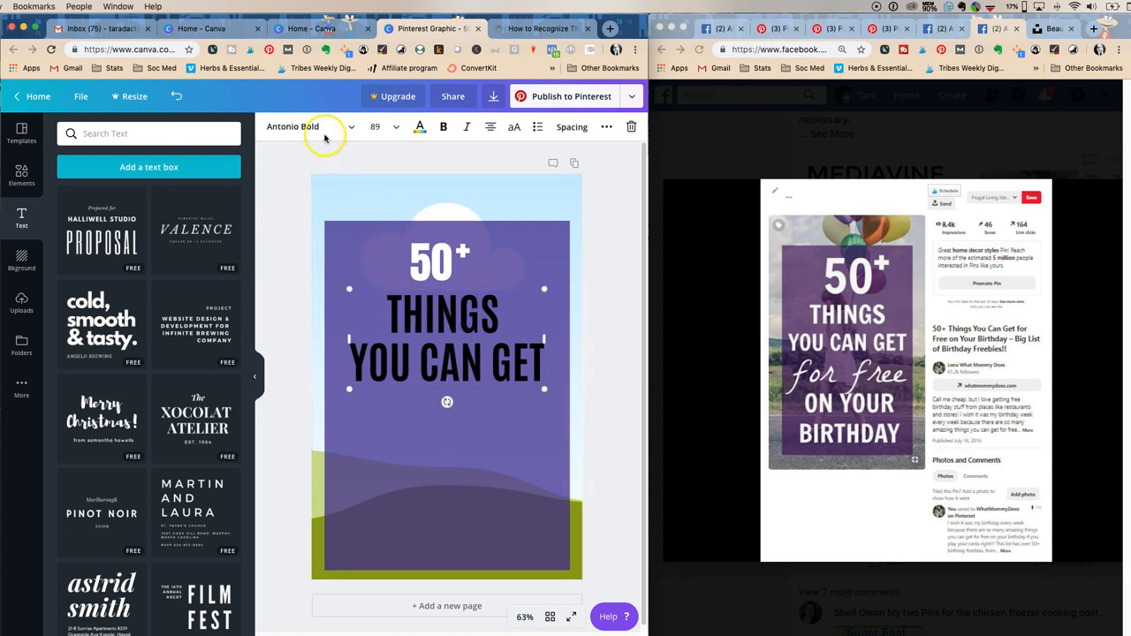
Turn the heading text white and add another text box to the pin
click(421, 127)
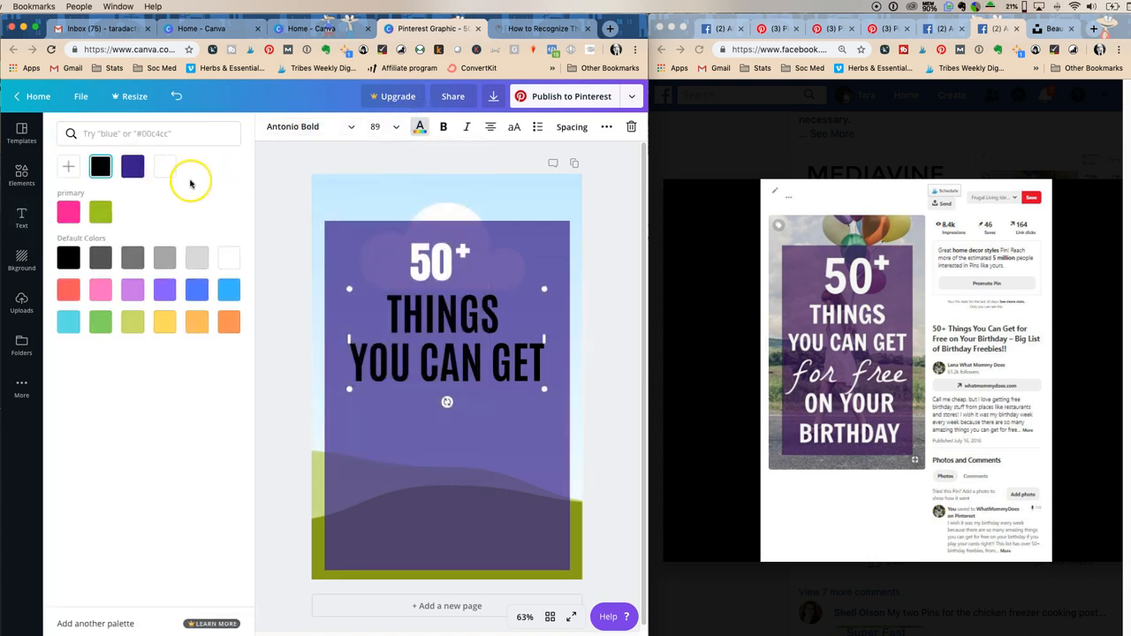
click(21, 216)
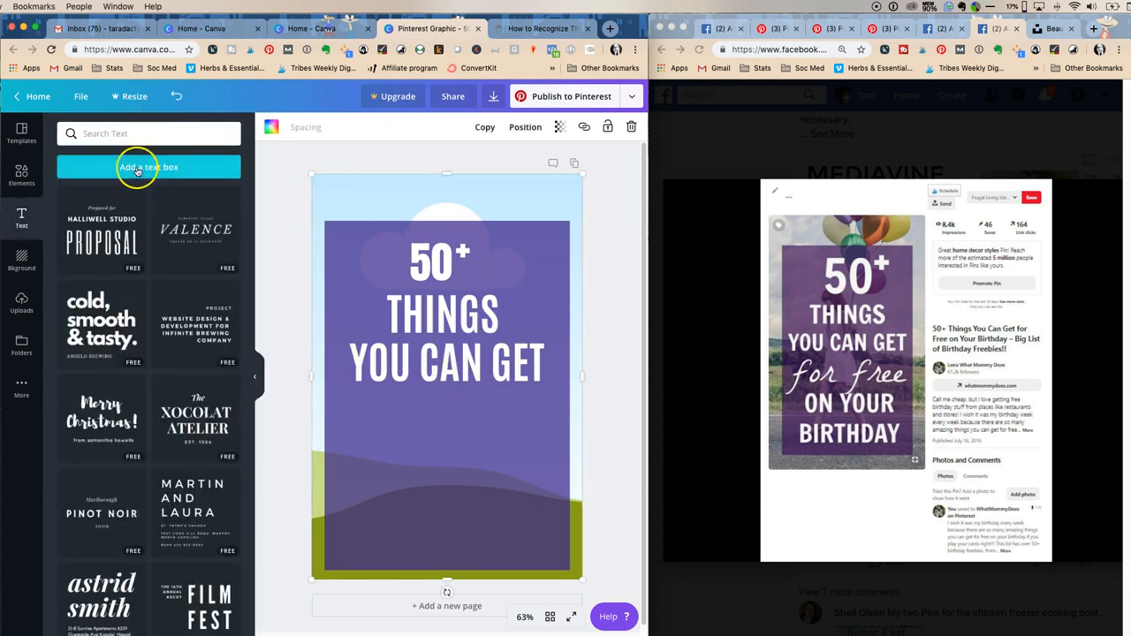
click(148, 166)
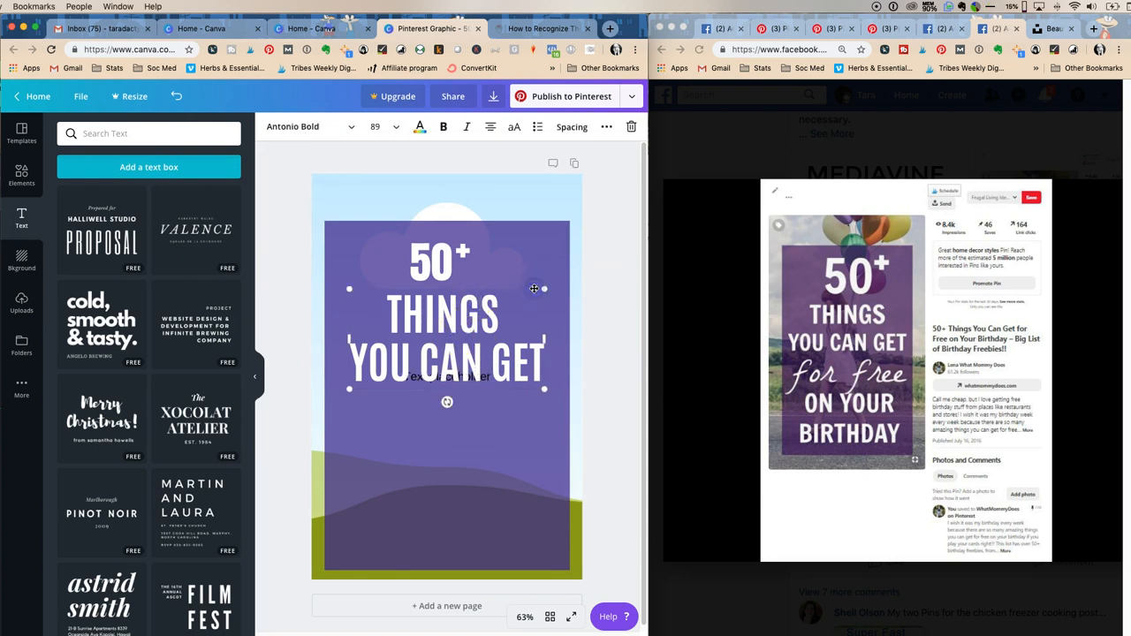
Fill the new box with ON YOUR BIRTHDAY near the bottom of the pin
click(606, 128)
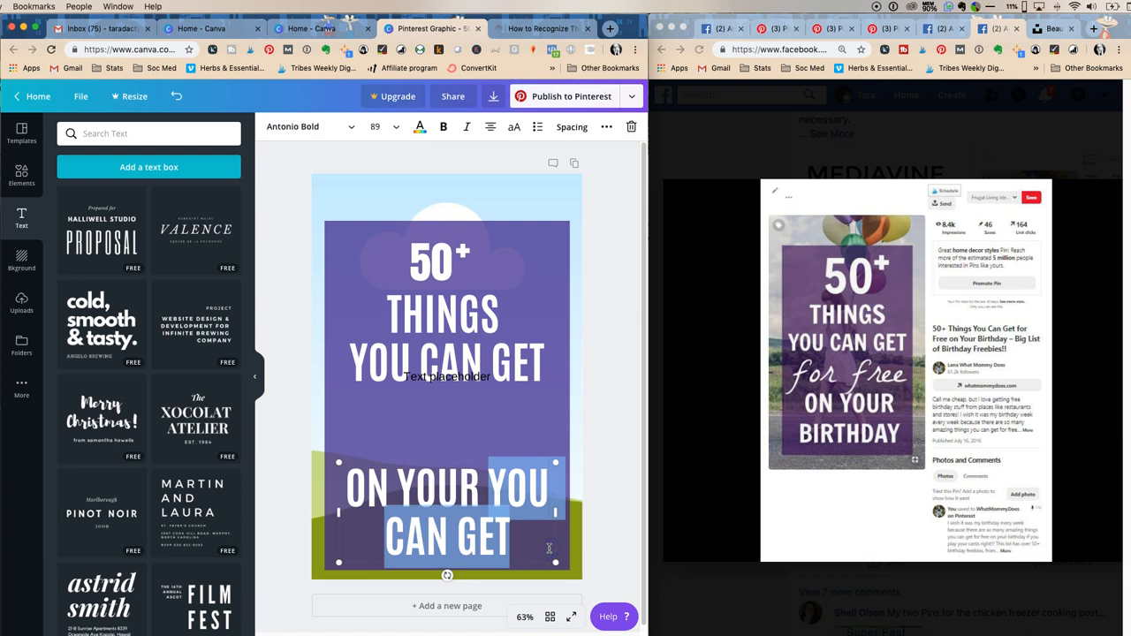
text(ON YOUR BIRTHDAY)
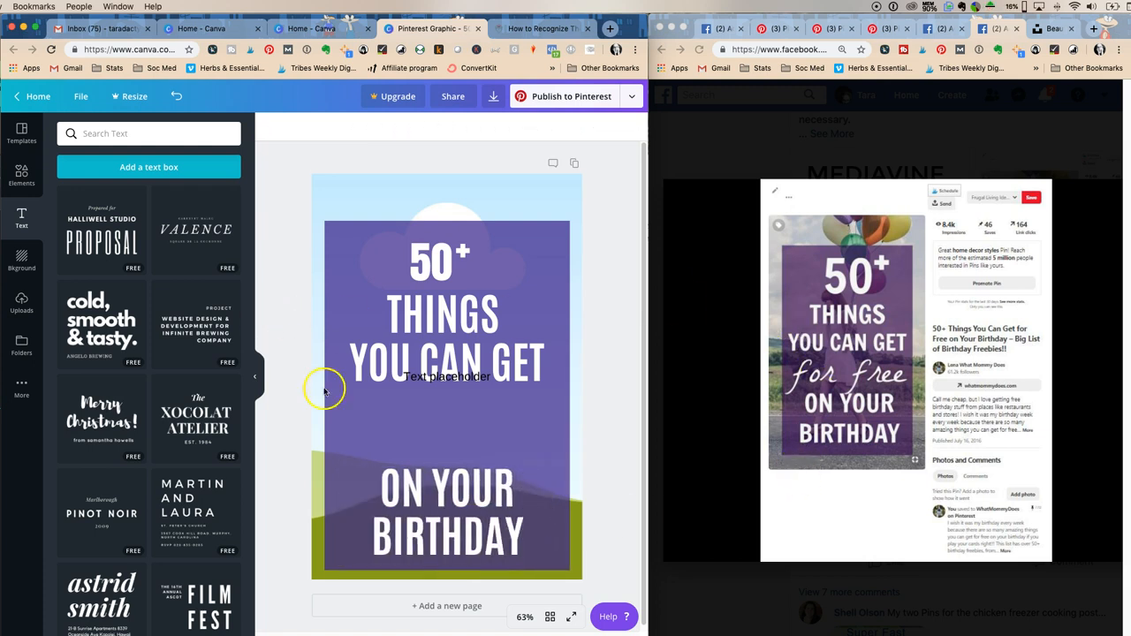
click(446, 504)
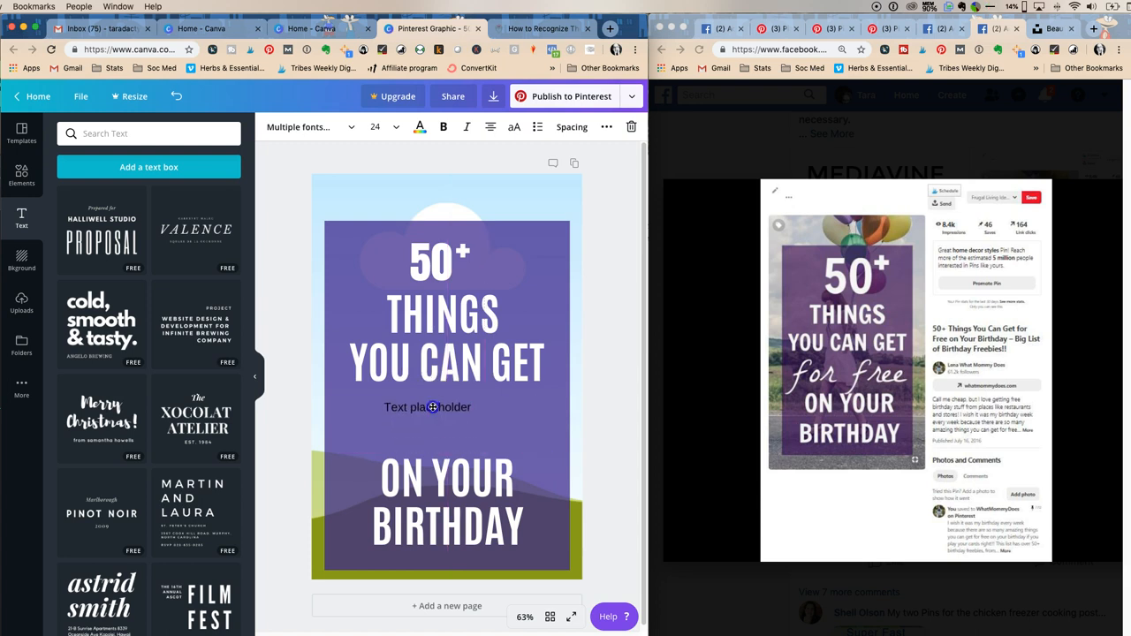
Set the 'for free' placeholder in Dancing Script and enlarge it between the headings
click(428, 406)
text(for free)
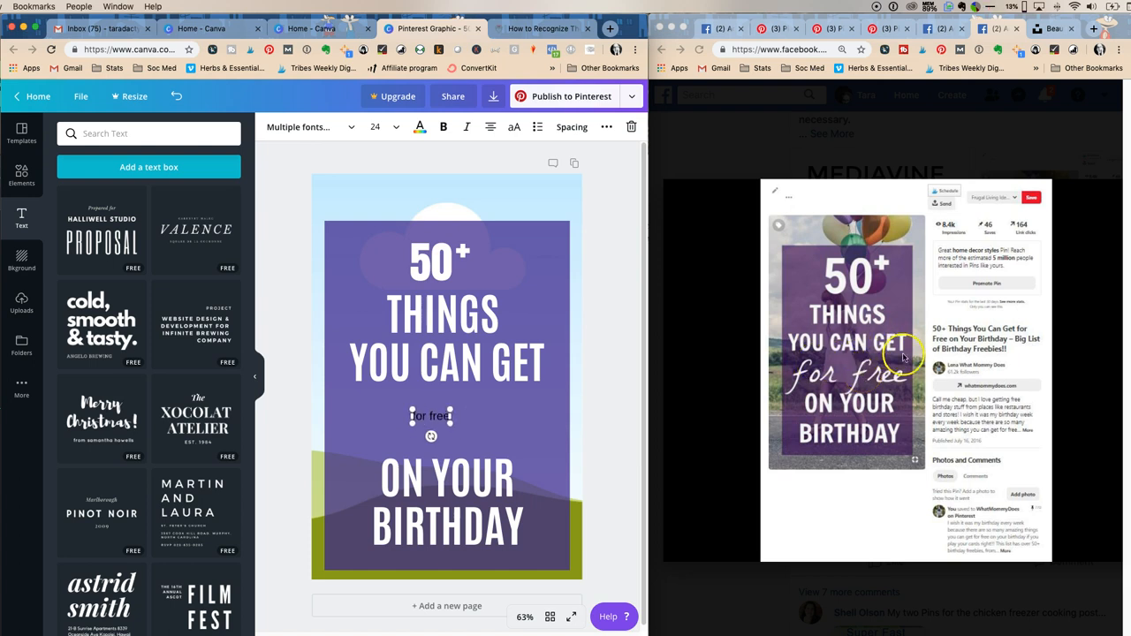
click(304, 127)
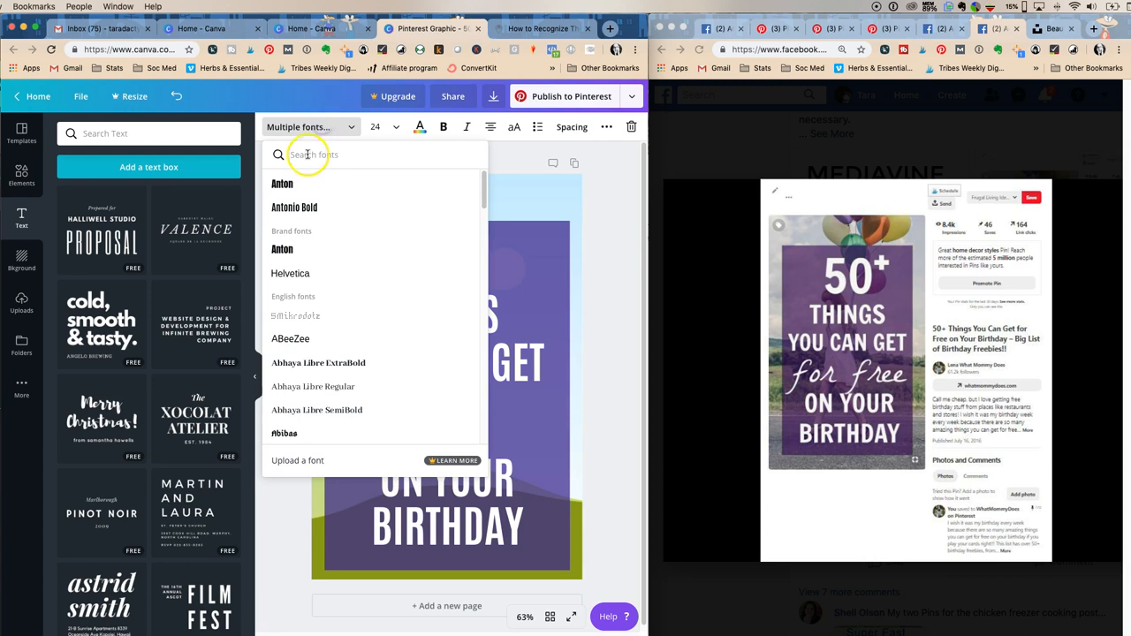
text(sd)
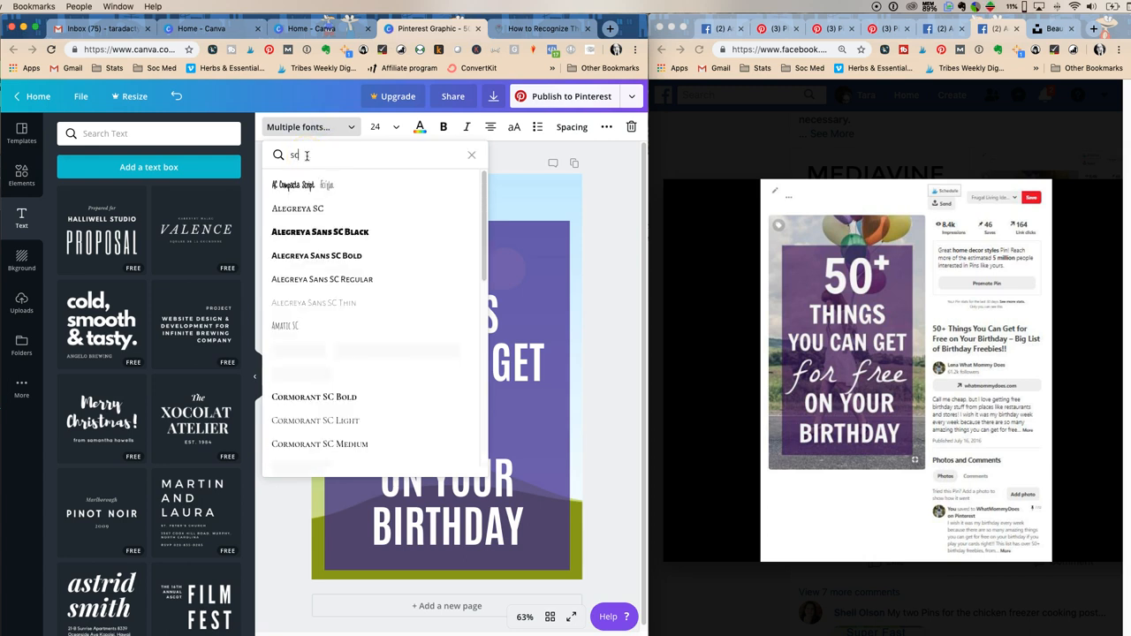
text(script)
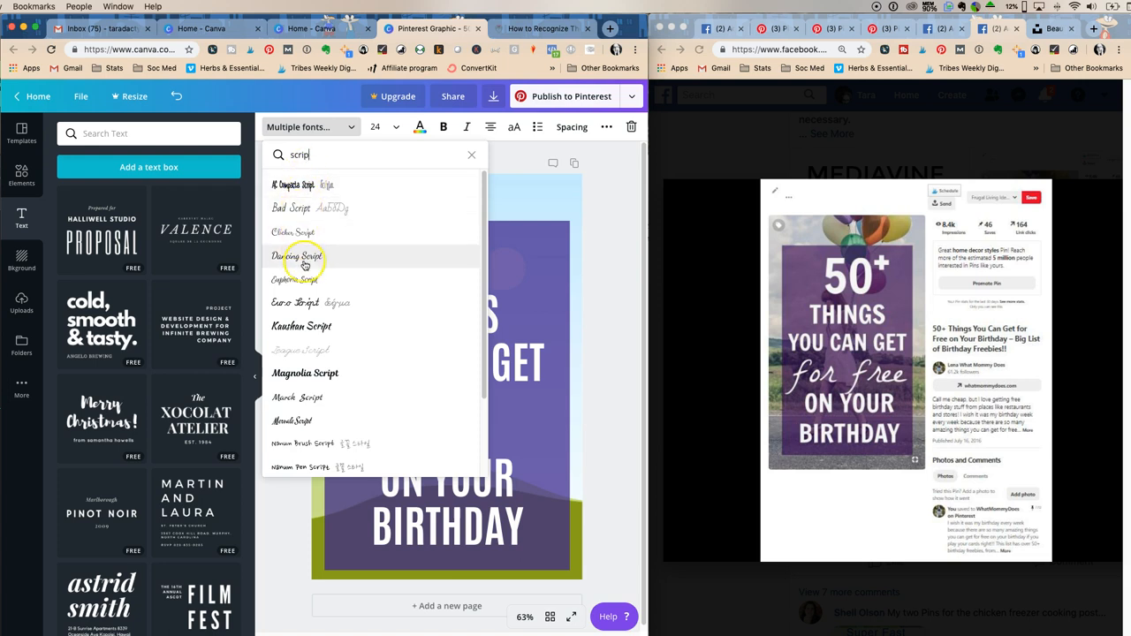
click(297, 257)
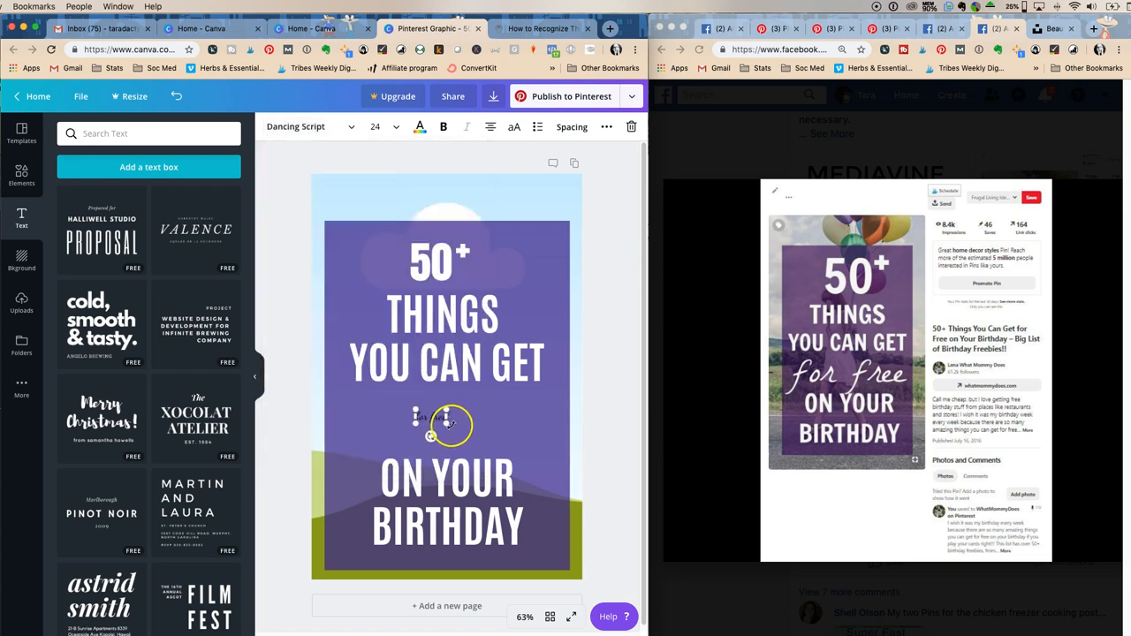
drag(451, 425, 539, 456)
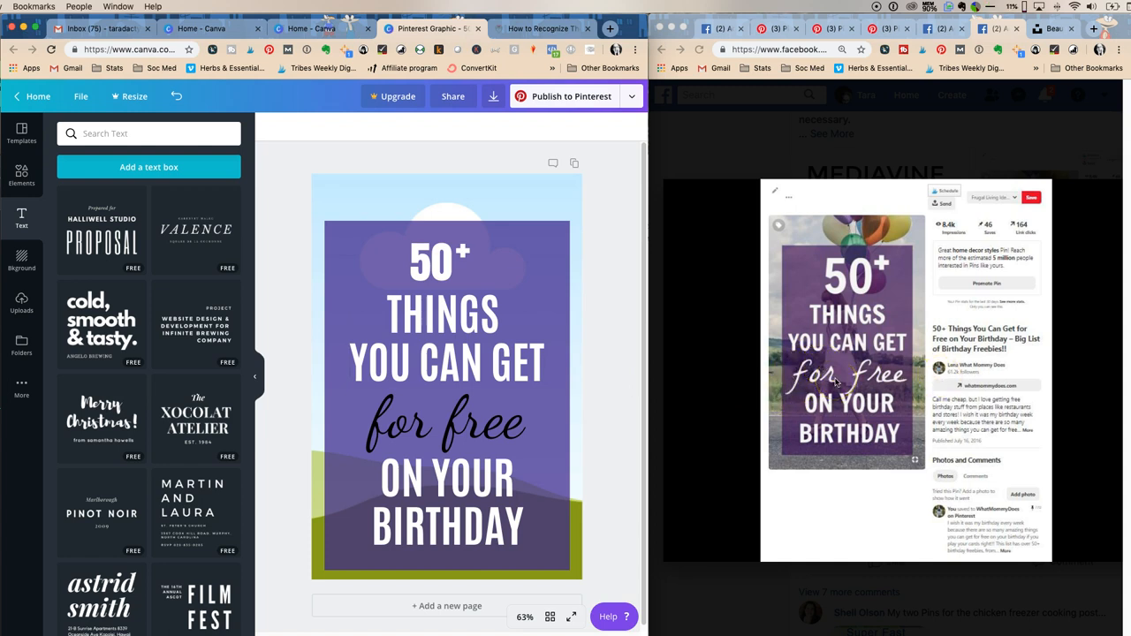
Switch 'for free' to Clicker Script and browse further script fonts
click(446, 425)
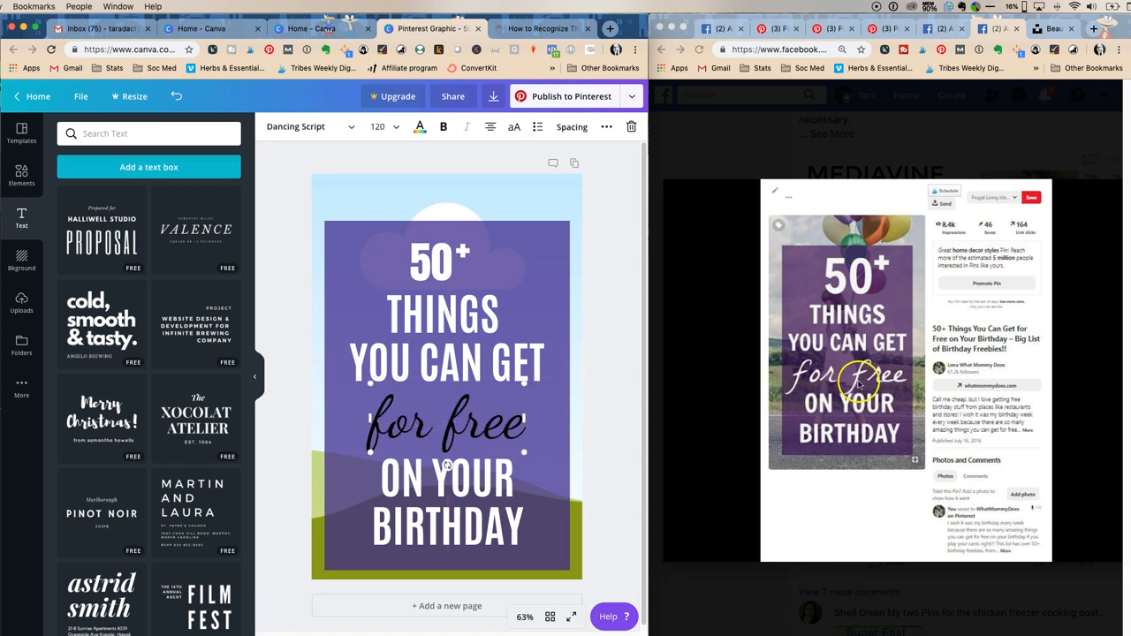
mouse_move(710, 382)
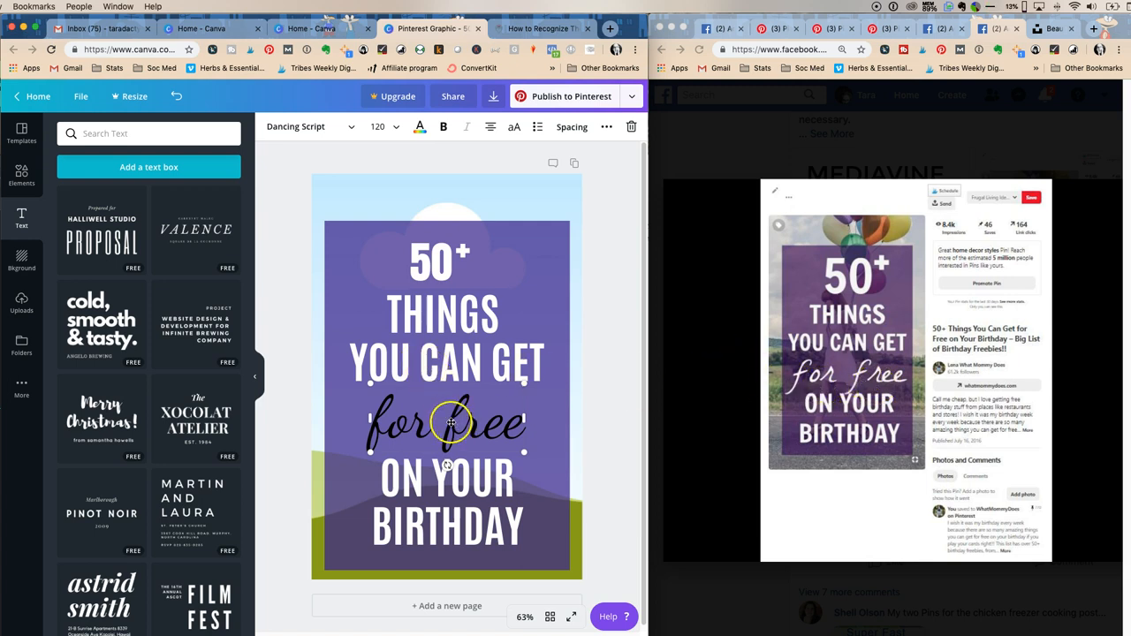
click(310, 127)
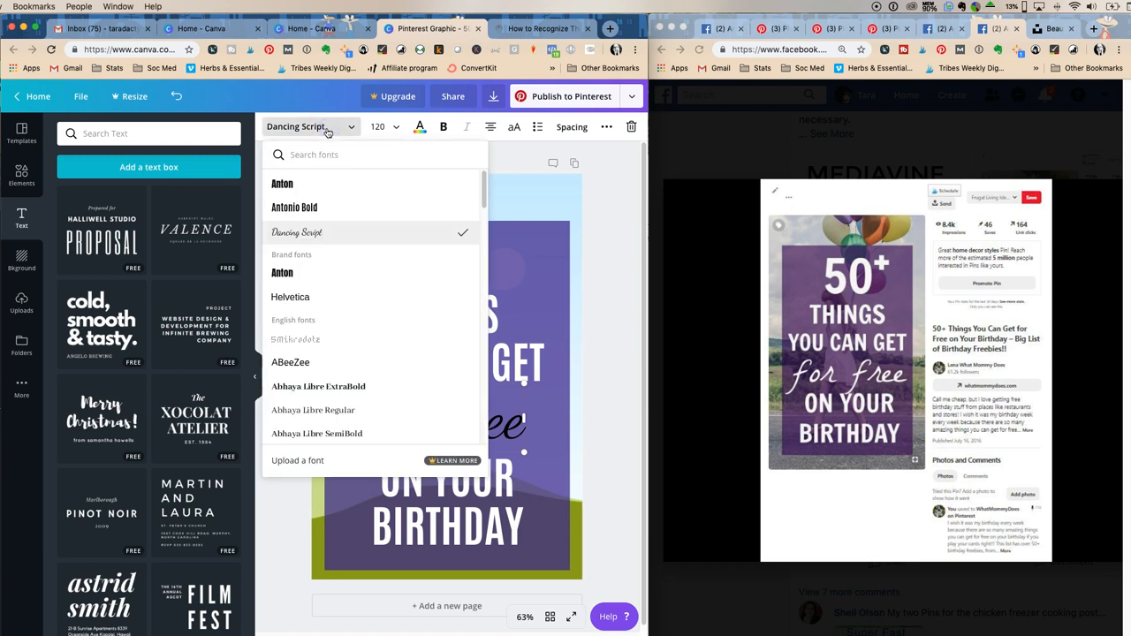
text(sc)
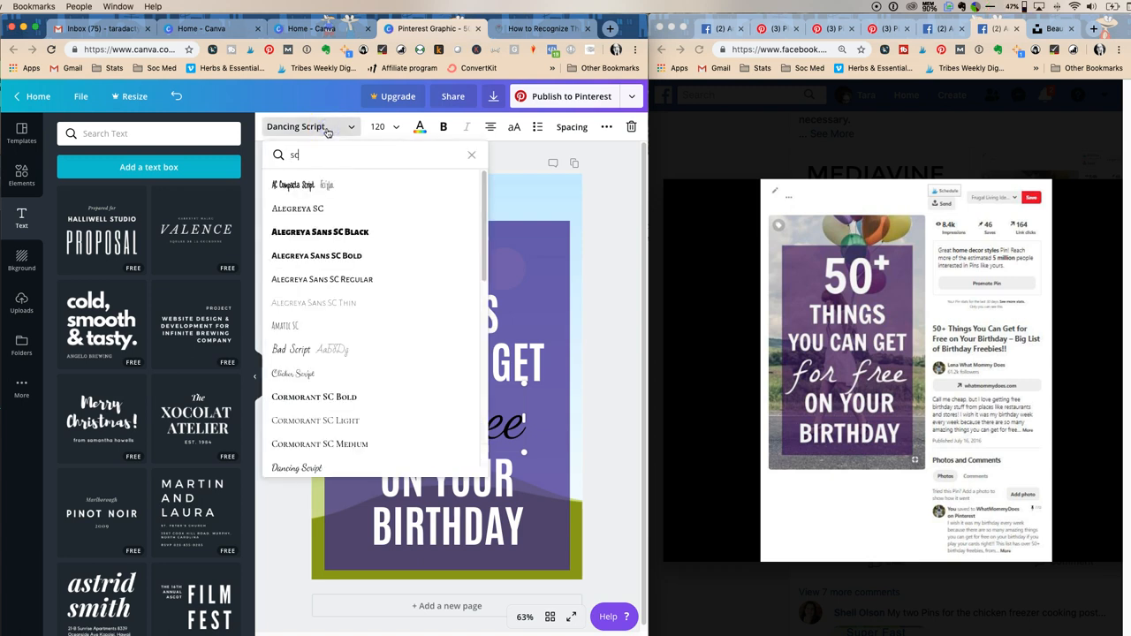
text(cript)
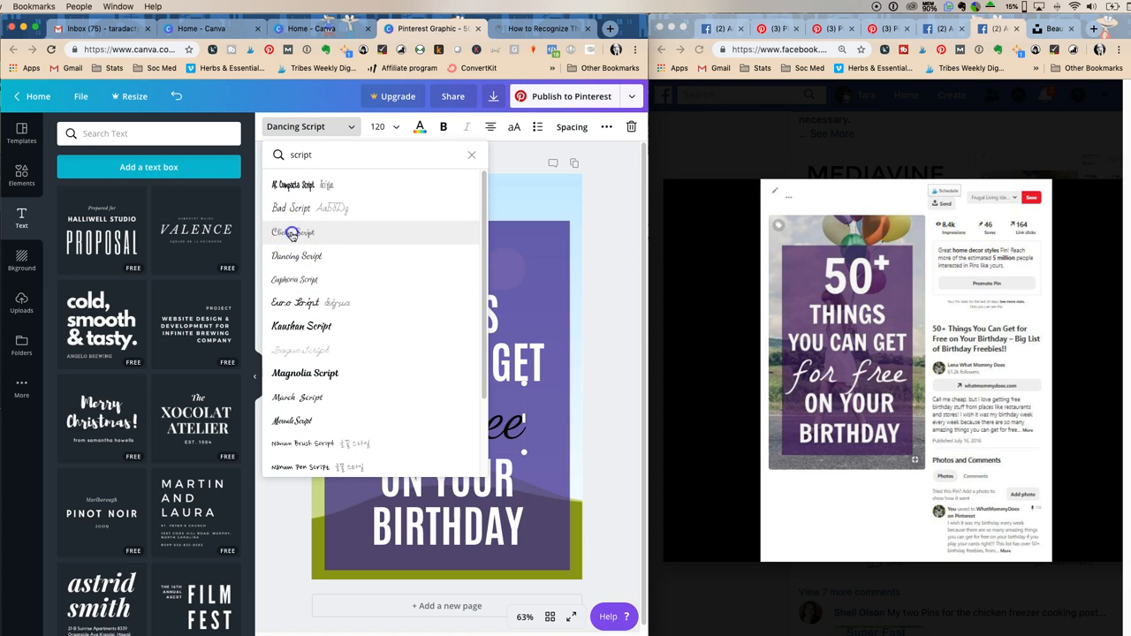
click(293, 233)
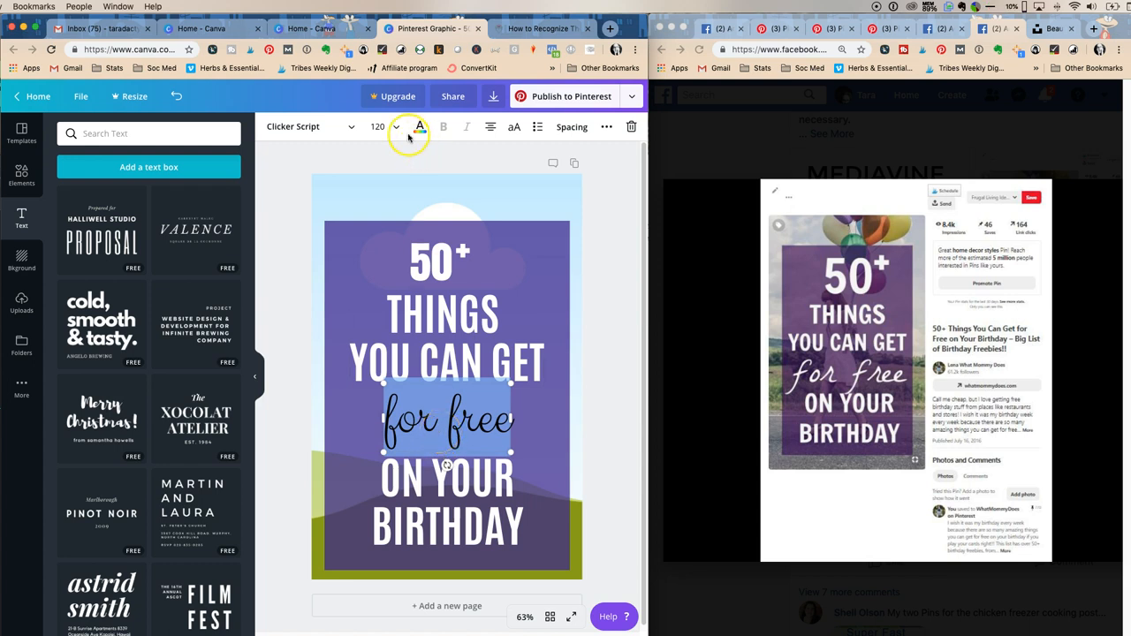
click(310, 127)
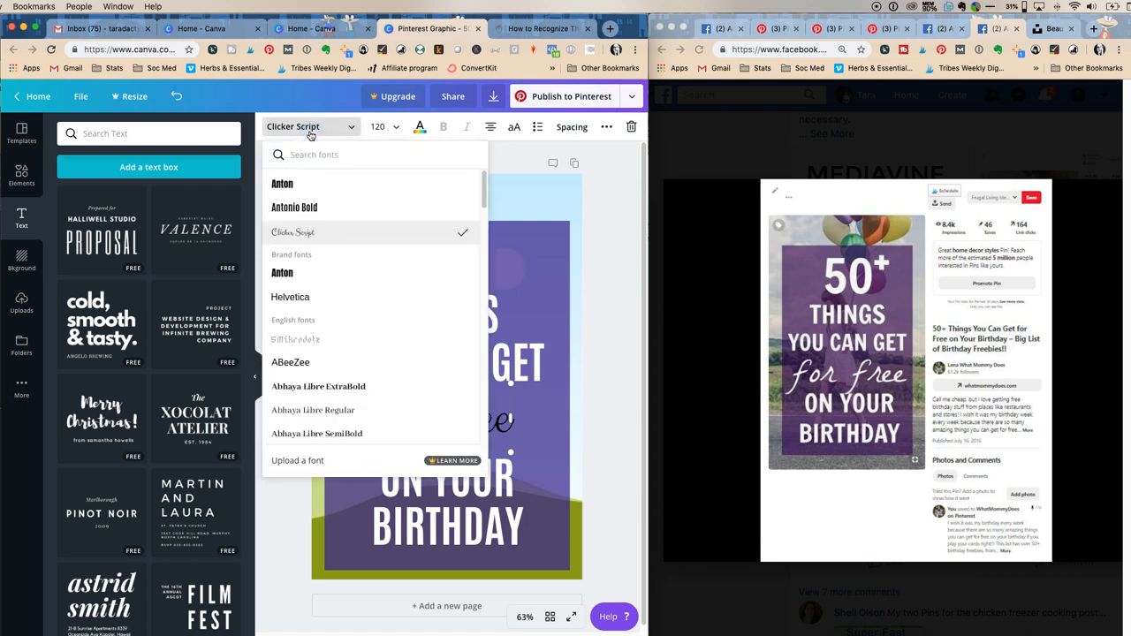
text(scrip)
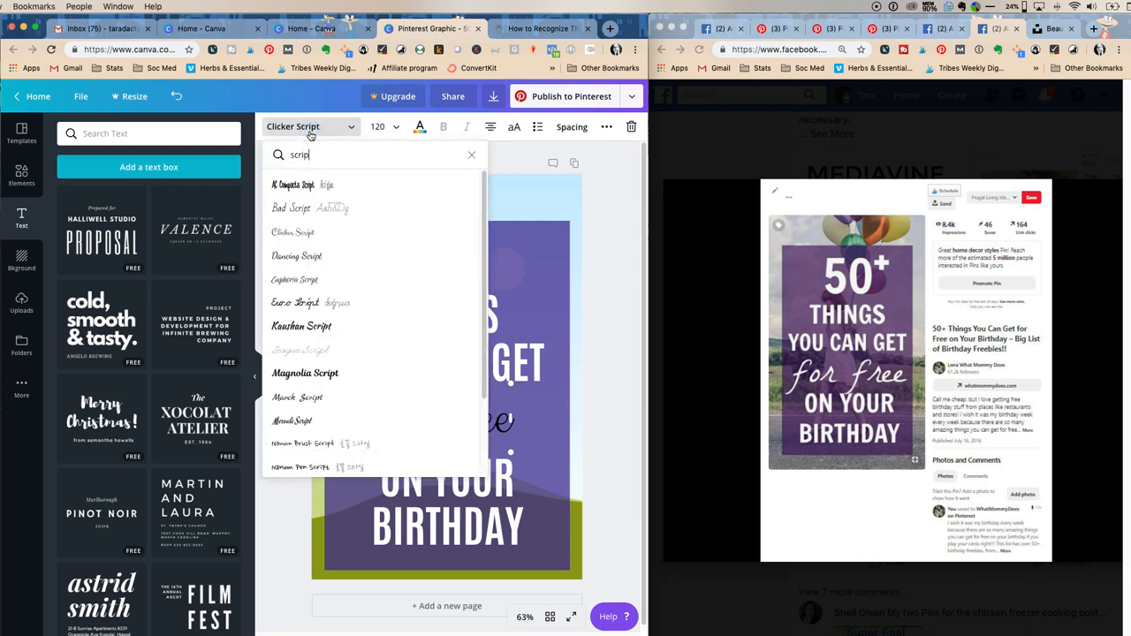
mouse_move(304, 234)
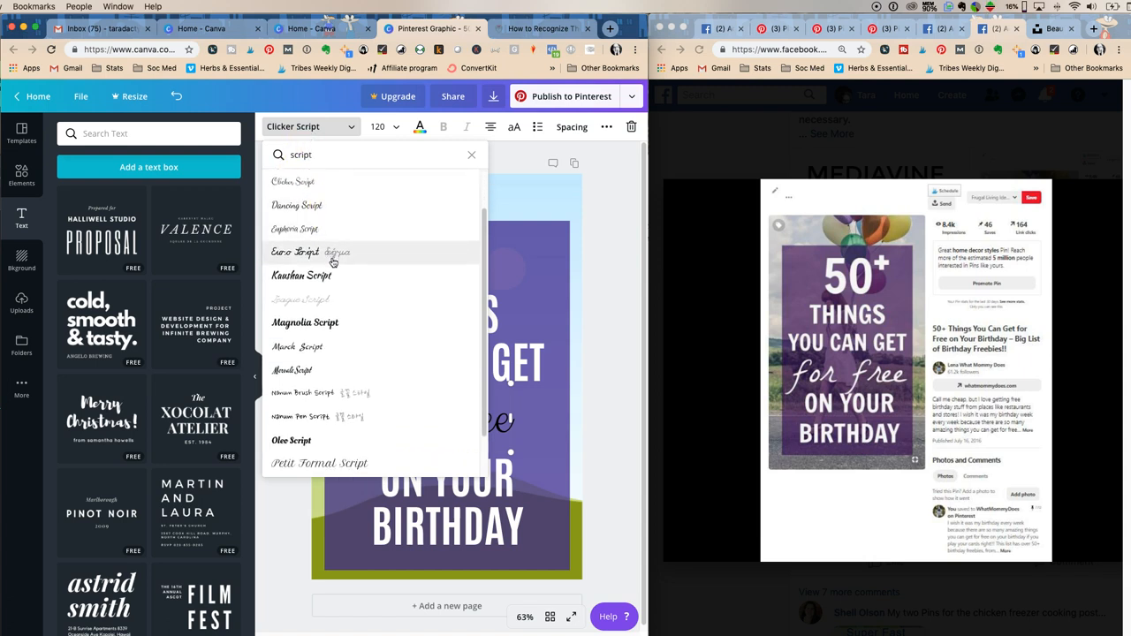
scroll(down, 3)
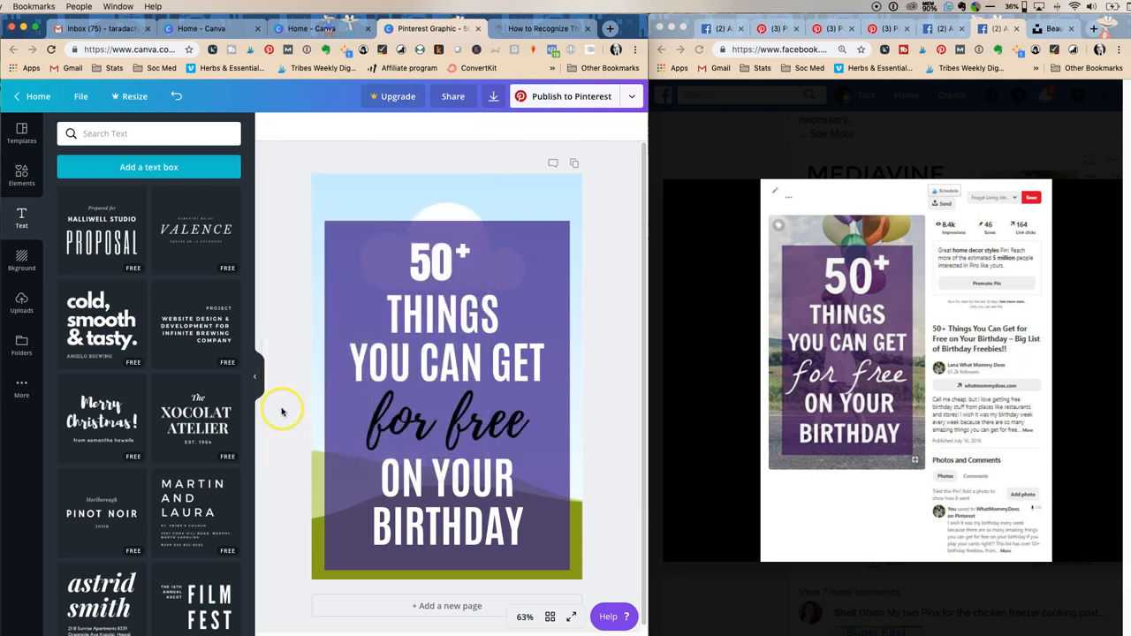
mouse_move(795, 380)
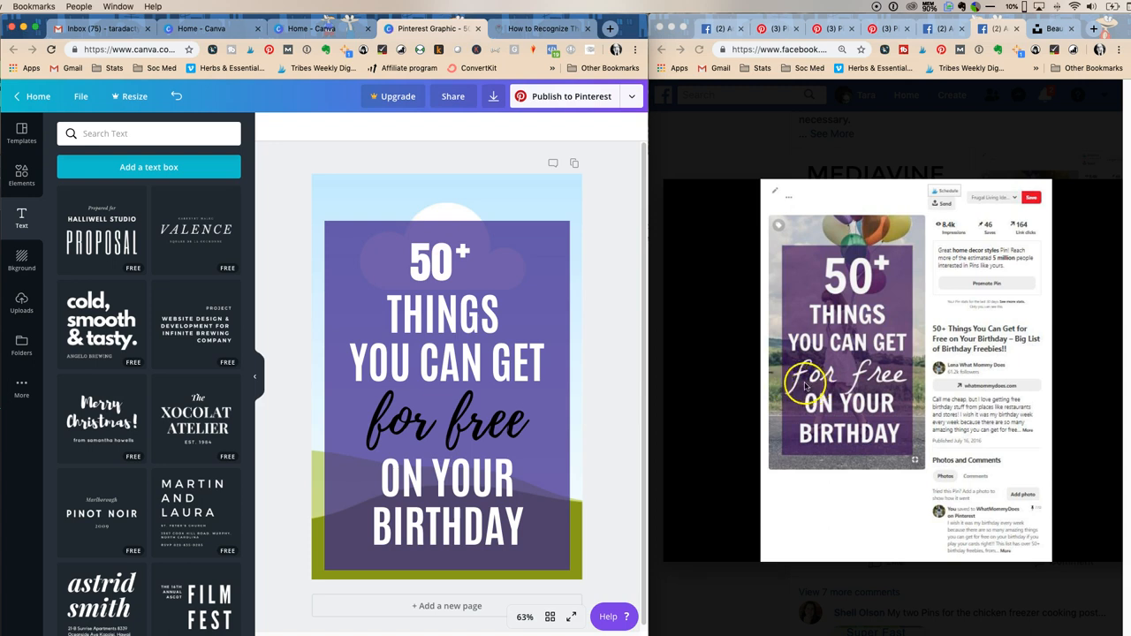
mouse_move(415, 410)
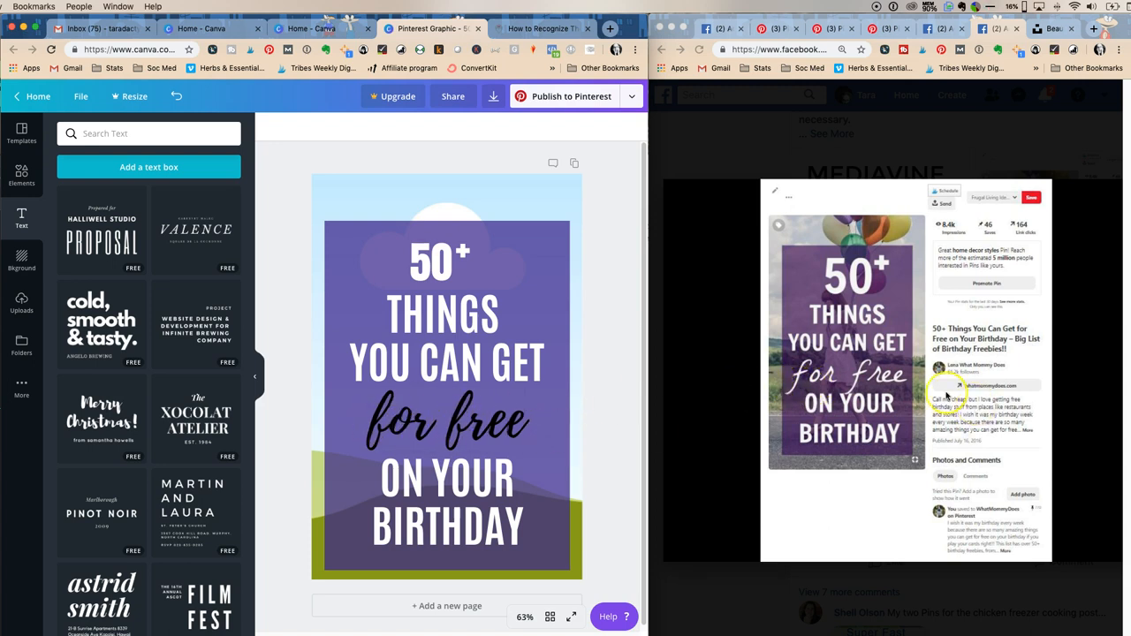
mouse_move(285, 154)
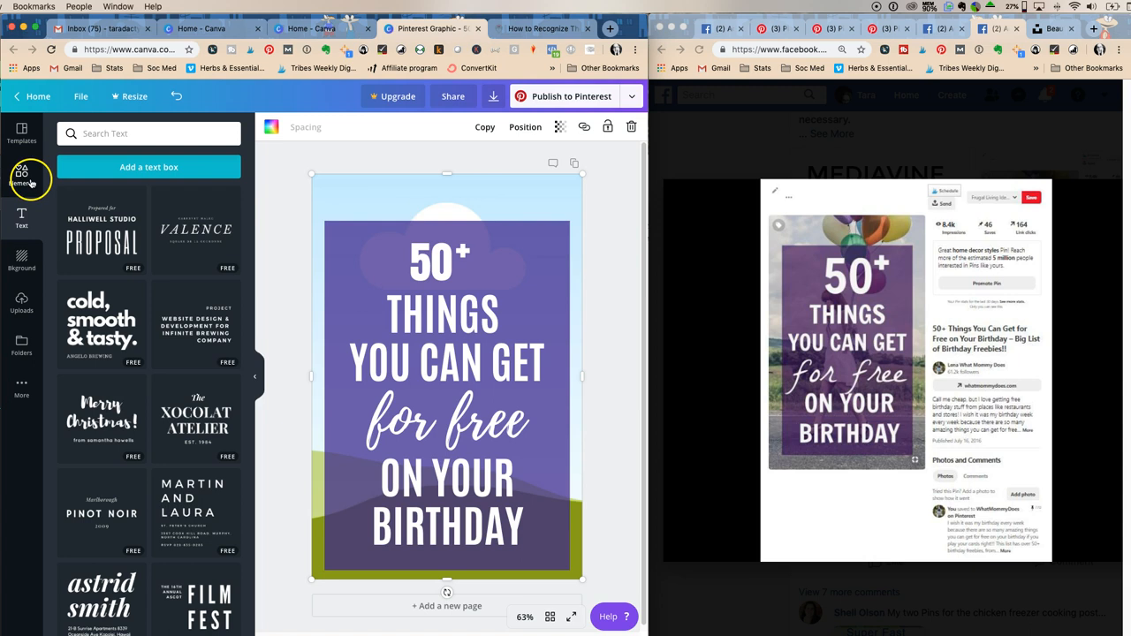
Try an uploaded castle photo as the background from Uploads, then remove it
click(21, 302)
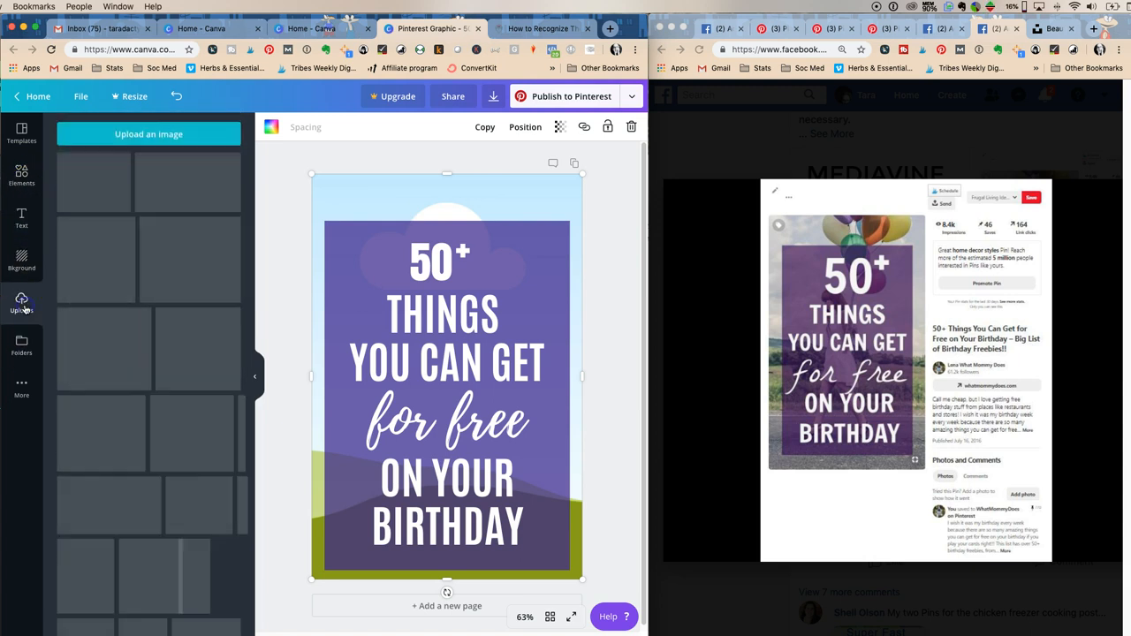
click(21, 304)
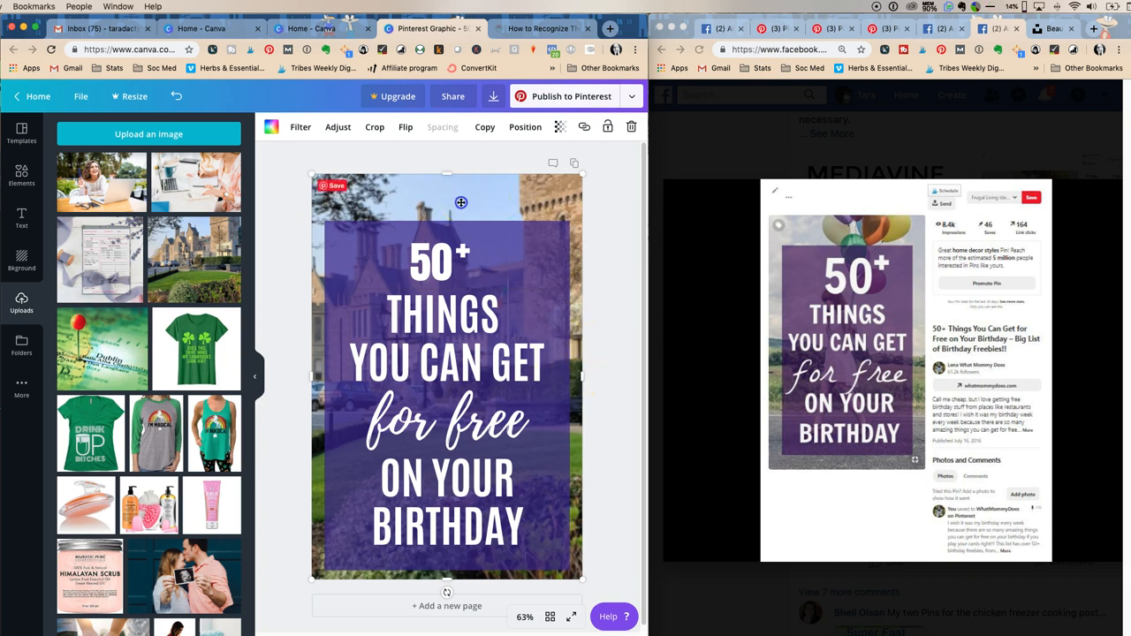
click(374, 127)
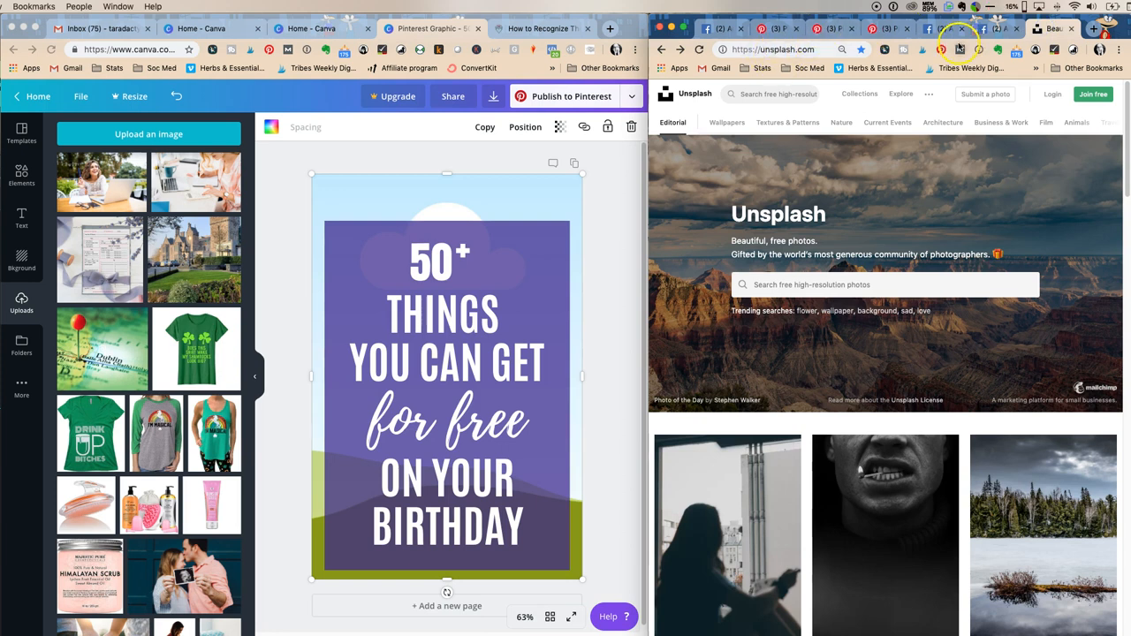
mouse_move(856, 163)
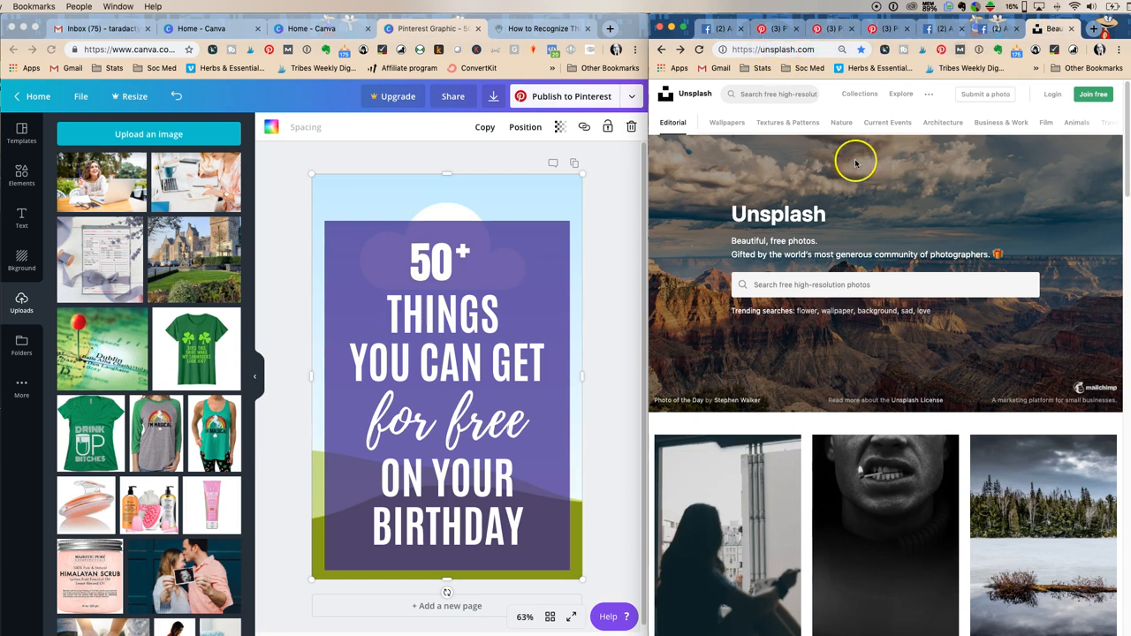
mouse_move(822, 262)
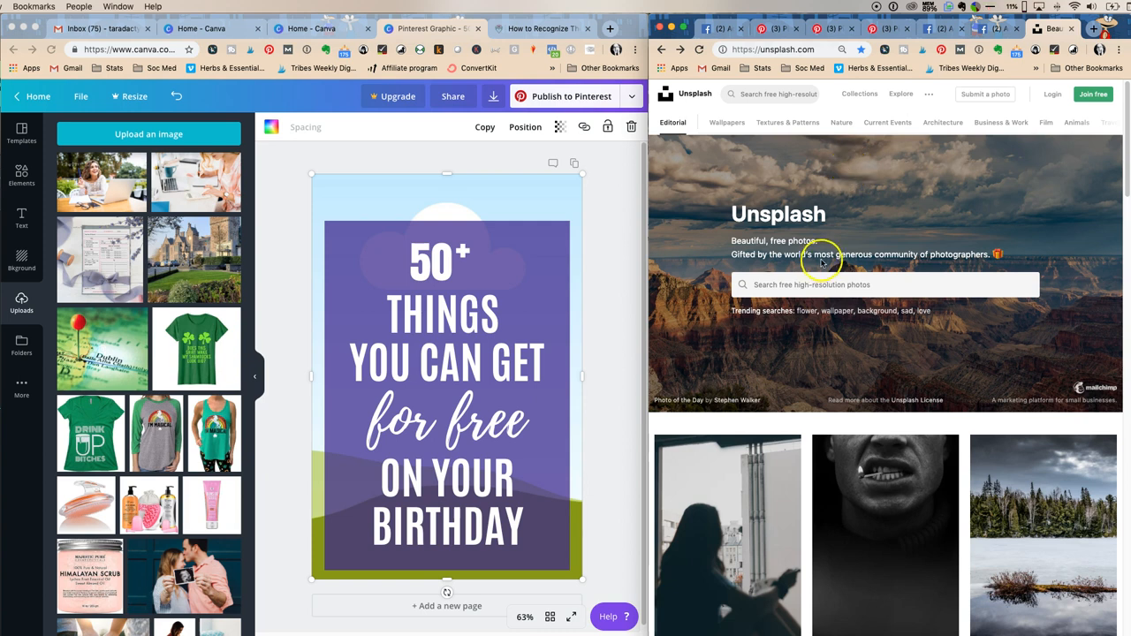
Search Unsplash for 'birthday cake' and browse down through the free cake photo results
click(884, 285)
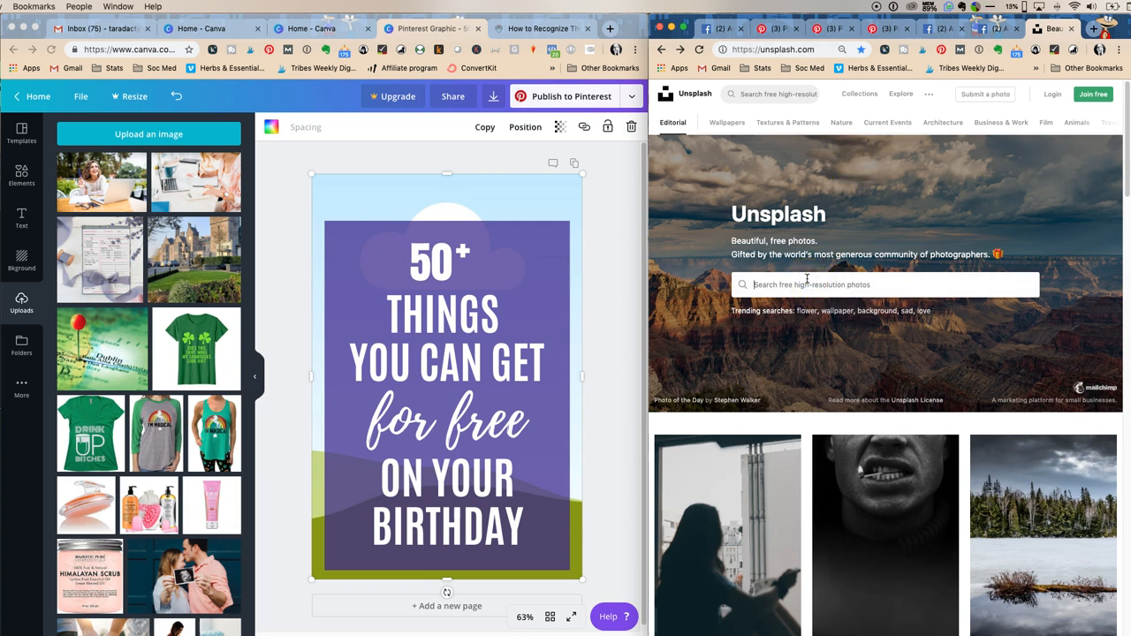
text(birthday cake)
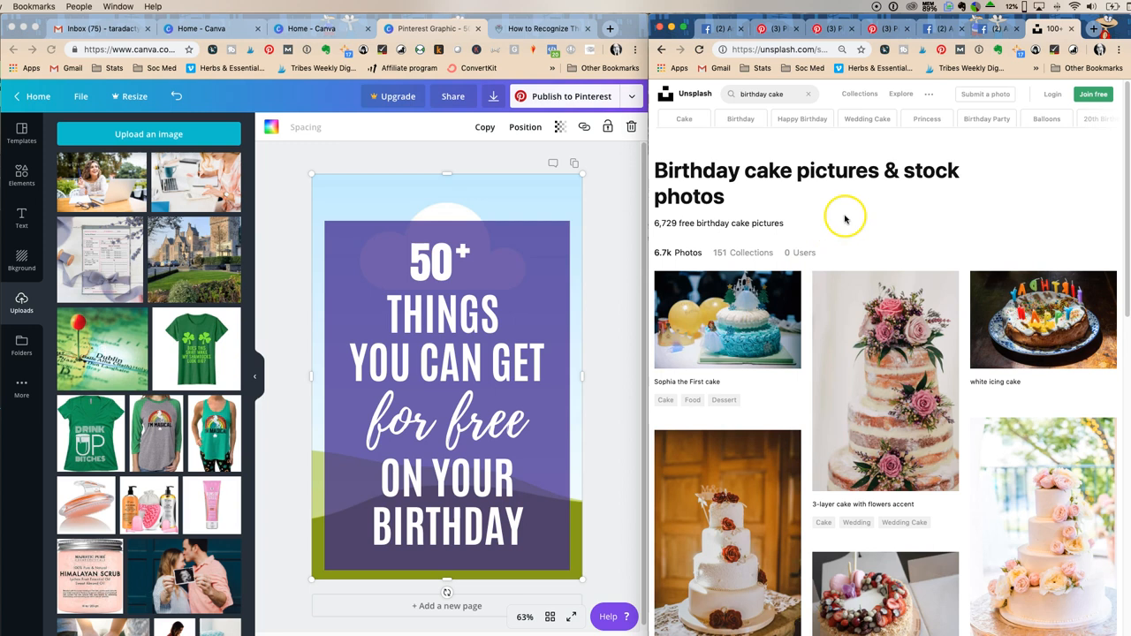
scroll(down, 3)
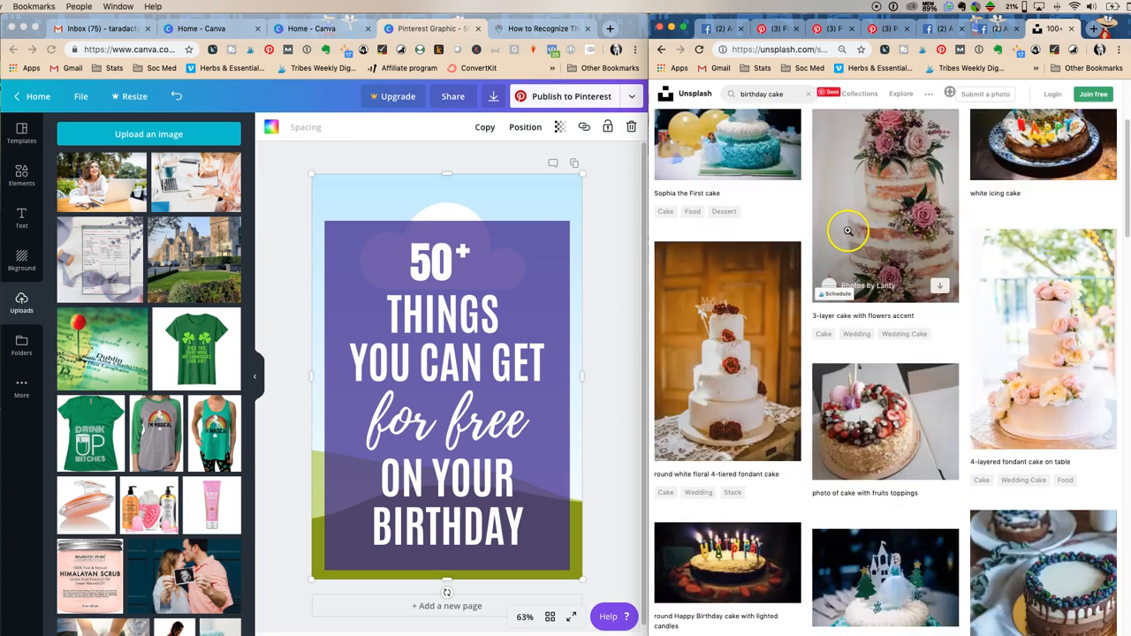
scroll(down, 3)
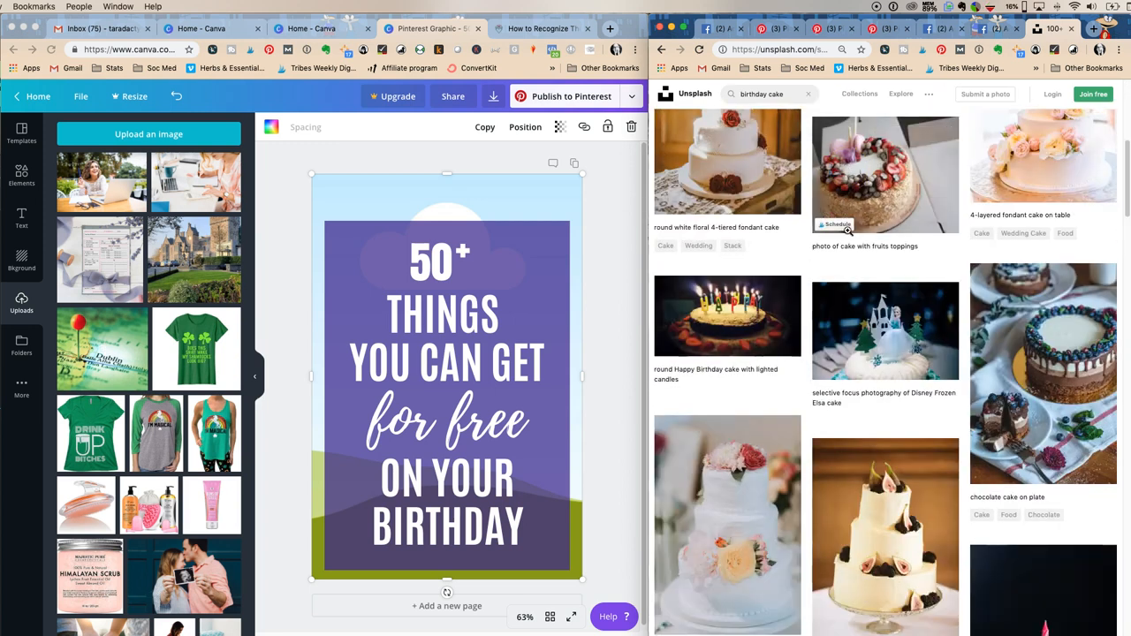
scroll(down, 3)
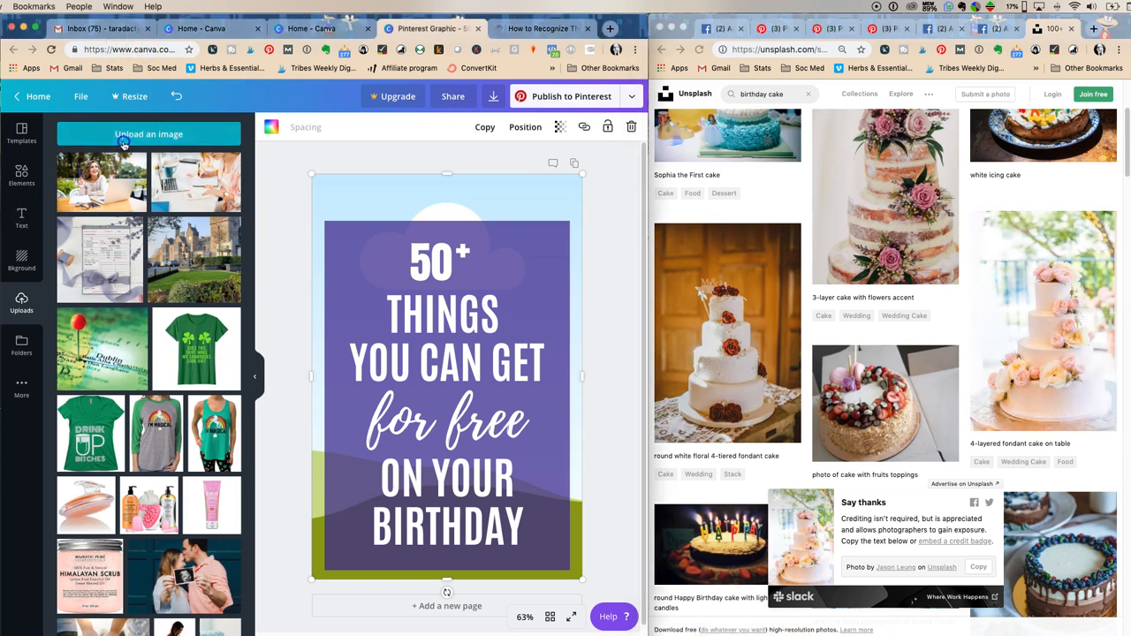
Upload the flowered cake photo, set it as the pin background, then return to Unsplash
click(148, 134)
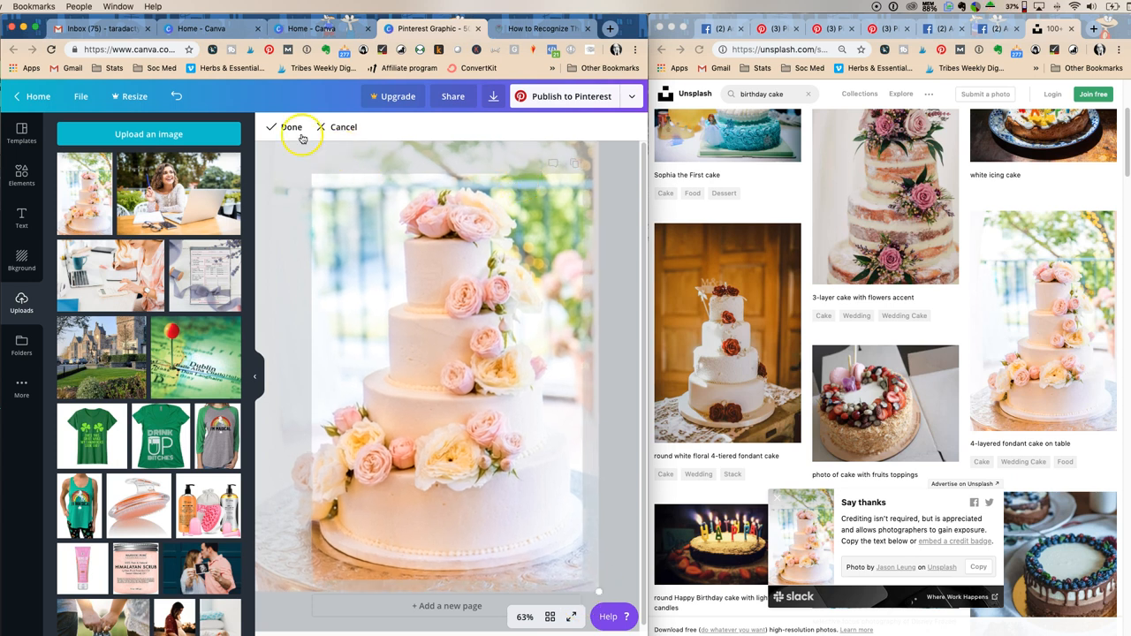
click(290, 127)
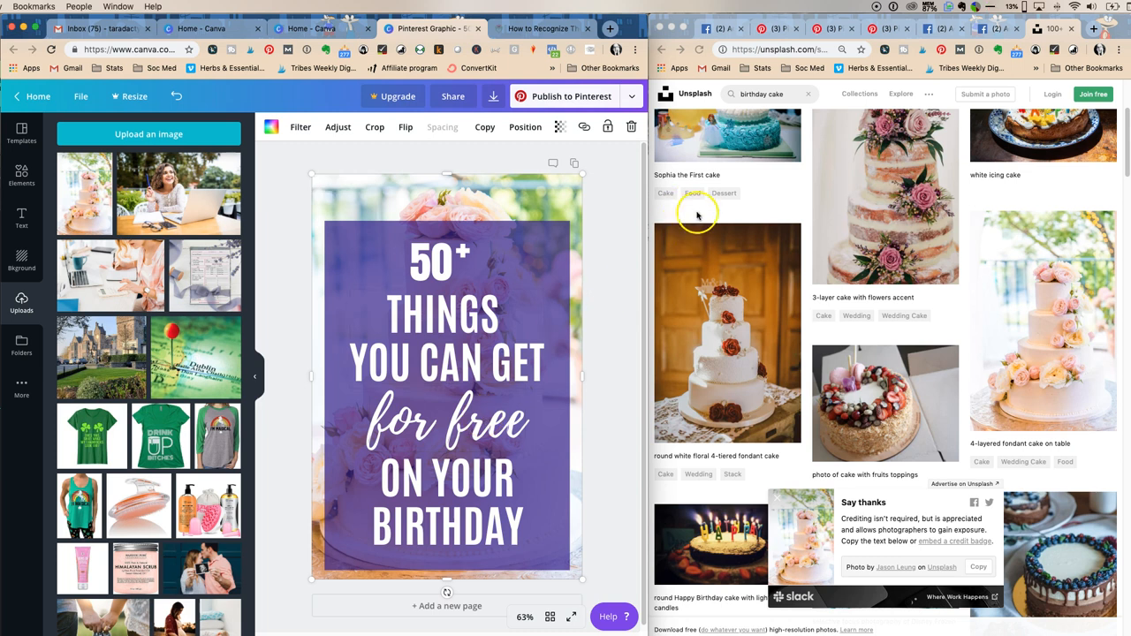
click(981, 29)
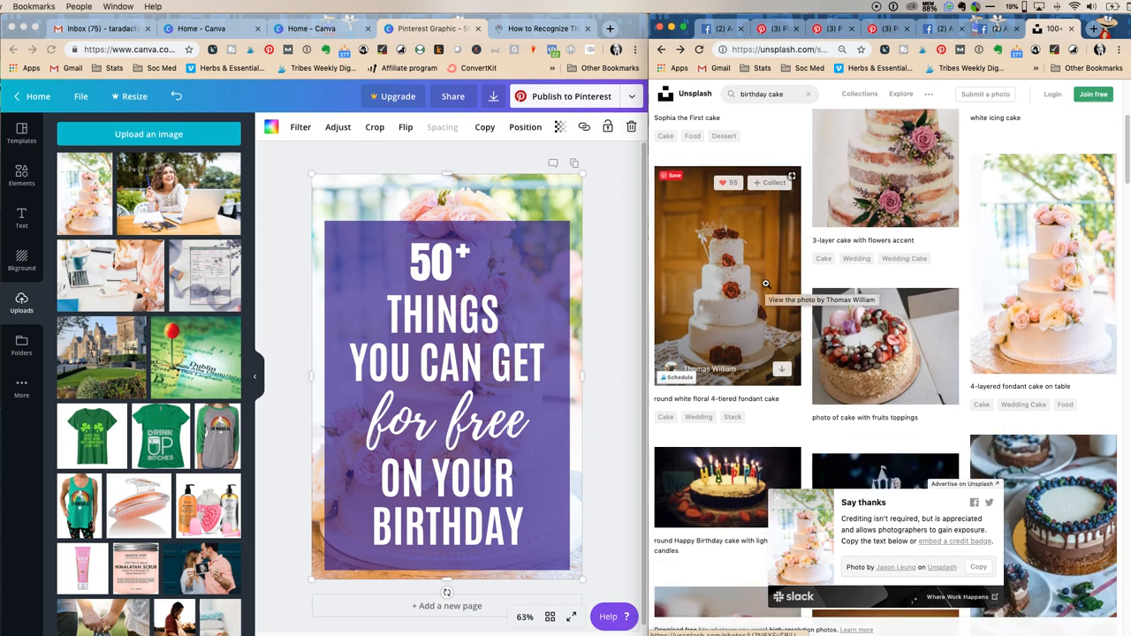
Browse further down the birthday cake results toward the orange-topped dark layer cake
scroll(down, 3)
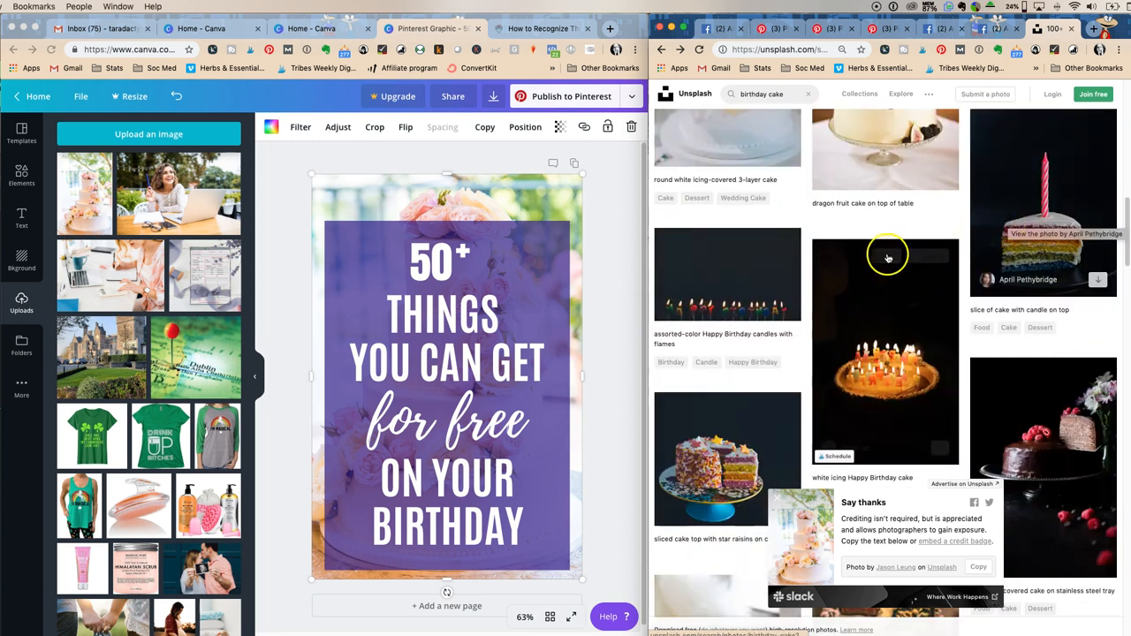
scroll(down, 3)
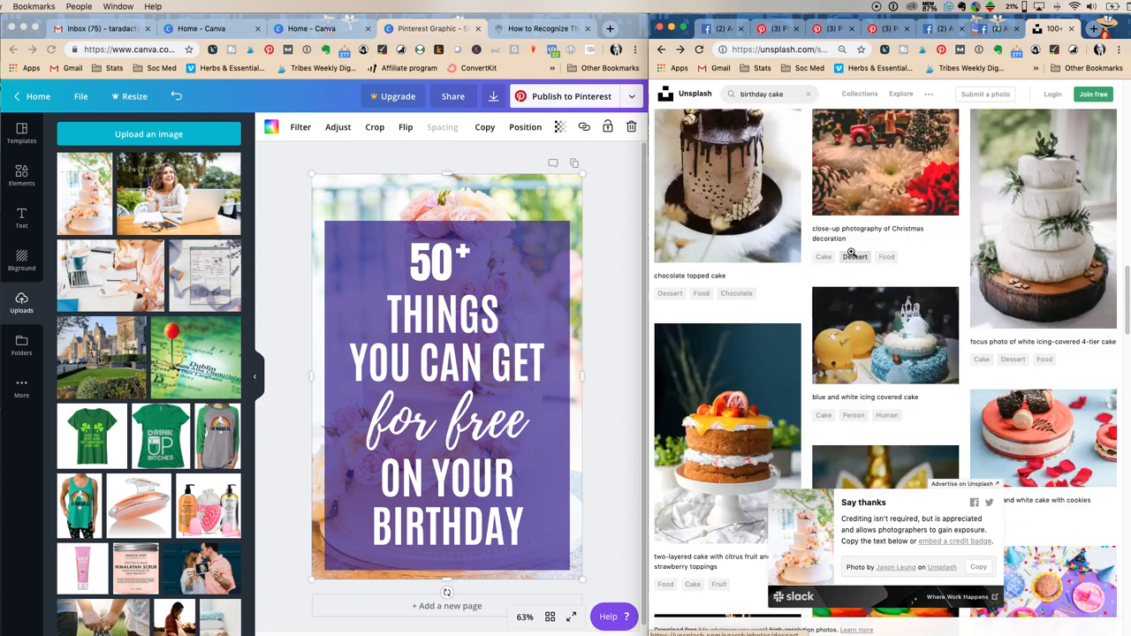
scroll(down, 3)
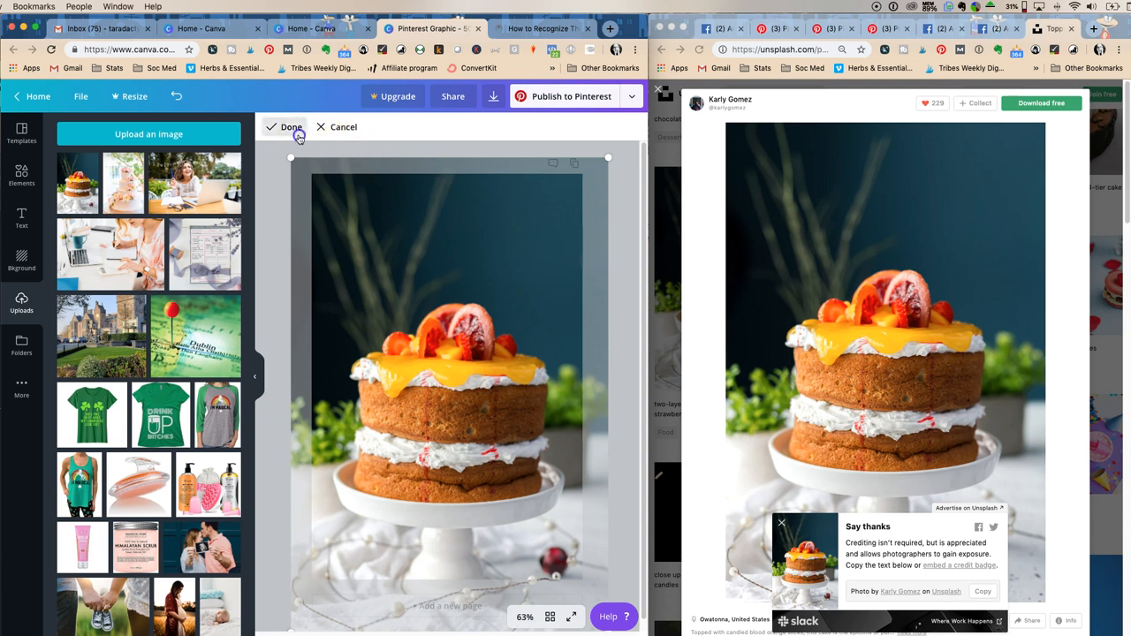
Place the orange-topped cake photo as background and bring up the pin's download file-type choices
click(290, 127)
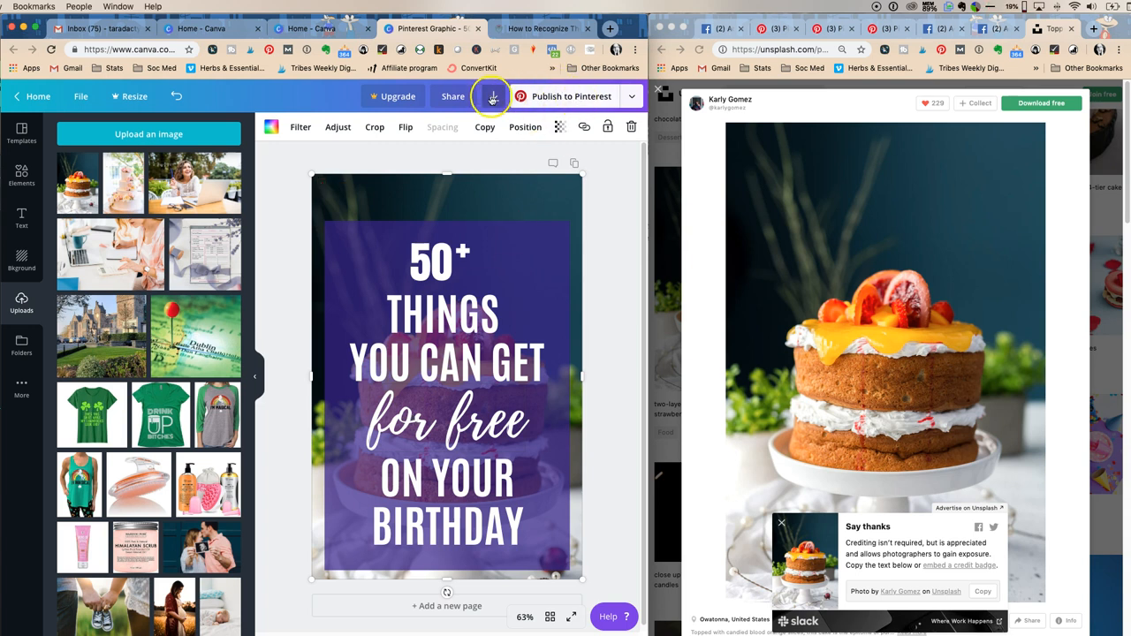
click(493, 96)
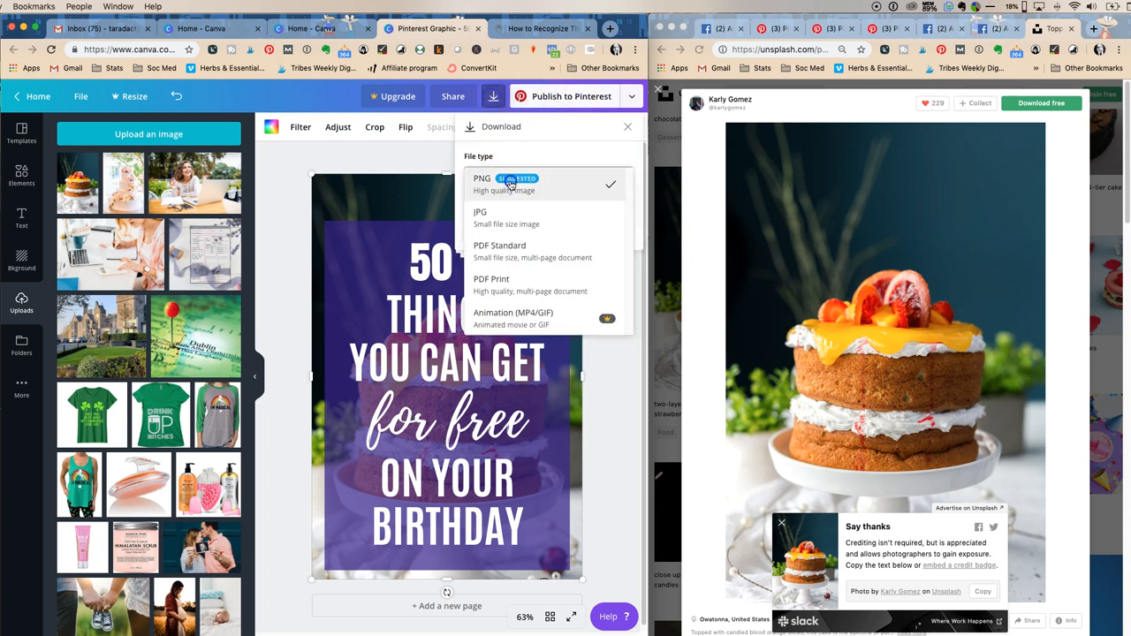
mouse_move(559, 282)
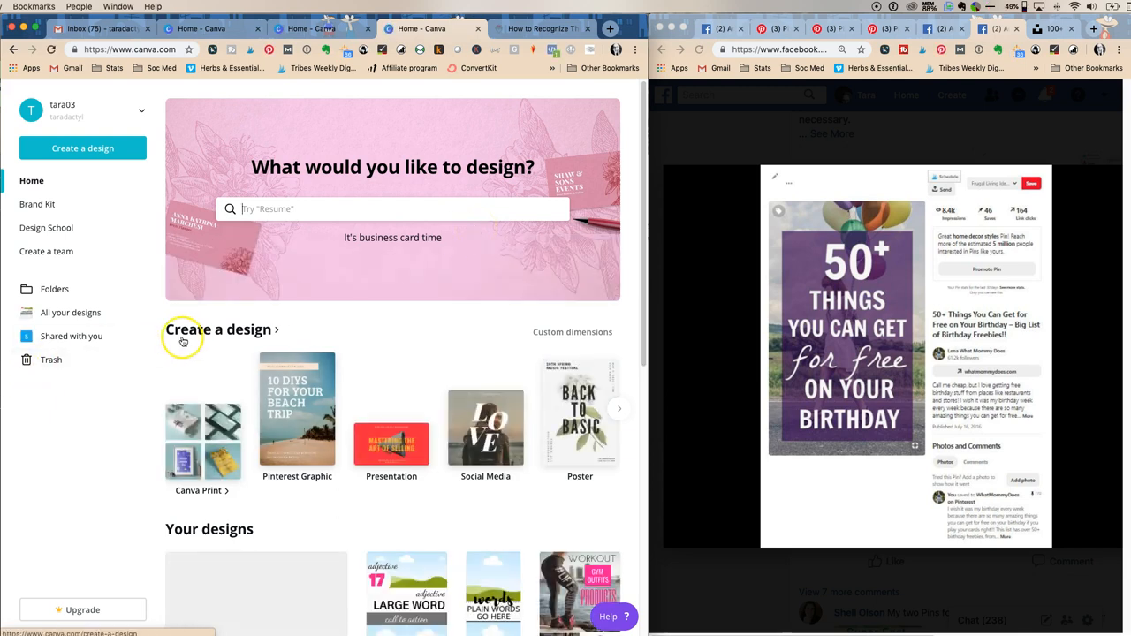
scroll(down, 3)
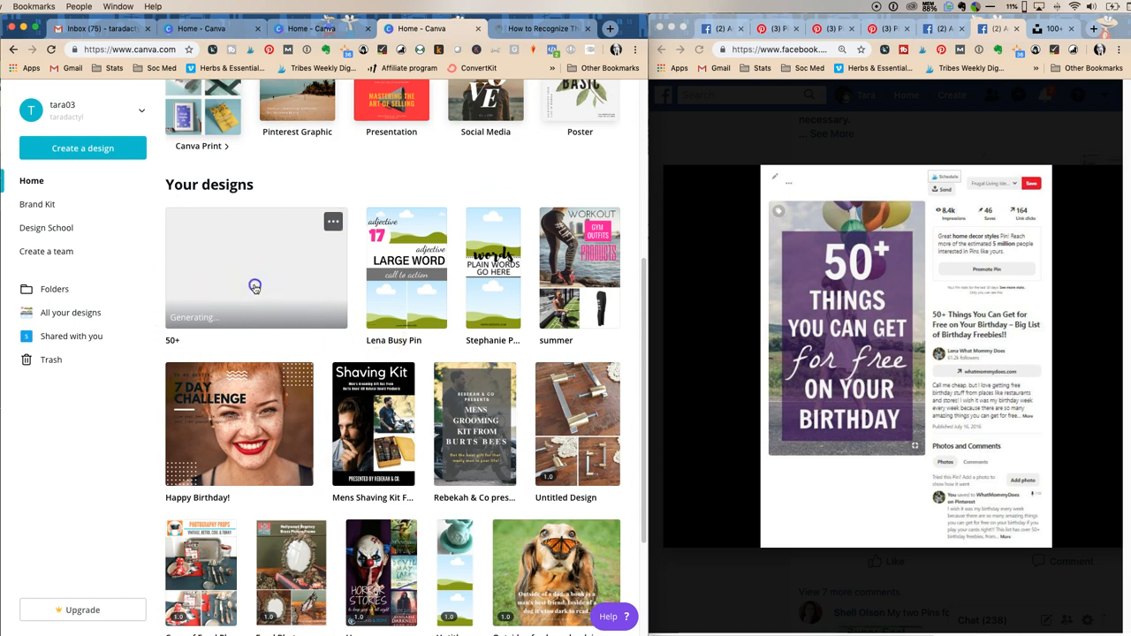
click(254, 269)
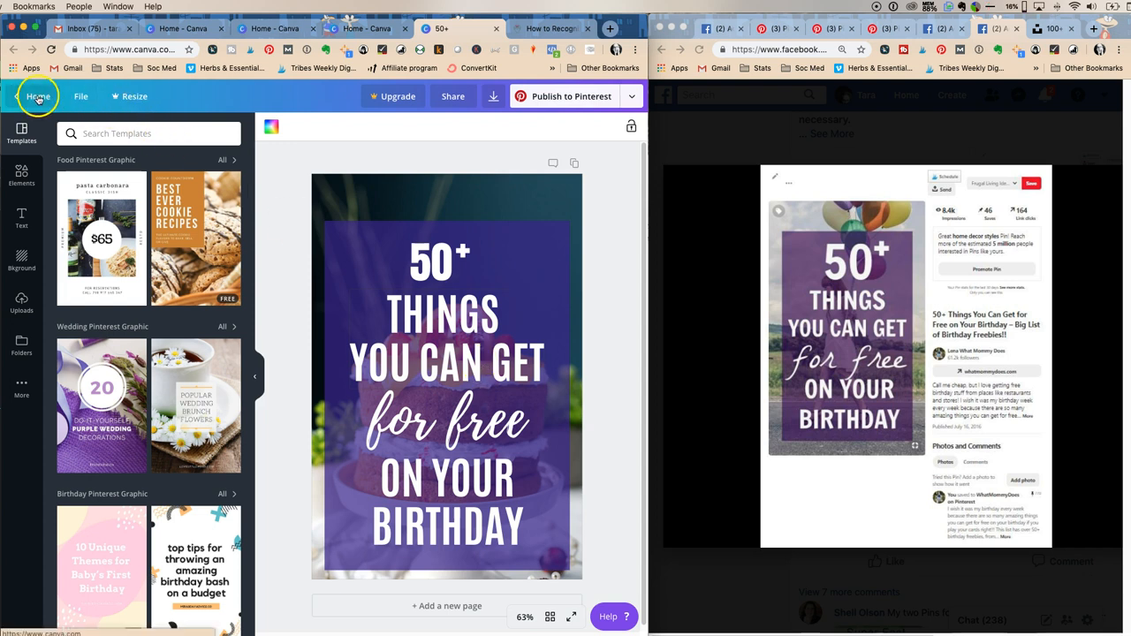
click(39, 95)
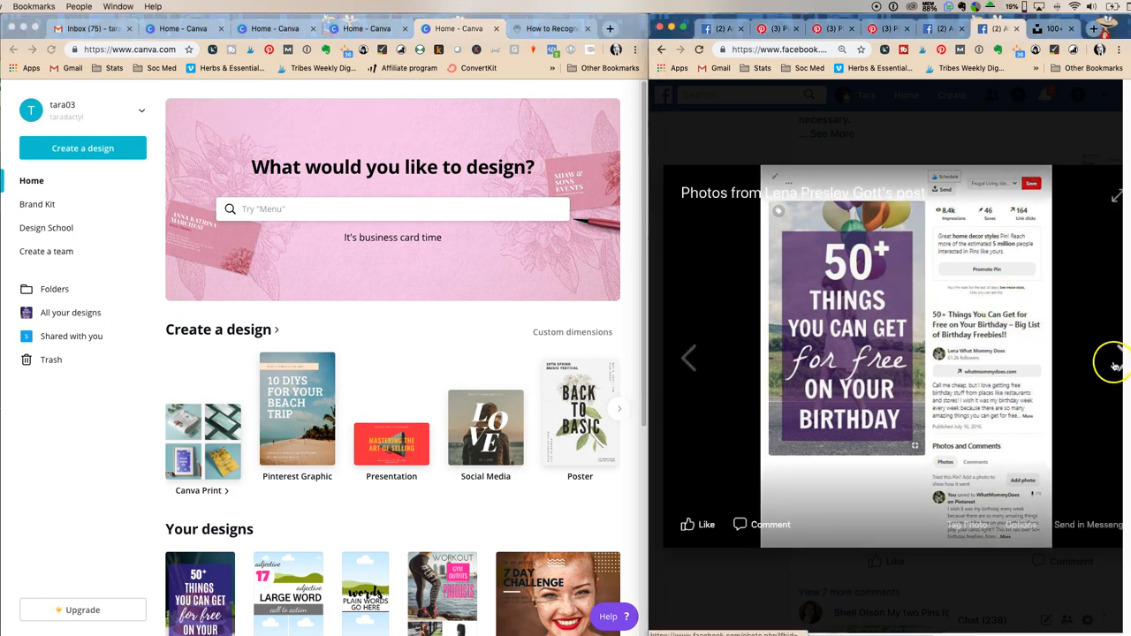
click(1116, 363)
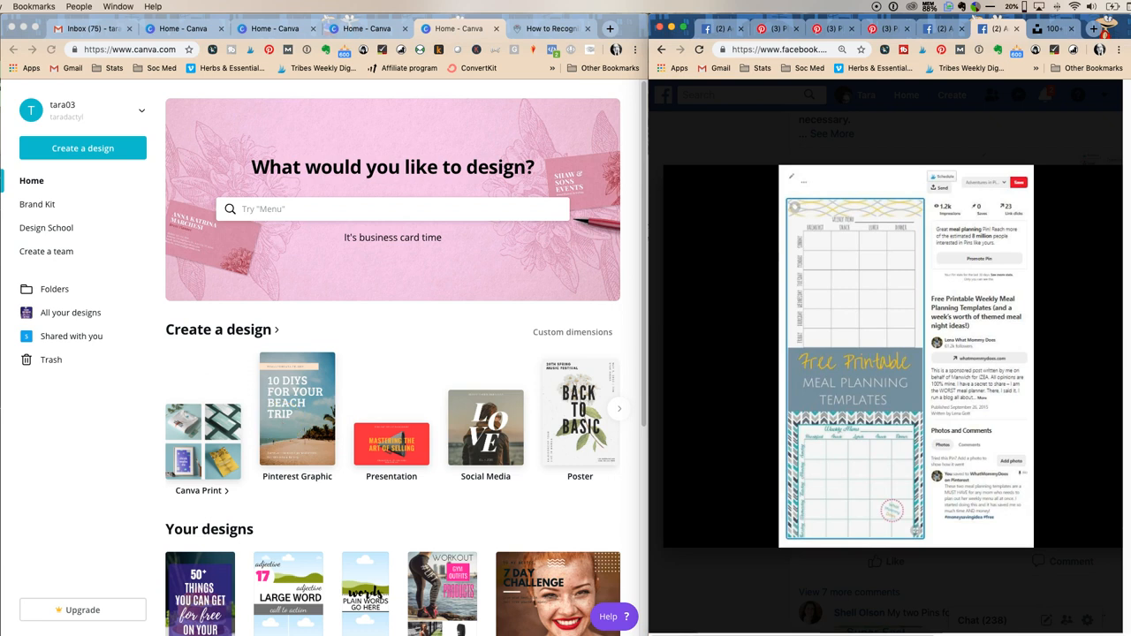